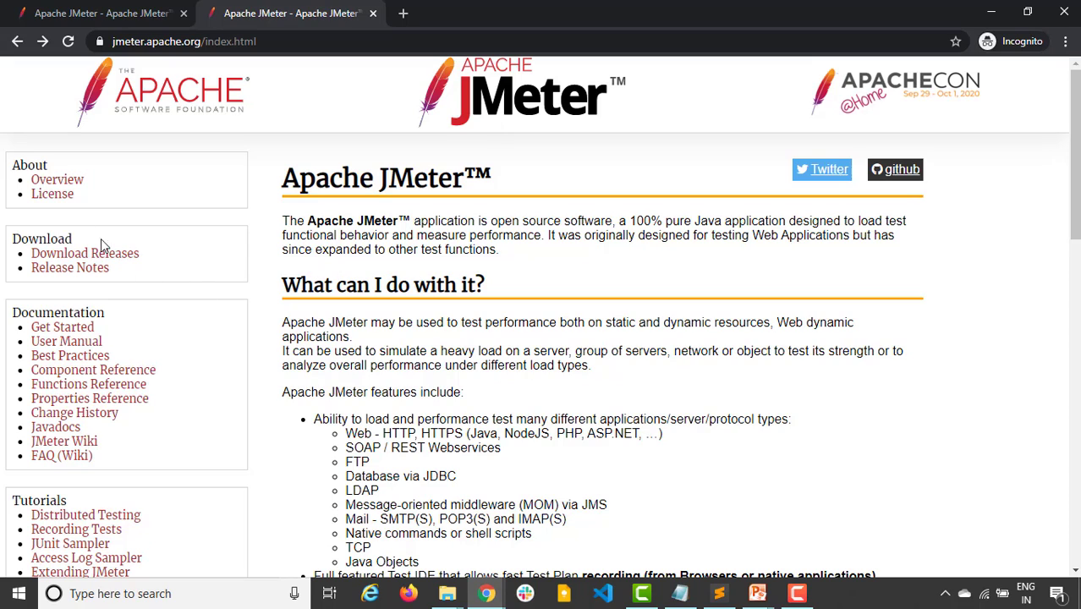
mouse_move(85, 253)
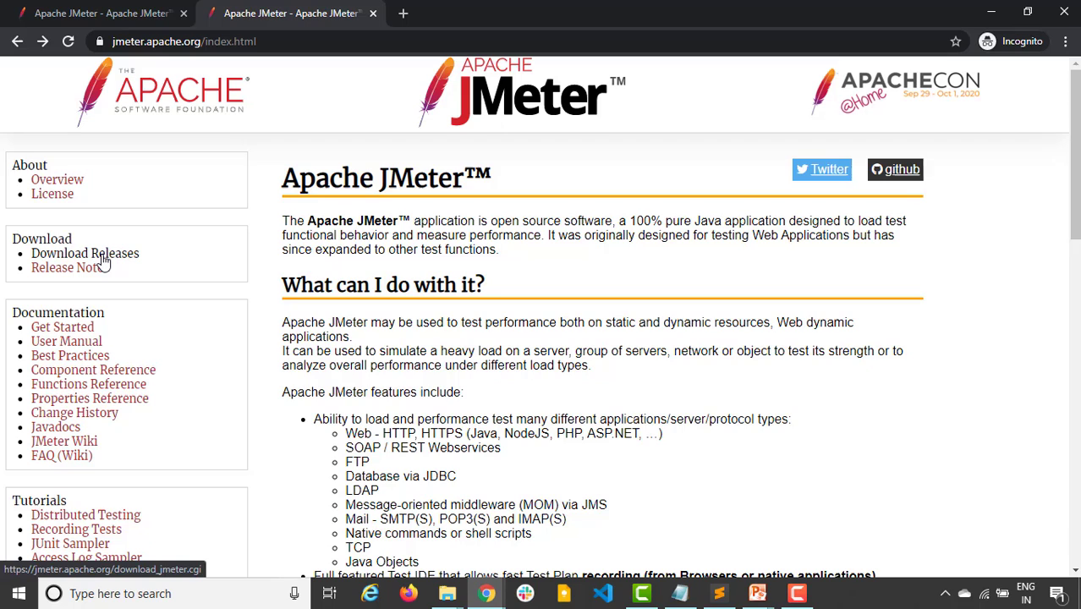
- Open the JMeter download releases page and highlight the Java 8+ requirement for version 5.4
click(85, 253)
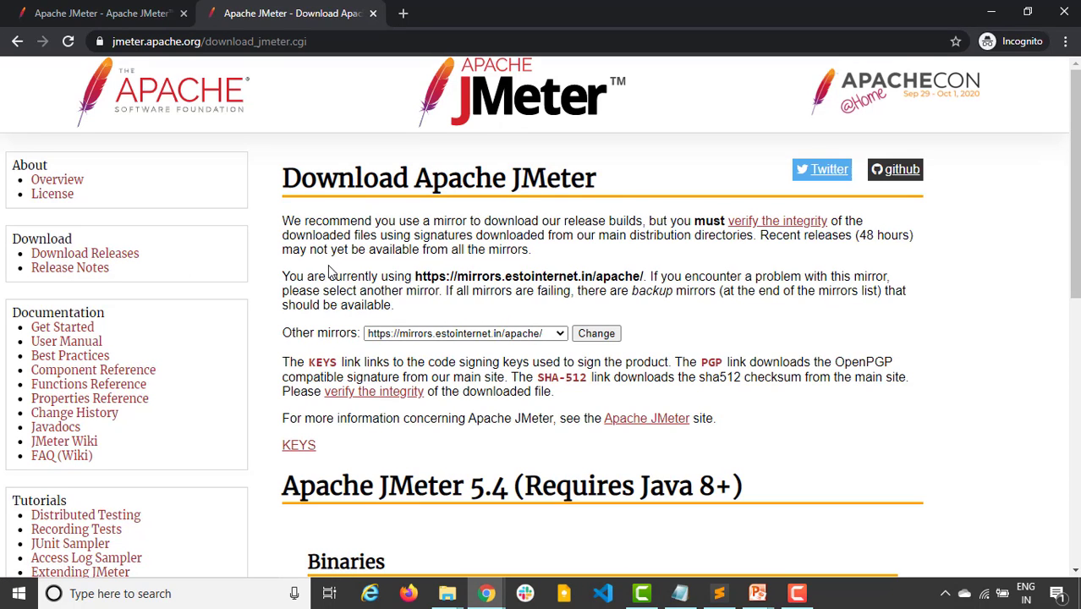
scroll(down, 3)
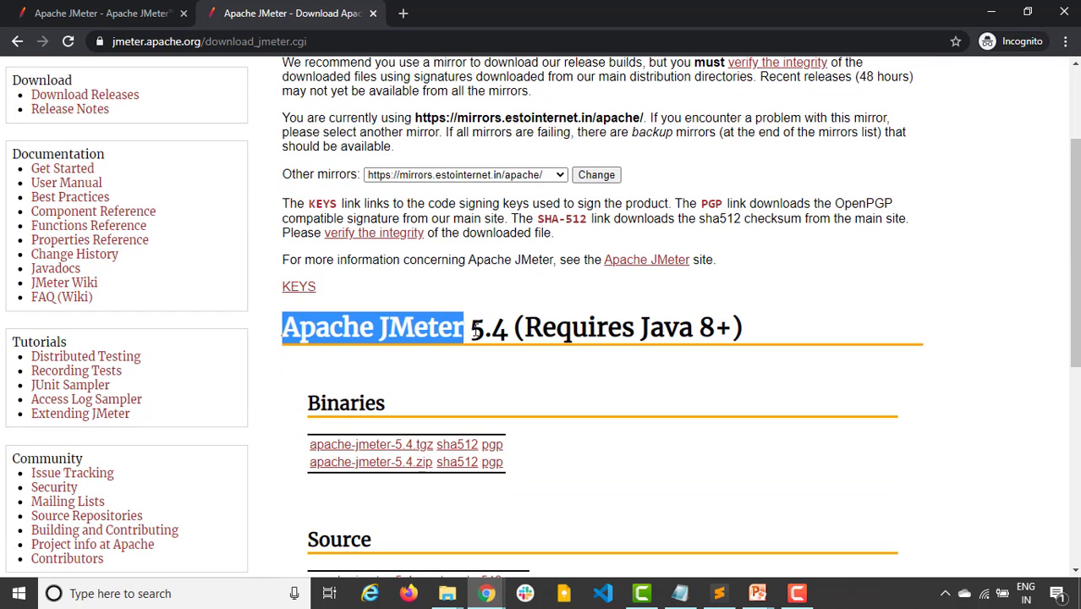
drag(463, 327, 516, 327)
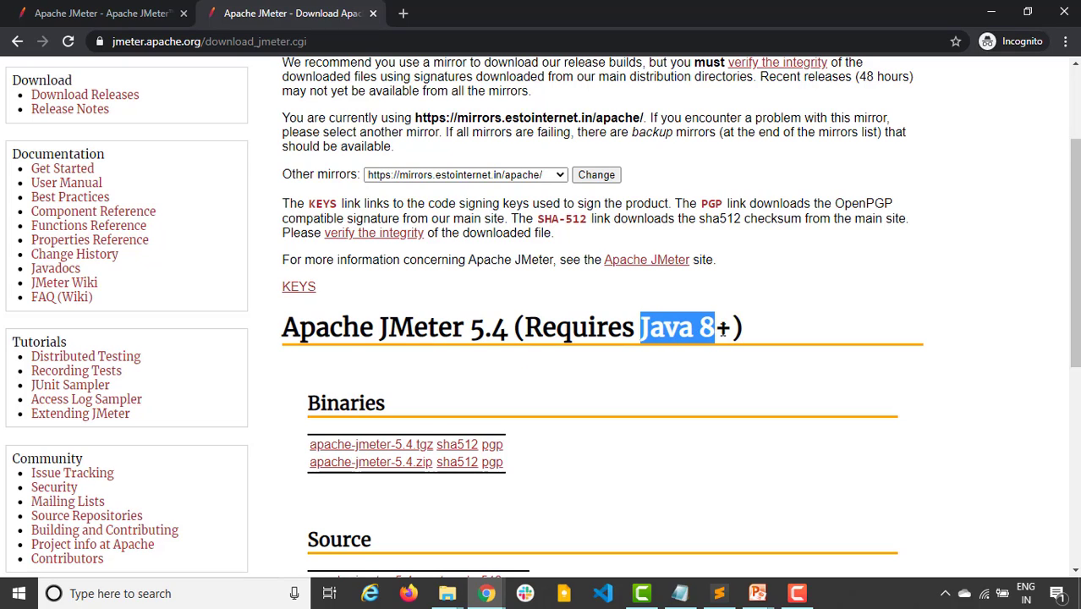
click(627, 378)
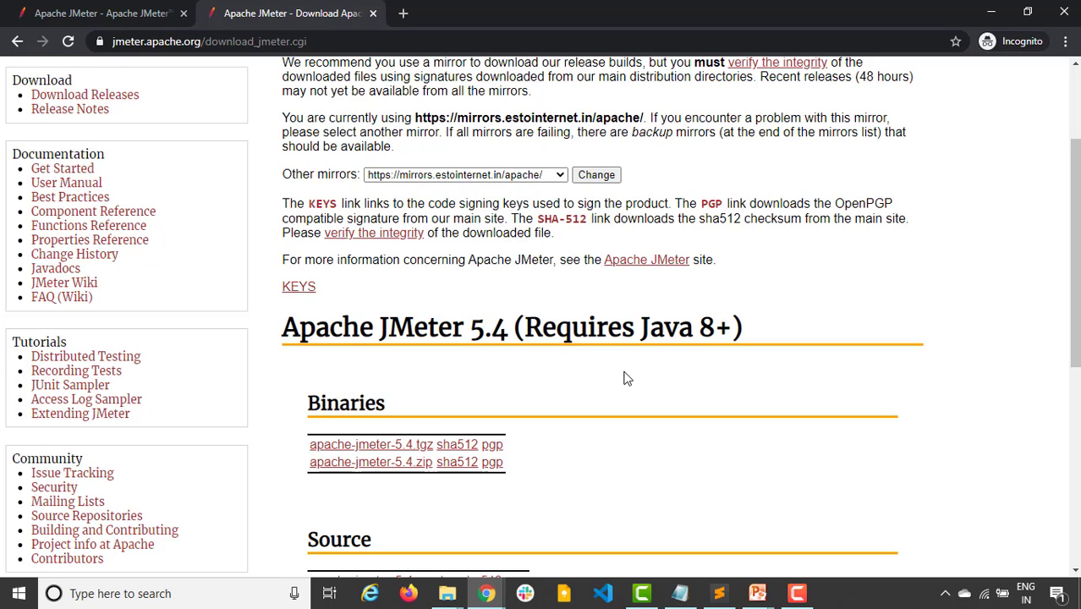
mouse_move(565, 394)
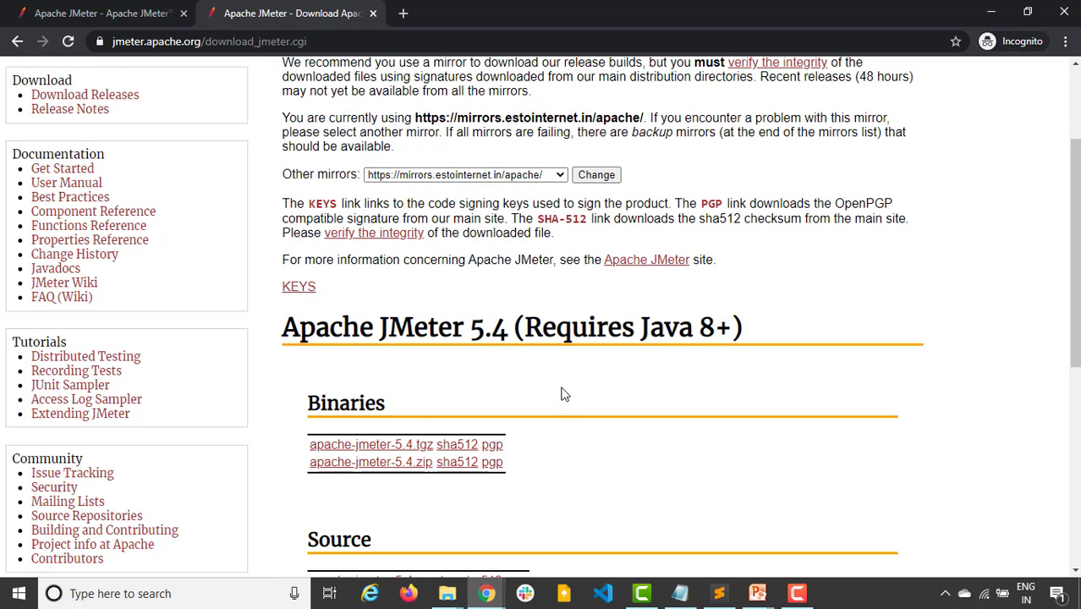
mouse_move(550, 385)
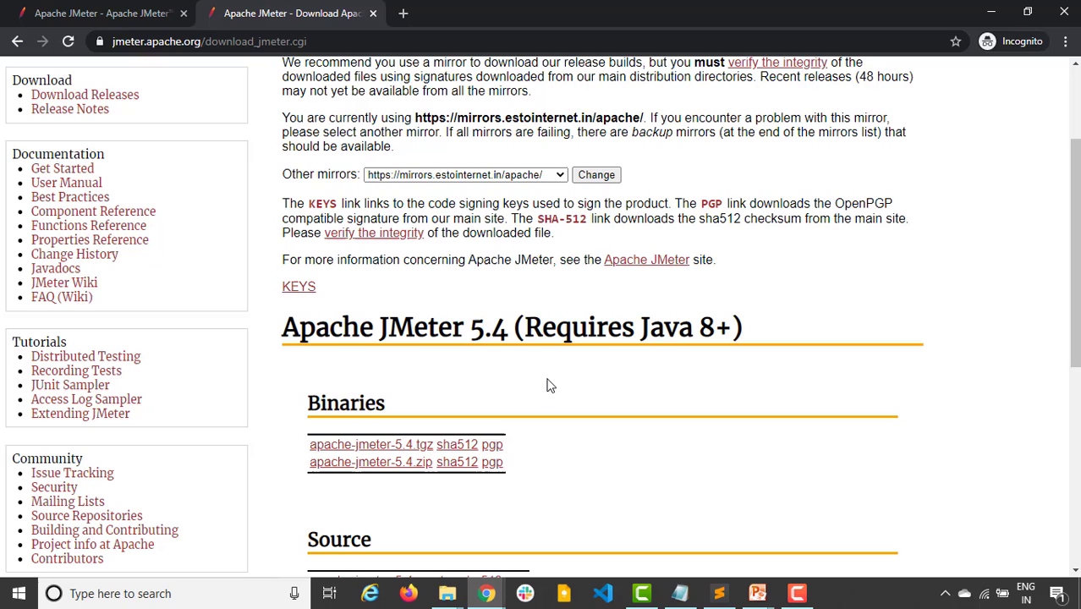
mouse_move(365, 265)
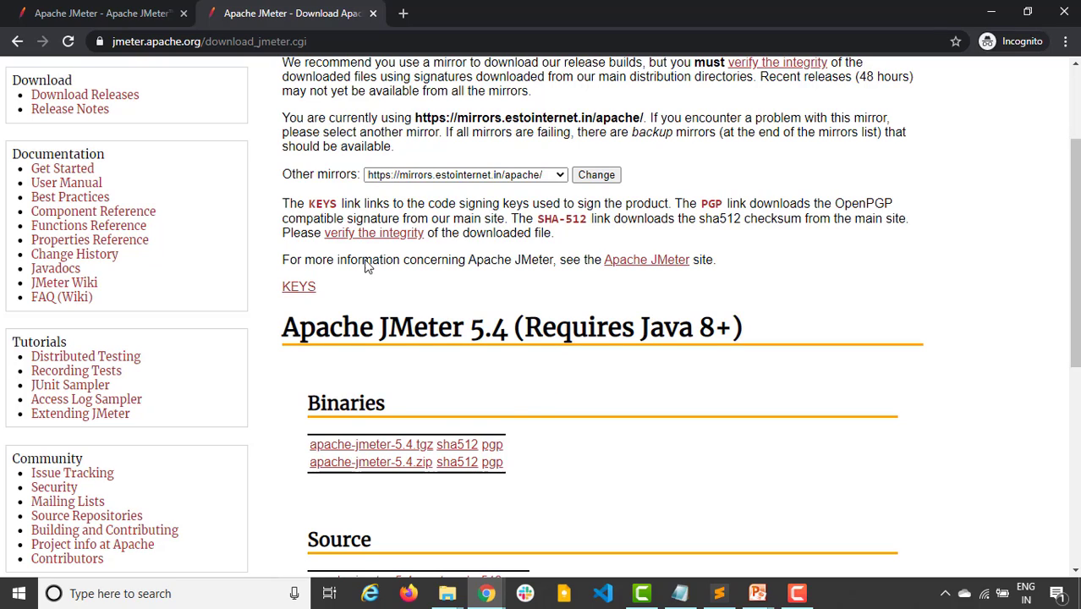
scroll(down, 3)
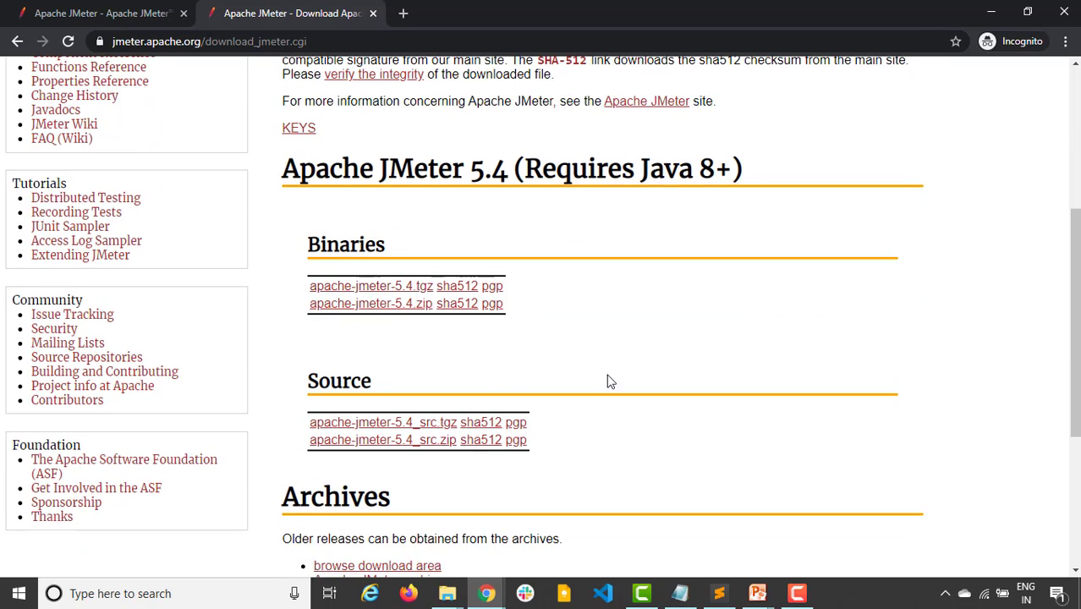
- Search 'download jdk8' in a new tab and open Oracle's JDK 8 downloads at Windows x64
click(403, 13)
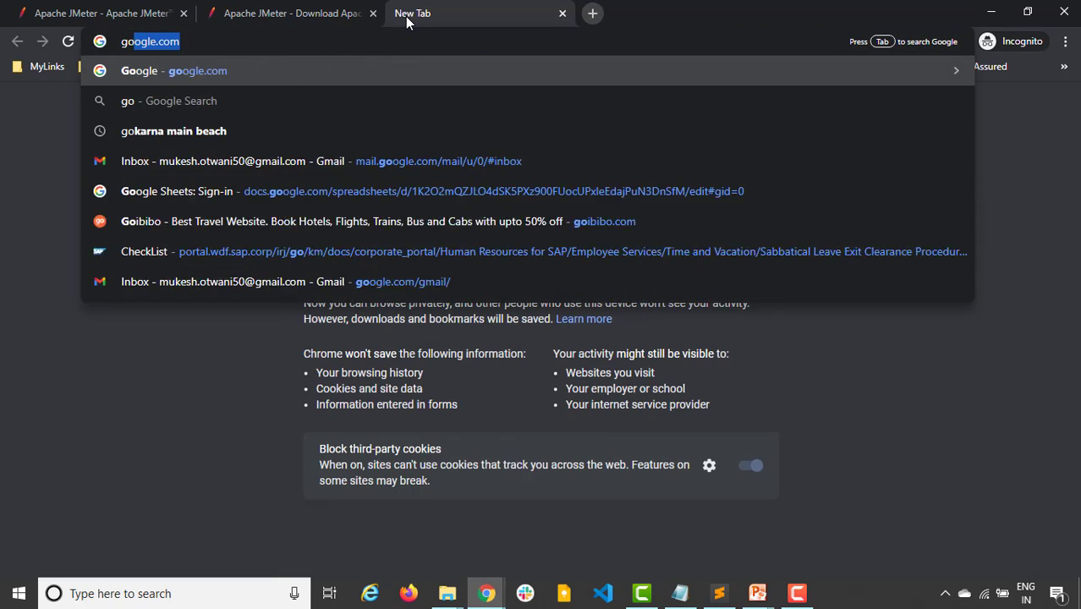
text(download jdk8)
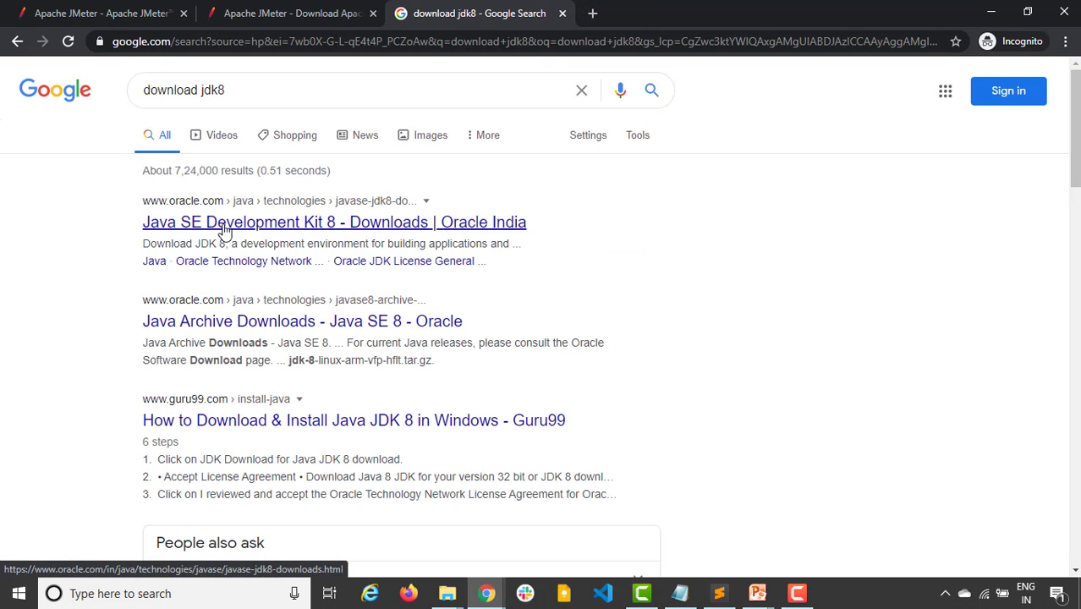
click(333, 222)
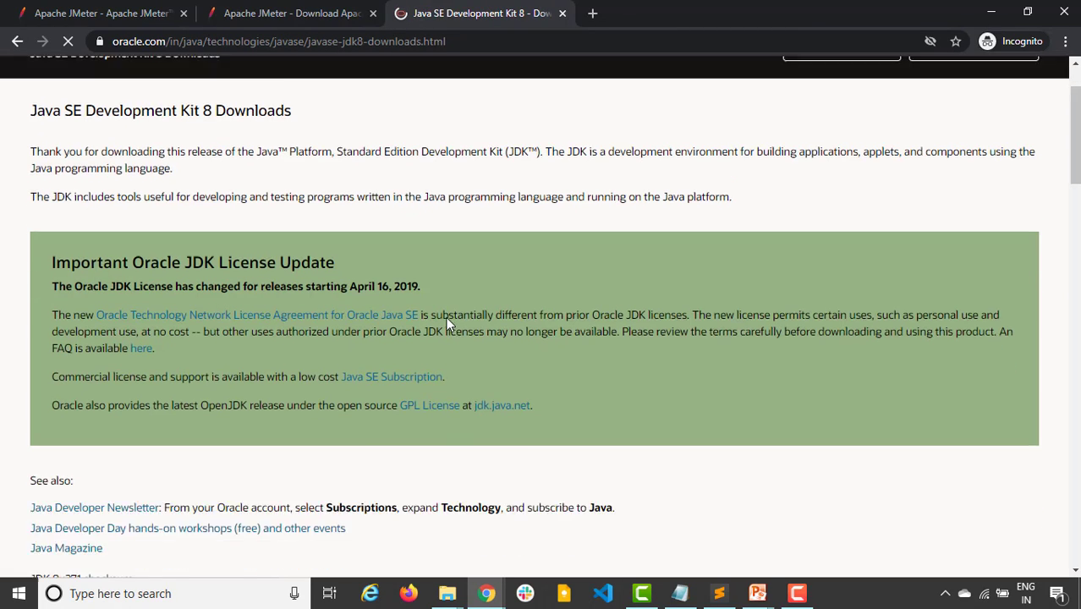
scroll(down, 3)
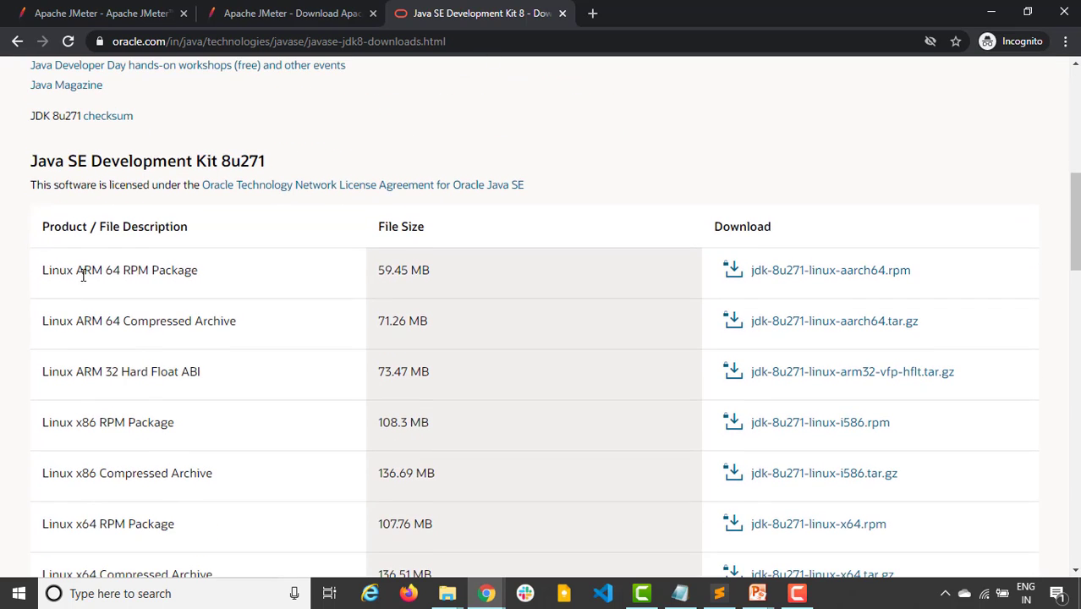
scroll(down, 3)
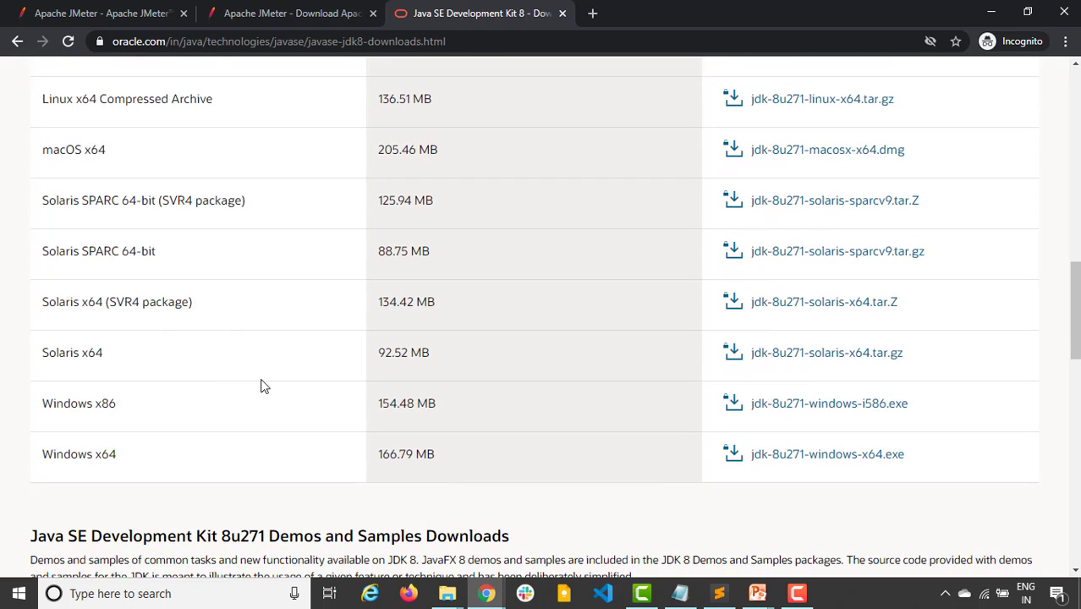
mouse_move(141, 414)
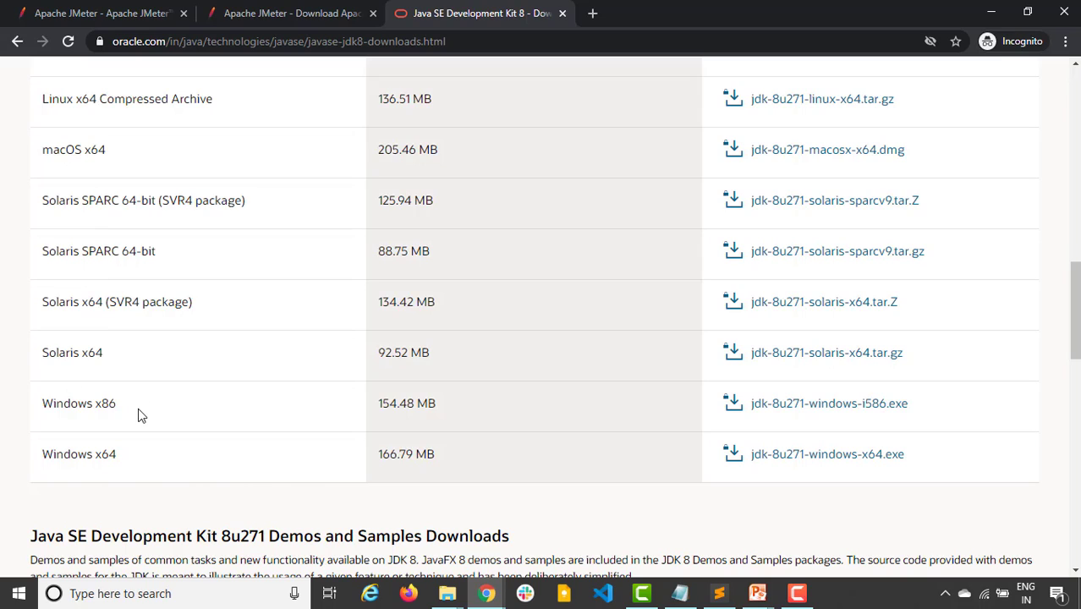
mouse_move(164, 452)
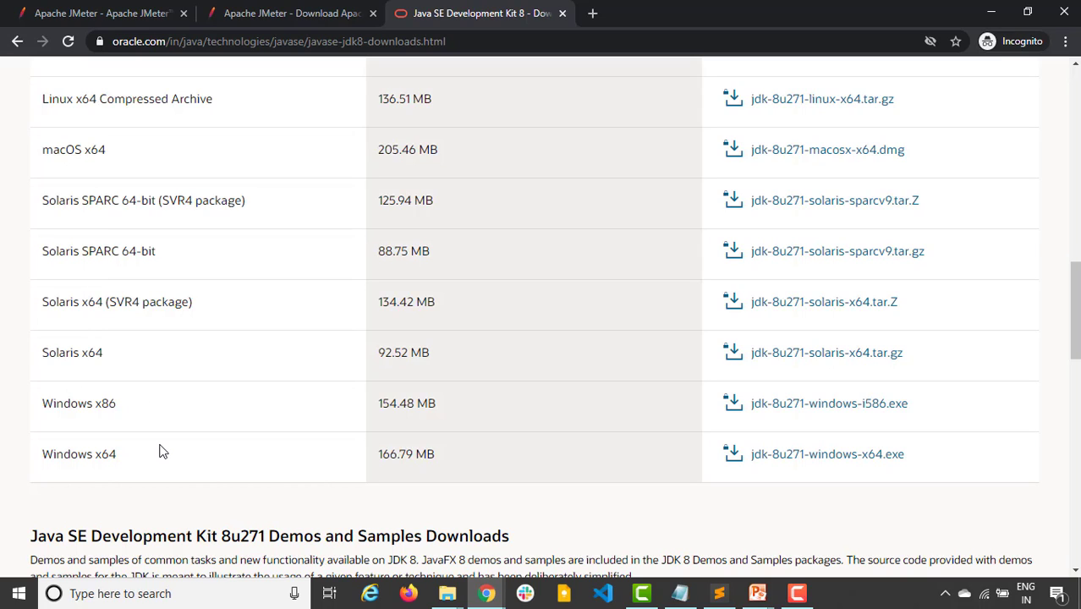
mouse_move(103, 458)
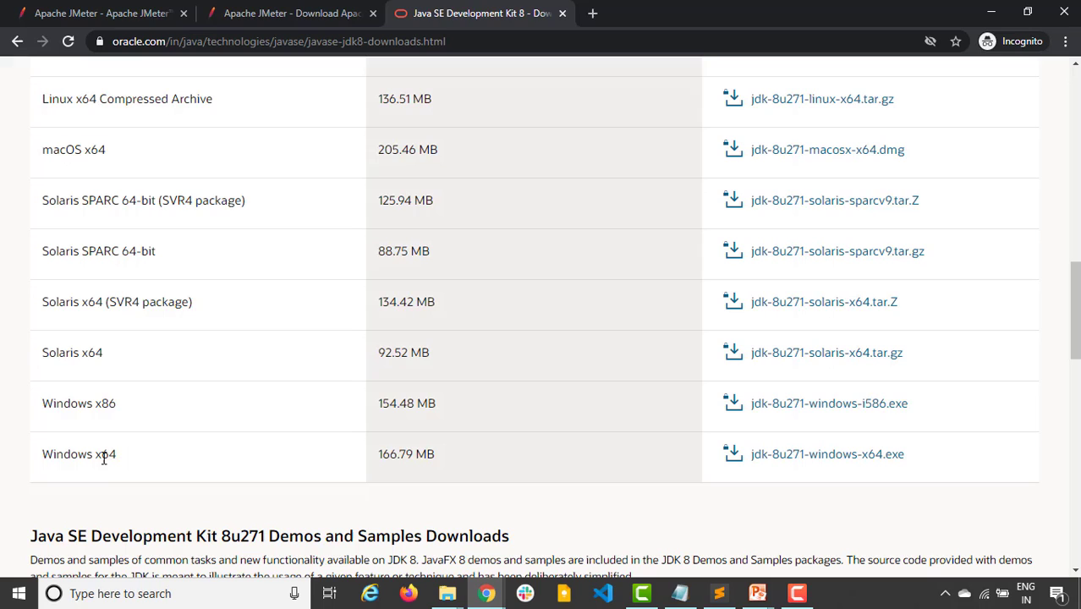
mouse_move(462, 474)
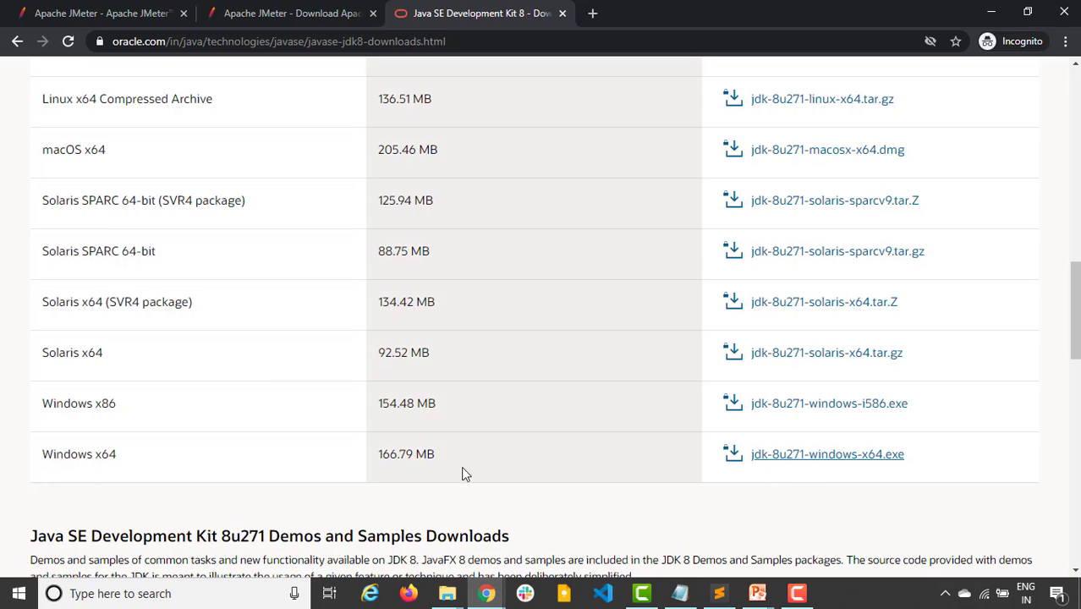
mouse_move(827, 454)
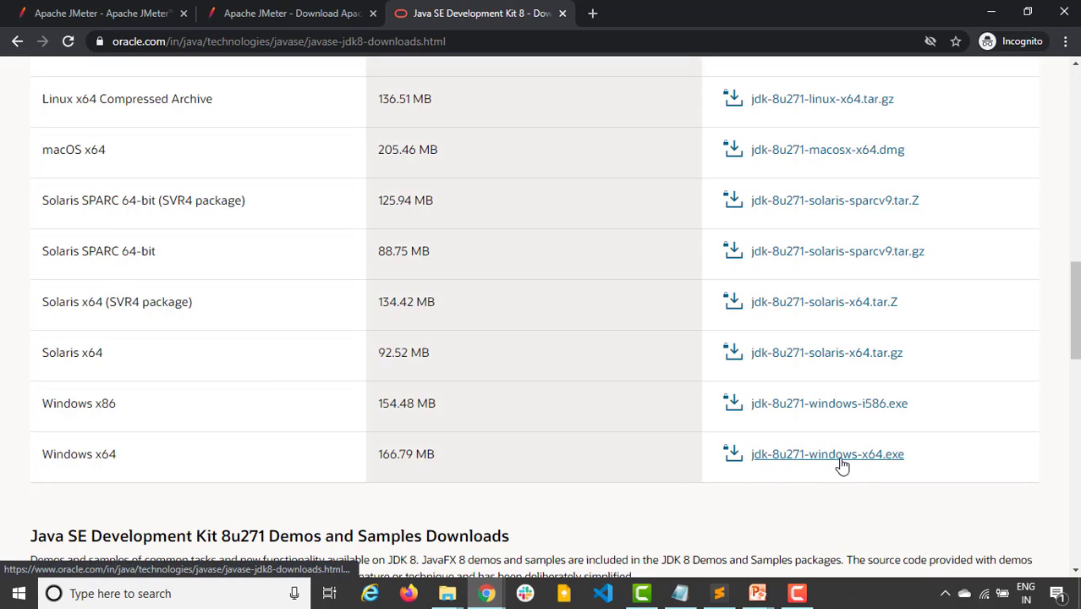
- Request the jdk-8u271-windows-x64.exe installer and accept the Oracle license, reaching the sign-in page
click(827, 454)
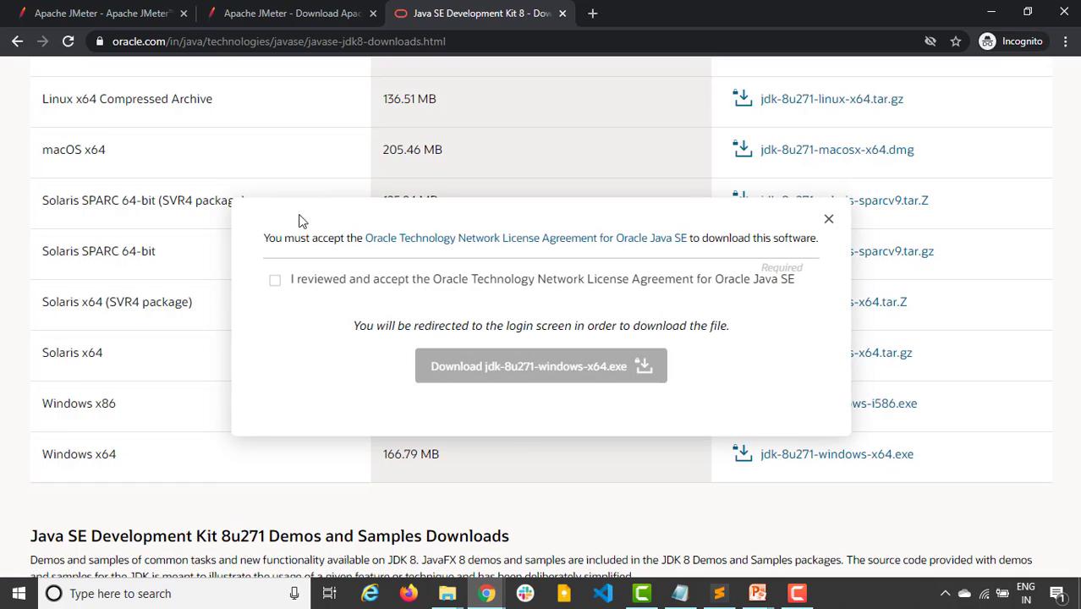
click(275, 279)
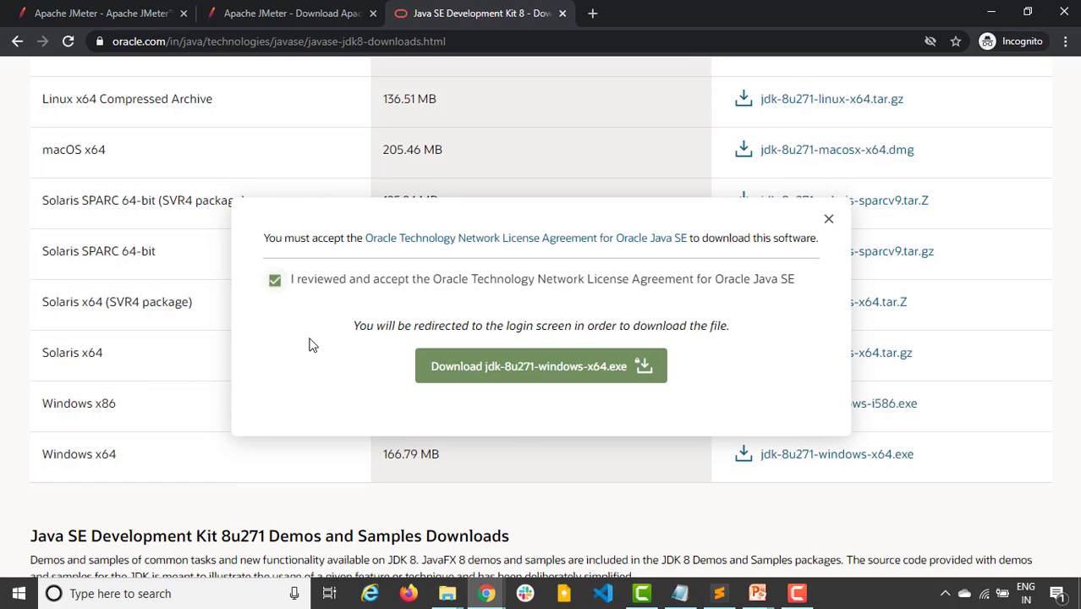
click(541, 365)
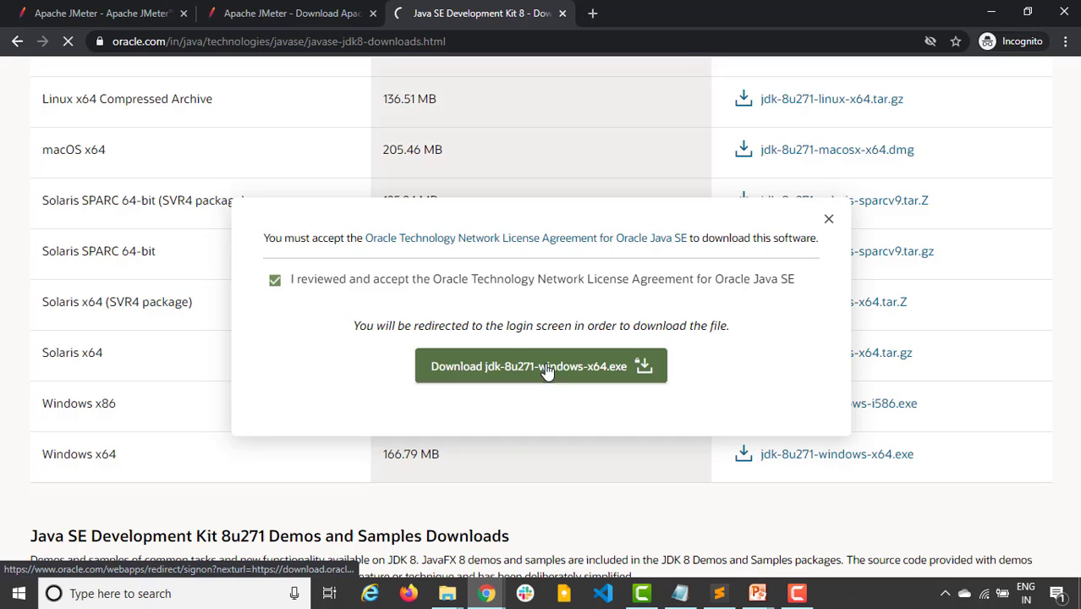
click(541, 366)
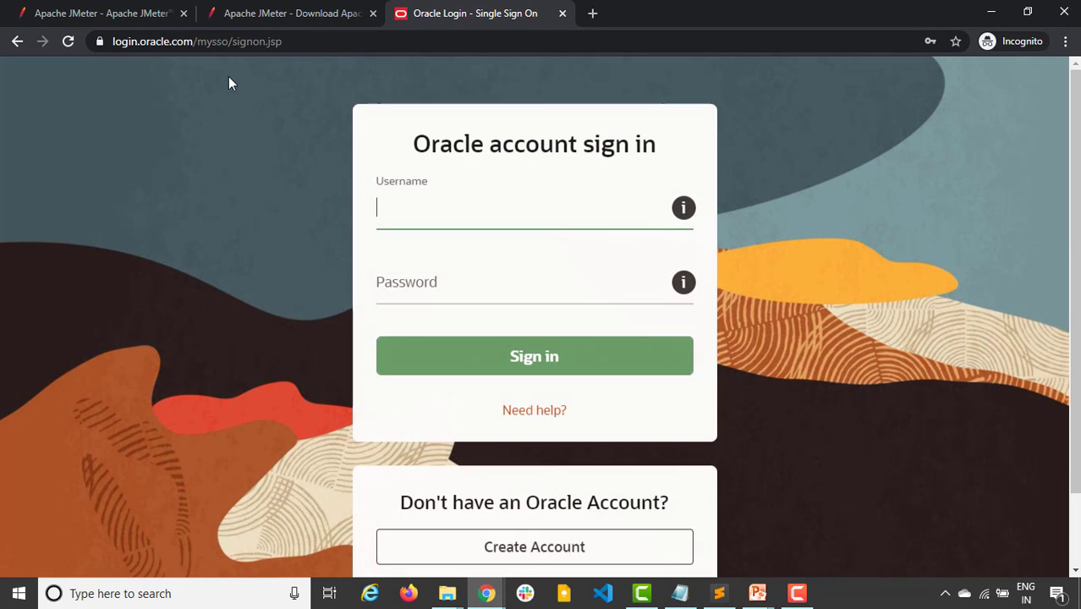
click(197, 41)
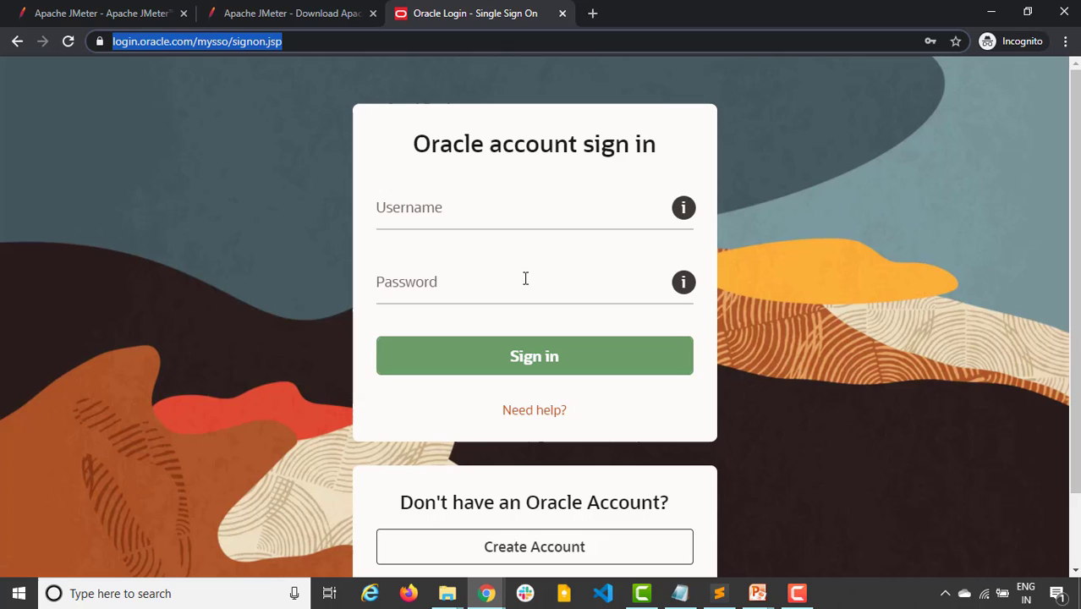
mouse_move(417, 215)
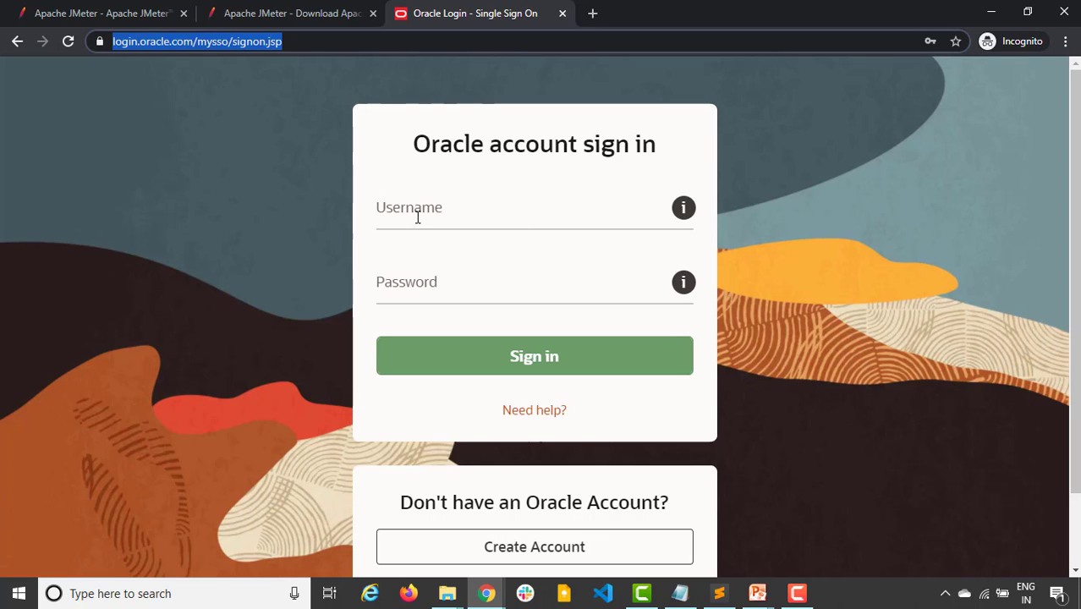
mouse_move(228, 104)
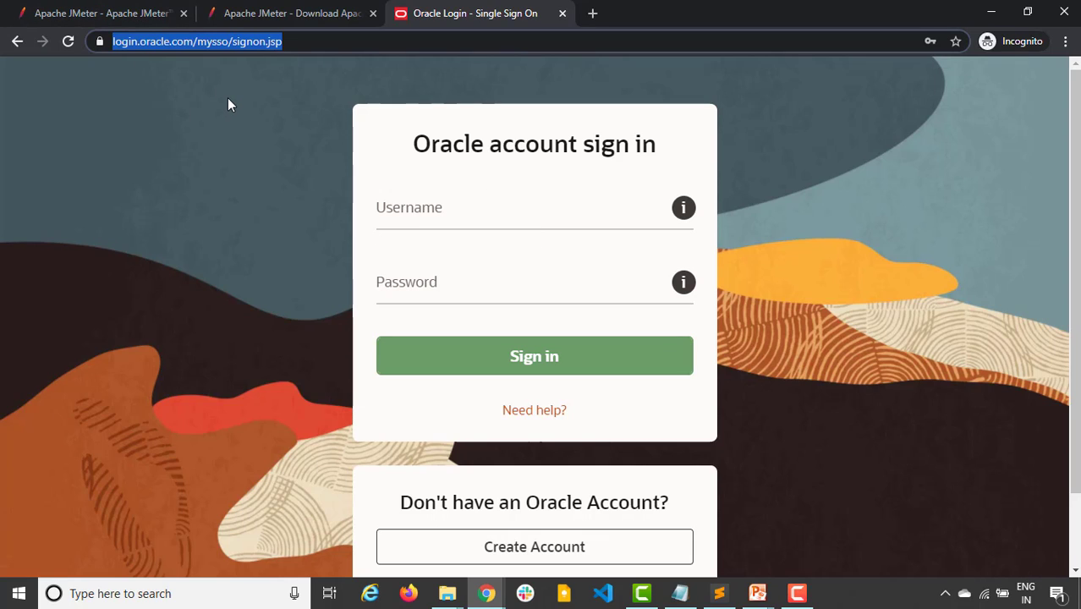
mouse_move(266, 433)
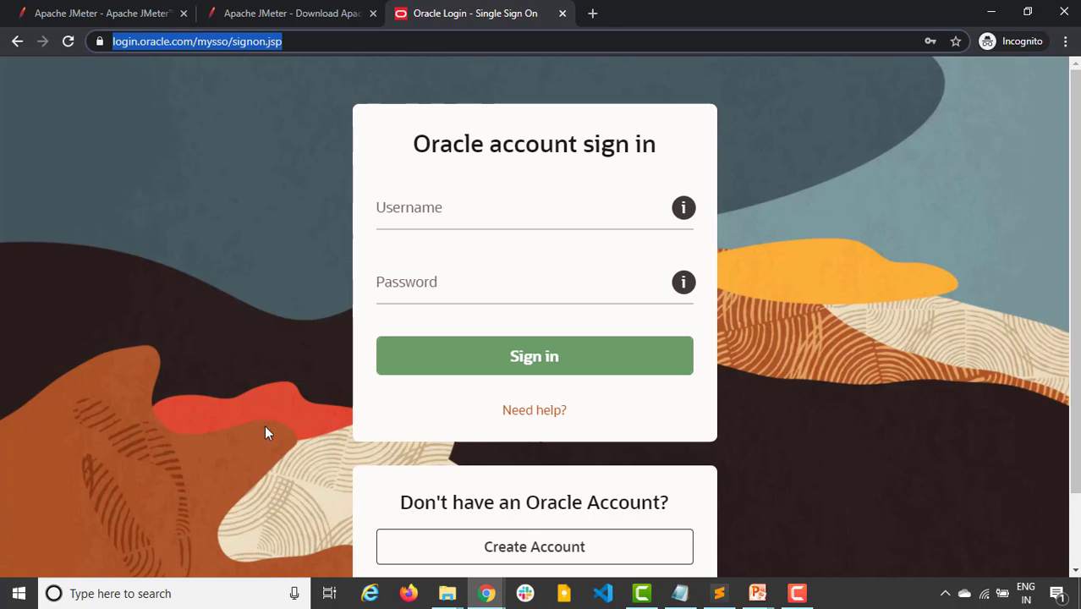
mouse_move(447, 593)
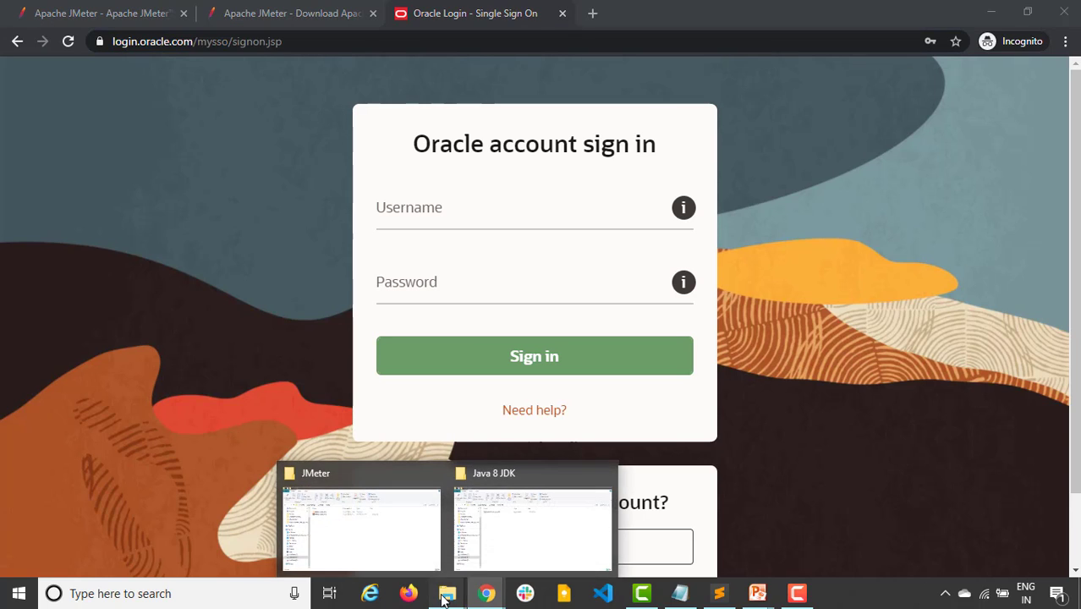
- Bring up the Java 8 JDK folder and inspect the jdk-8u40-windows-x64 installer details
click(532, 529)
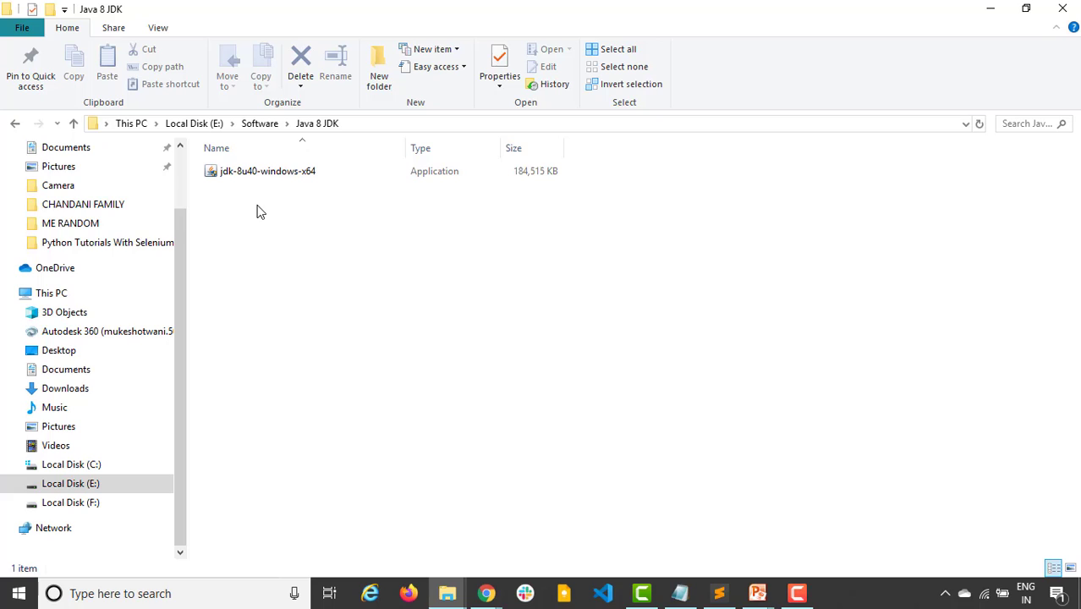
mouse_move(296, 209)
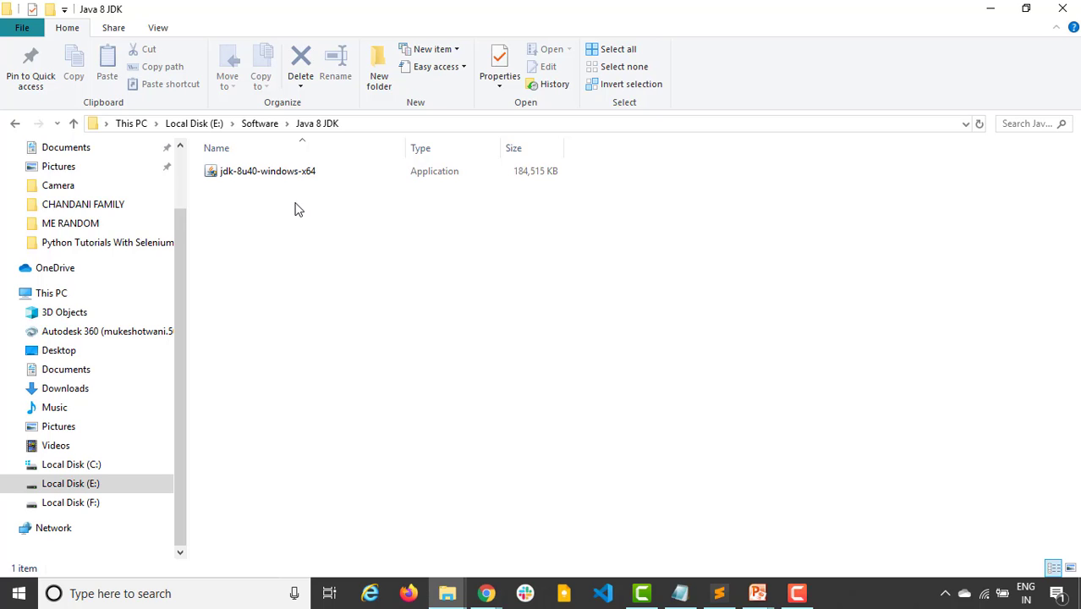
click(267, 171)
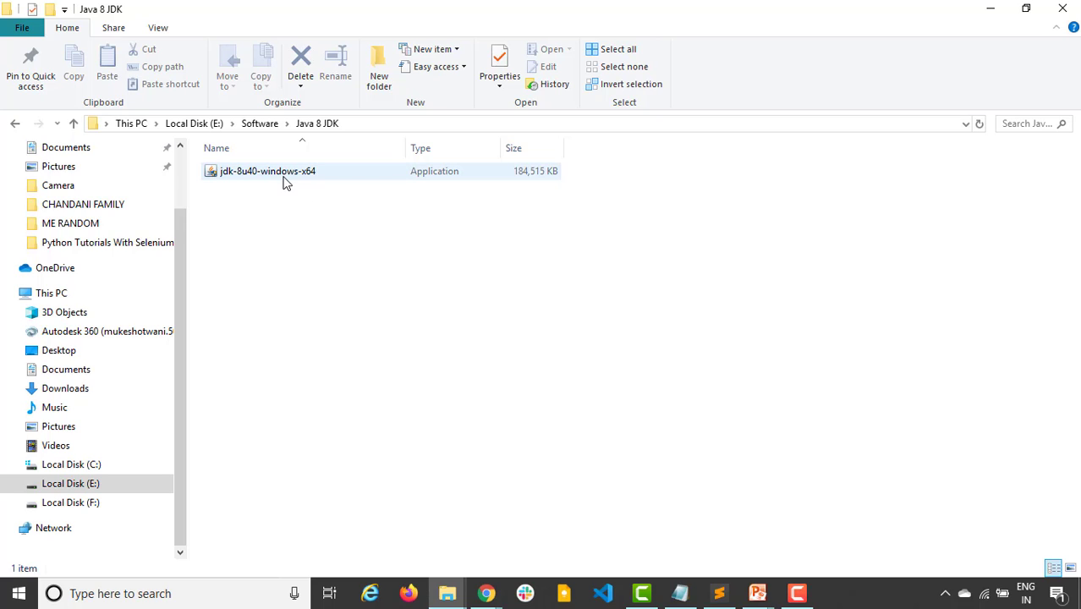
mouse_move(283, 177)
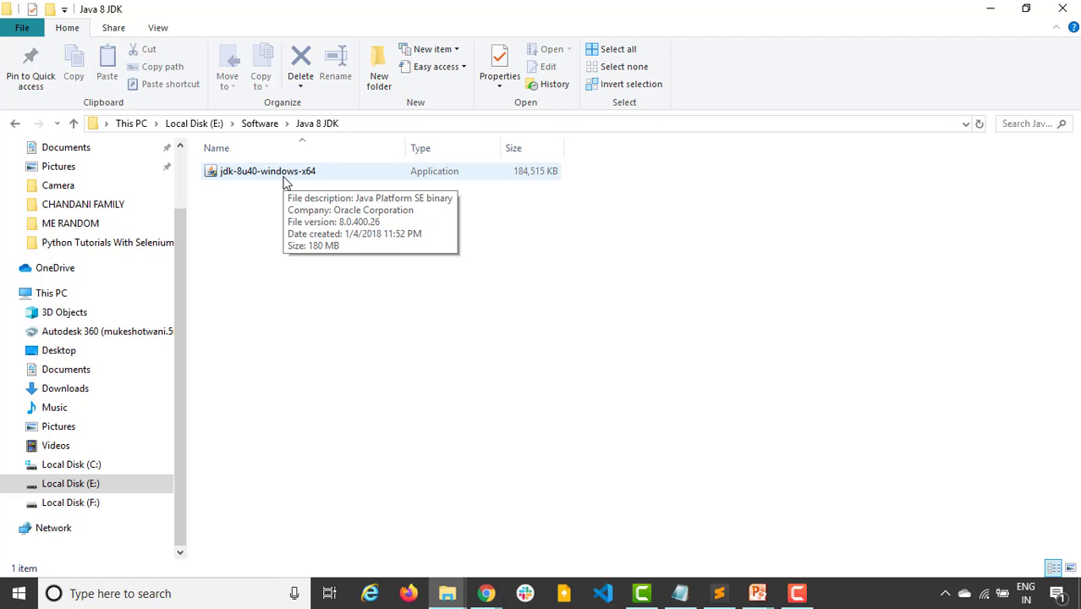
mouse_move(267, 193)
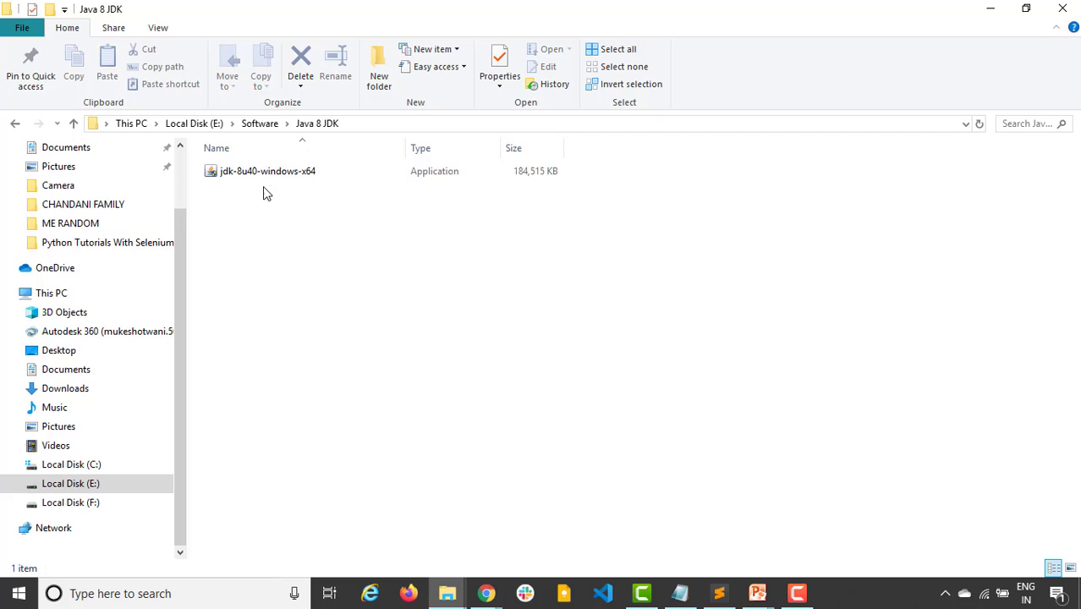
mouse_move(196, 268)
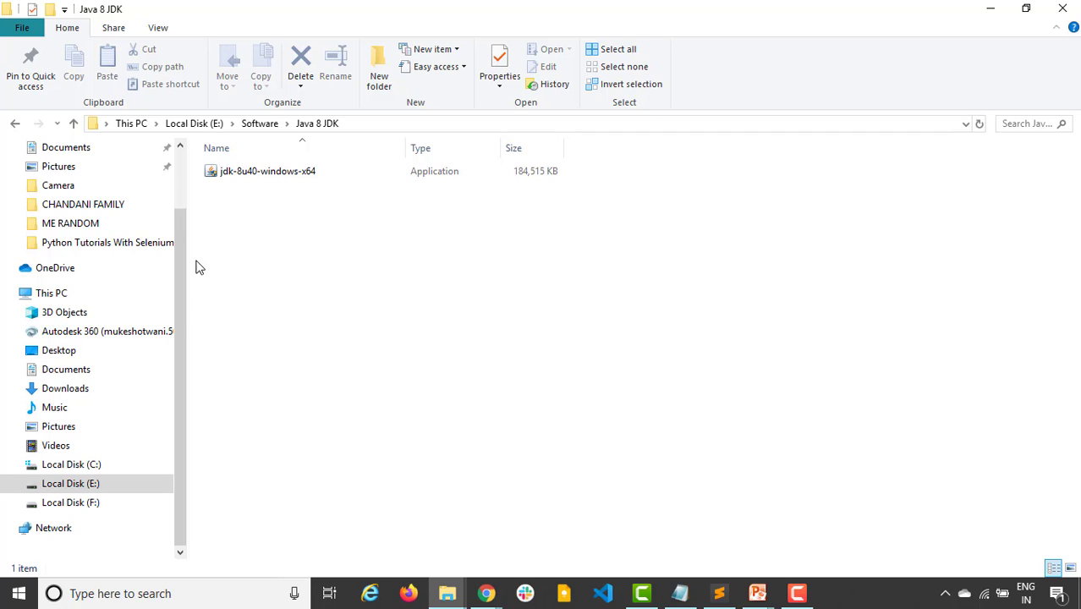
click(51, 293)
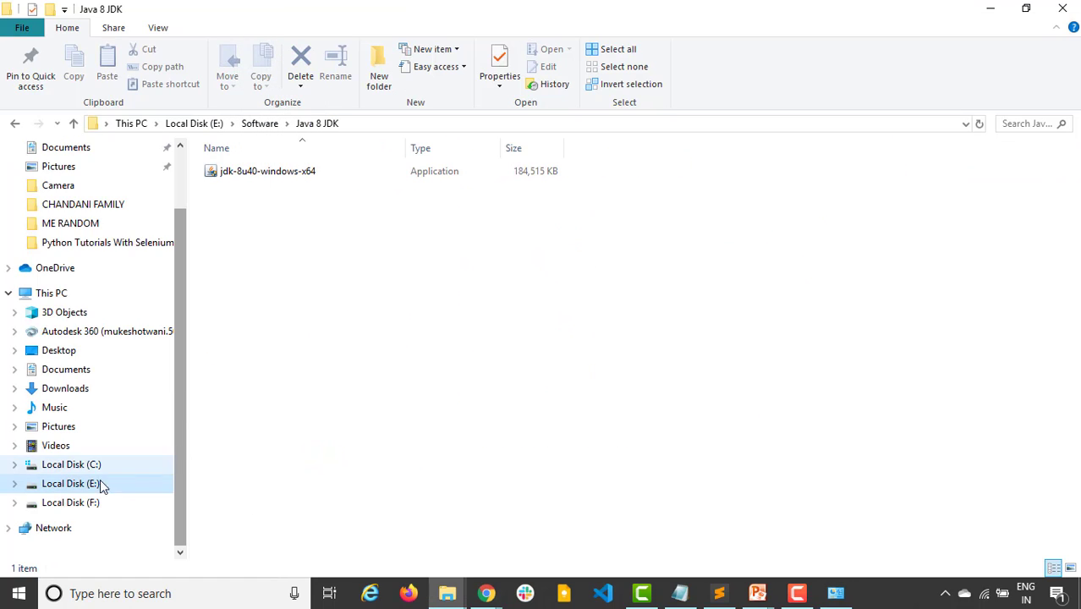
- Browse from Local Disk (C:) through Program Files\Java into the jdk1.8.0_162 folder
click(71, 465)
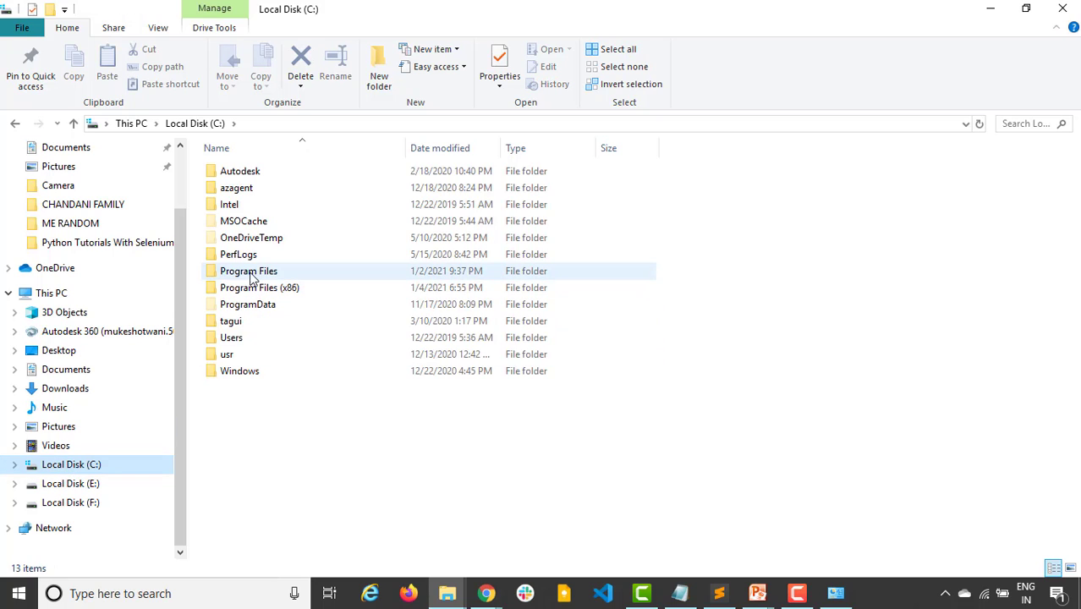
double_click(249, 270)
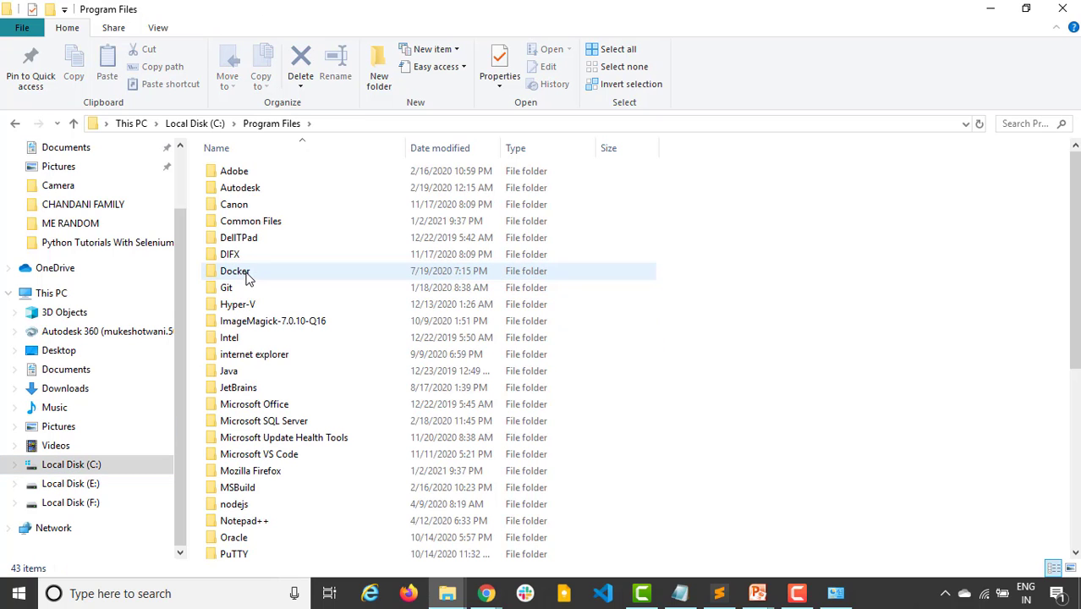
click(228, 370)
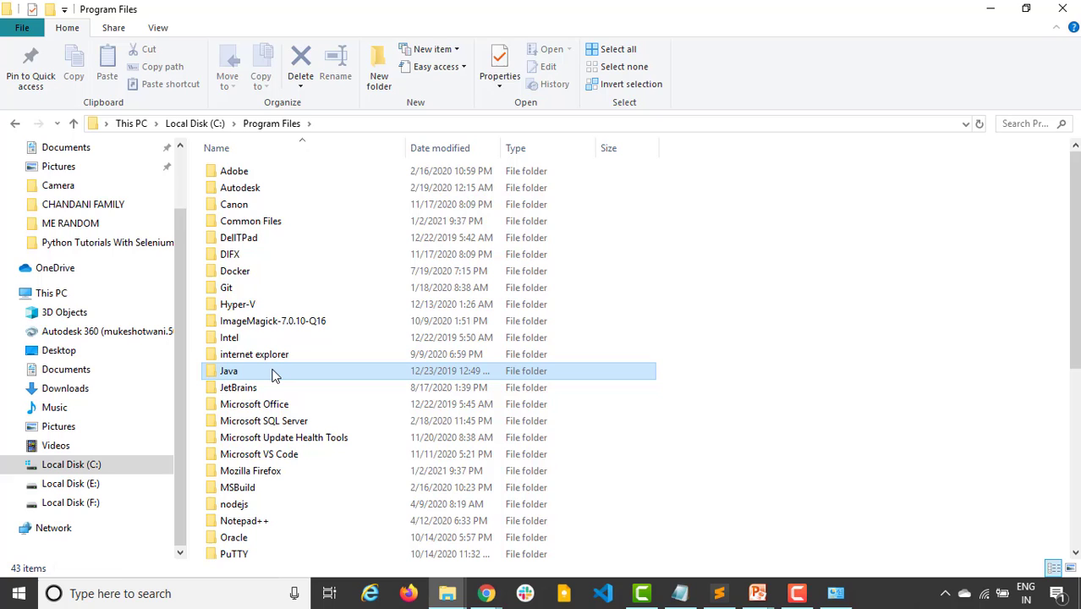
double_click(229, 370)
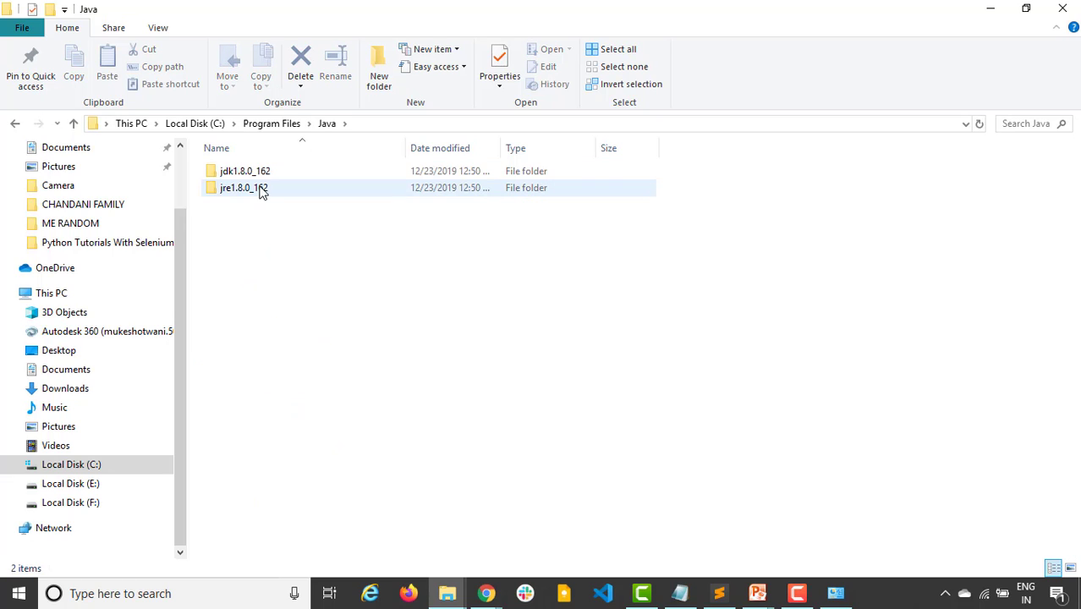
click(245, 171)
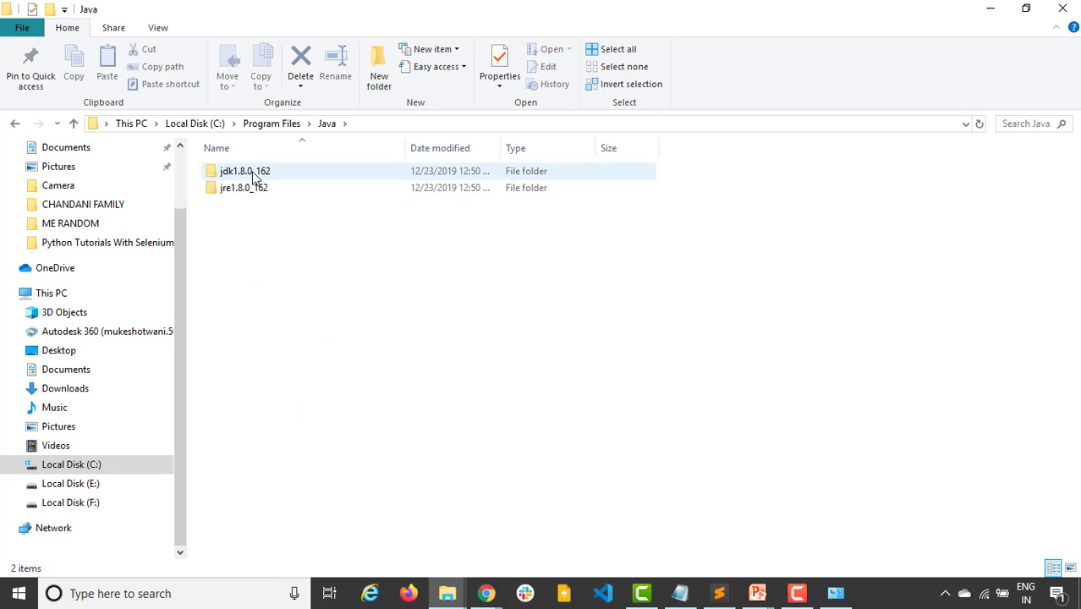
double_click(245, 171)
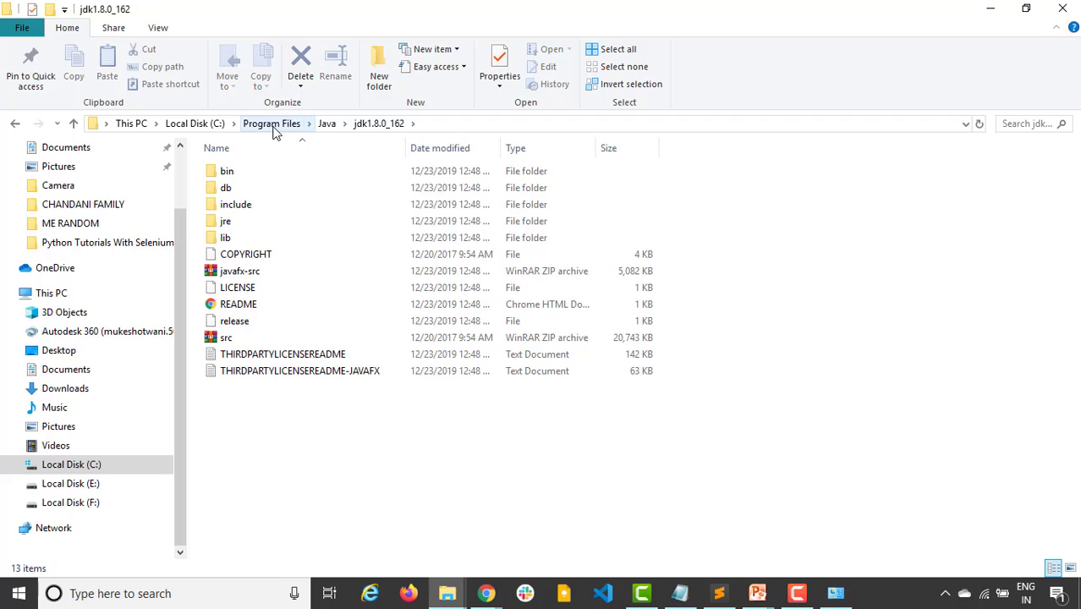
mouse_move(279, 134)
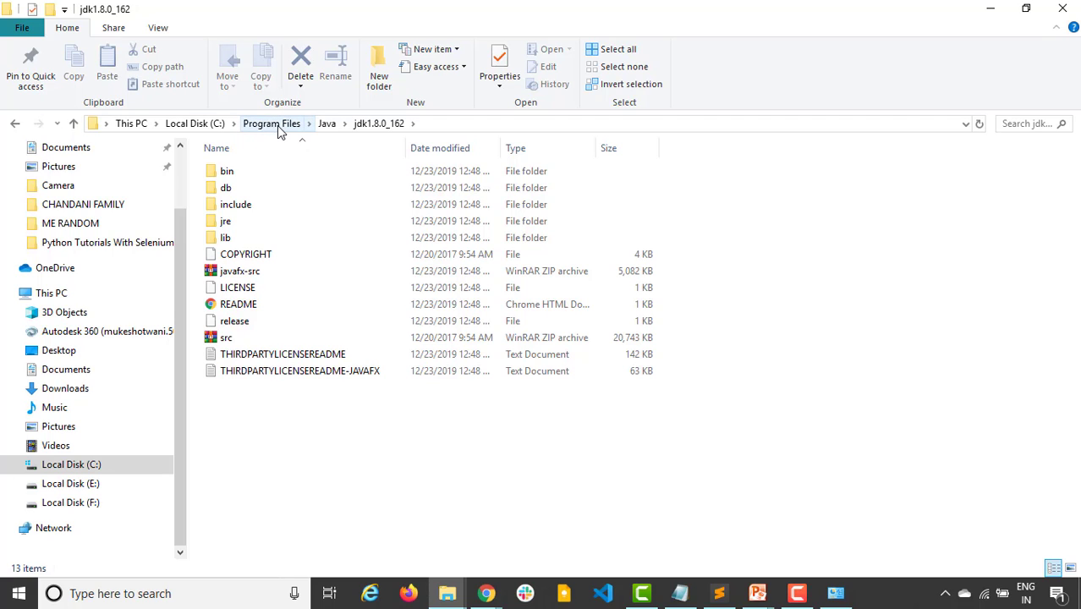
- Go back up the path and reopen the Program Files\Java folder
click(271, 123)
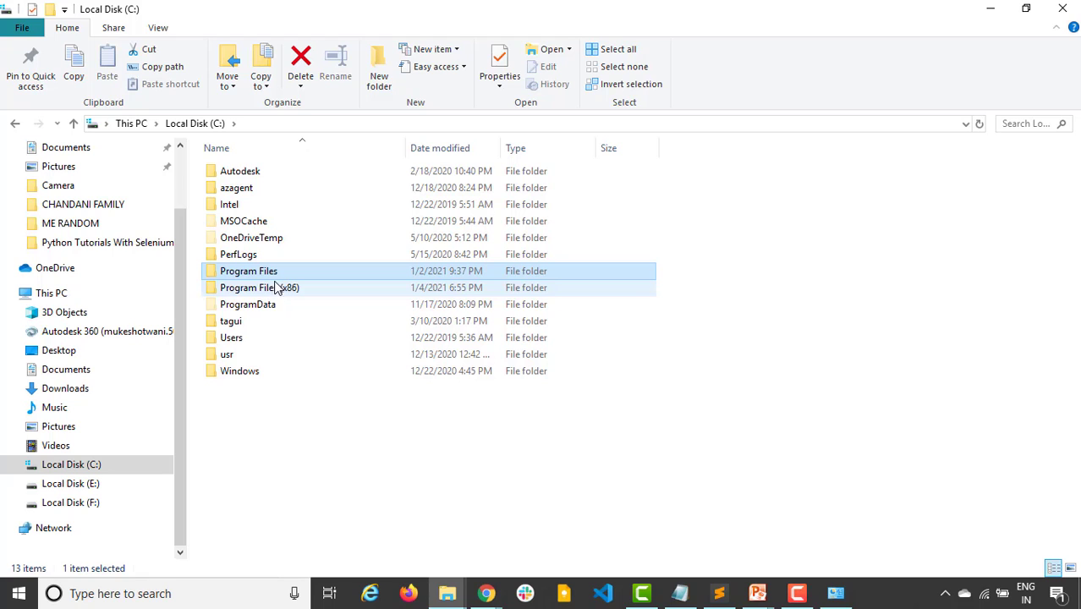
double_click(249, 271)
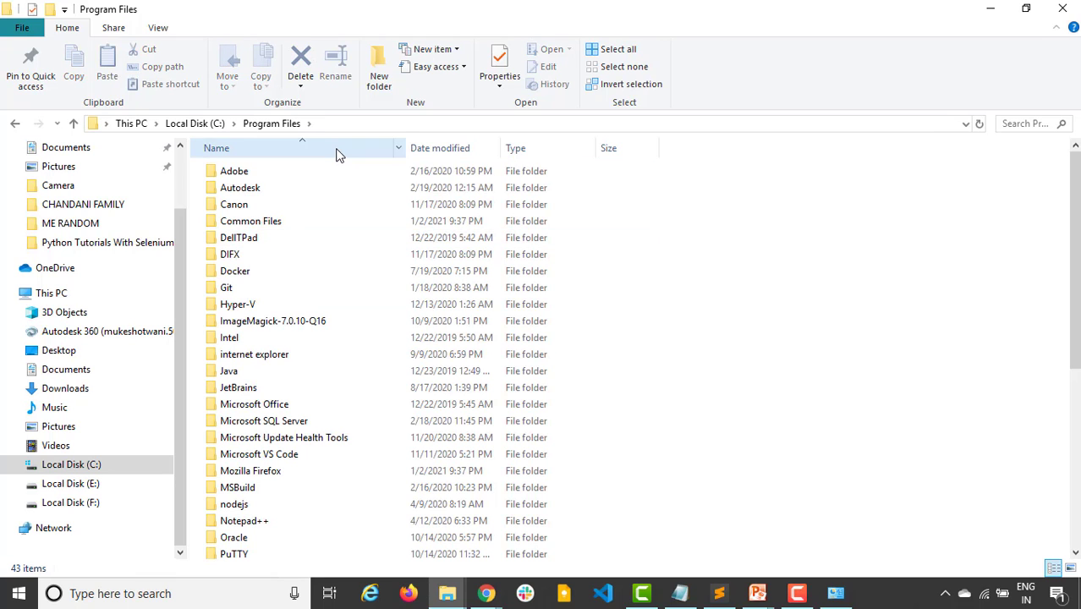
click(228, 371)
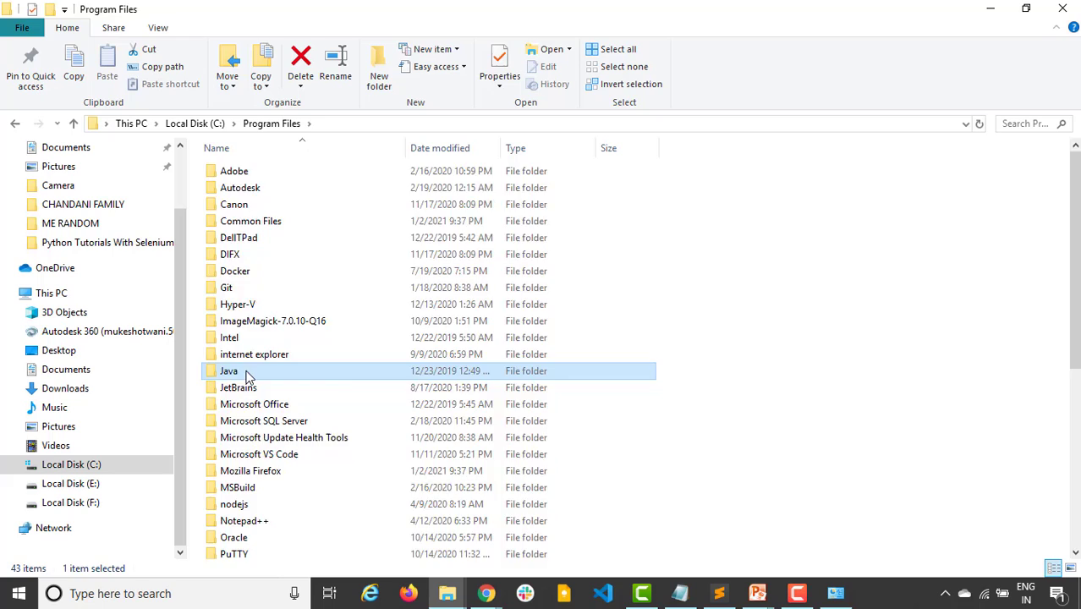
double_click(229, 370)
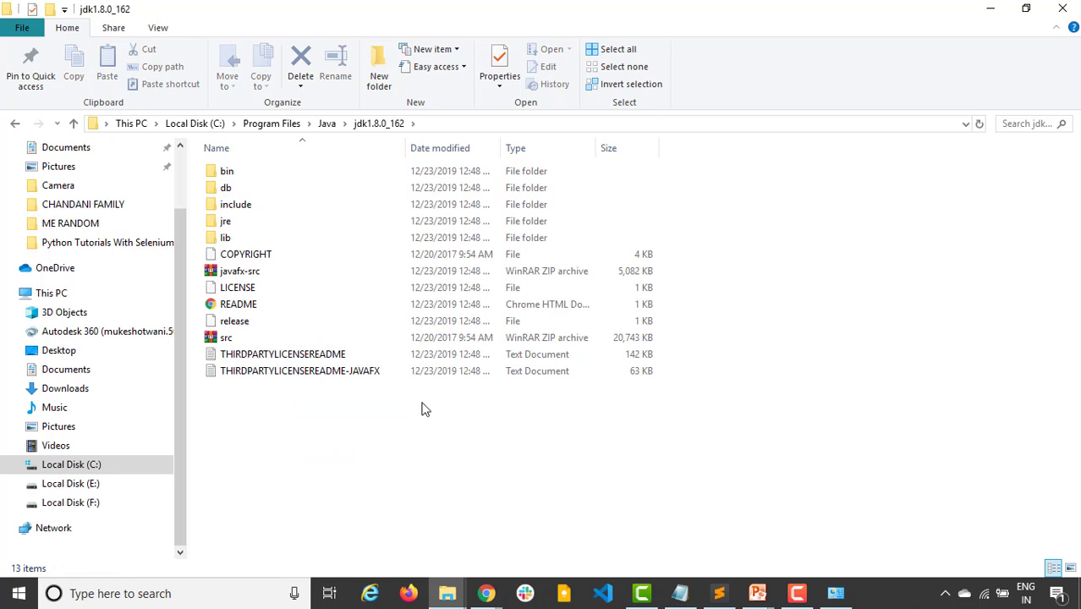
mouse_move(533, 132)
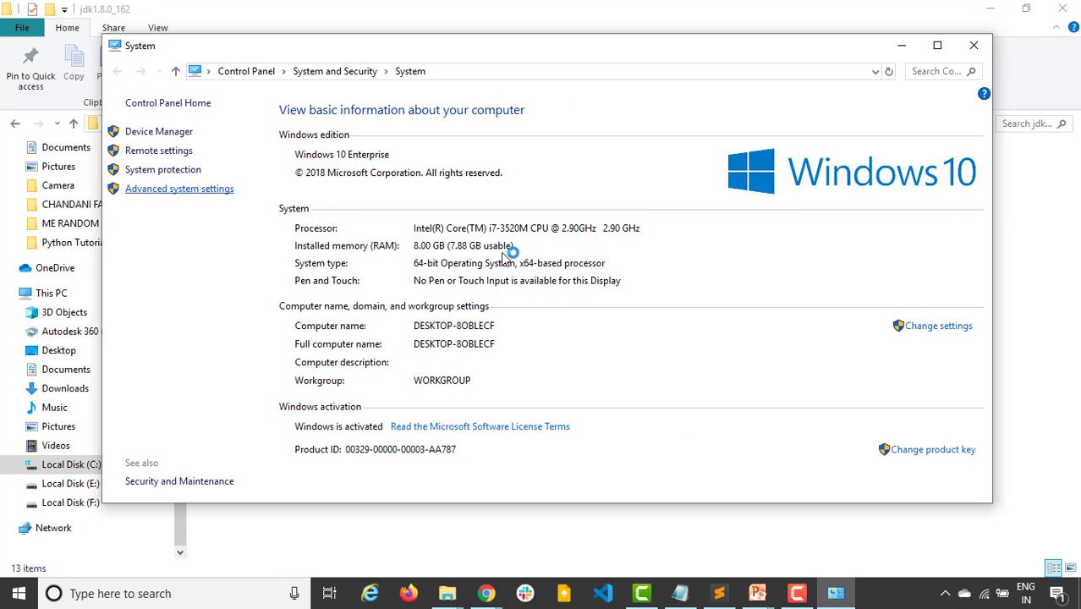
- Open Environment Variables and check JAVA_HOME is C:\Program Files\Java\jdk1.8.0_162
click(180, 189)
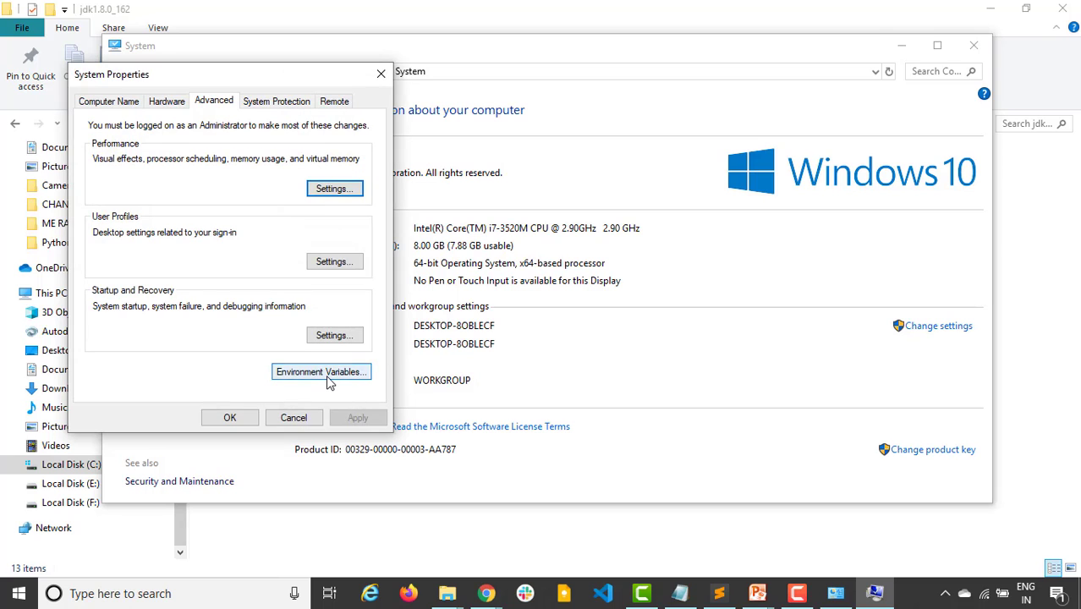
click(320, 371)
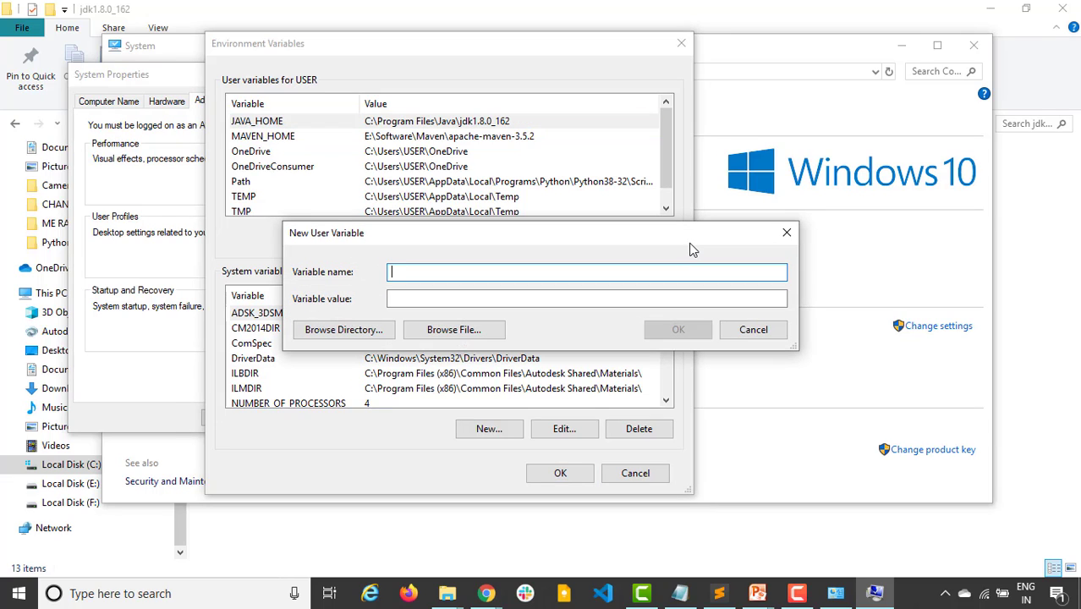
text(JAVA_HOME)
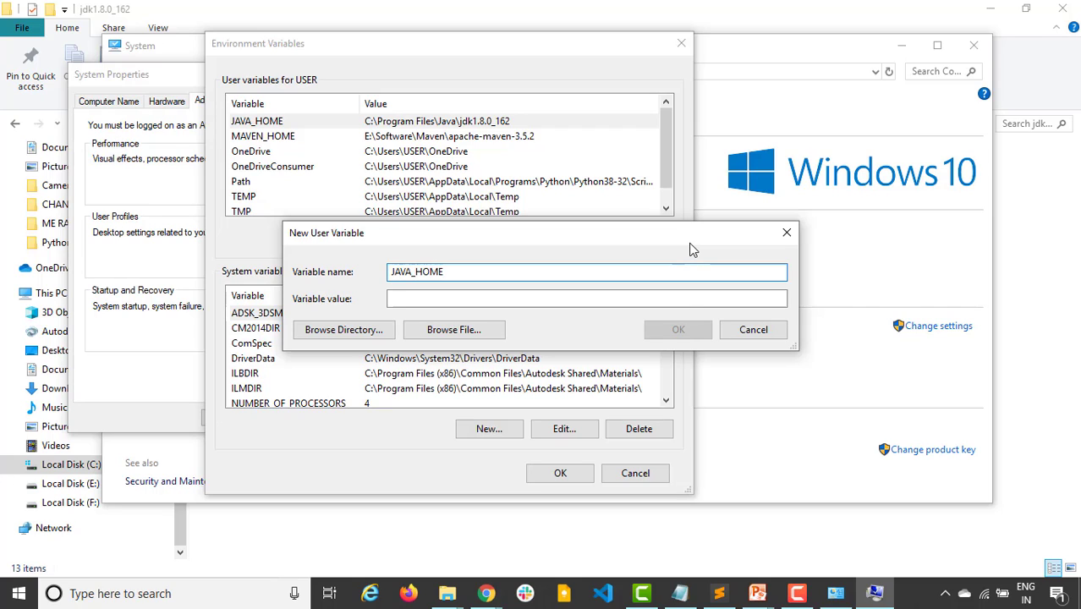
text(C:\Program Files\Java\jdk1.8.0_162)
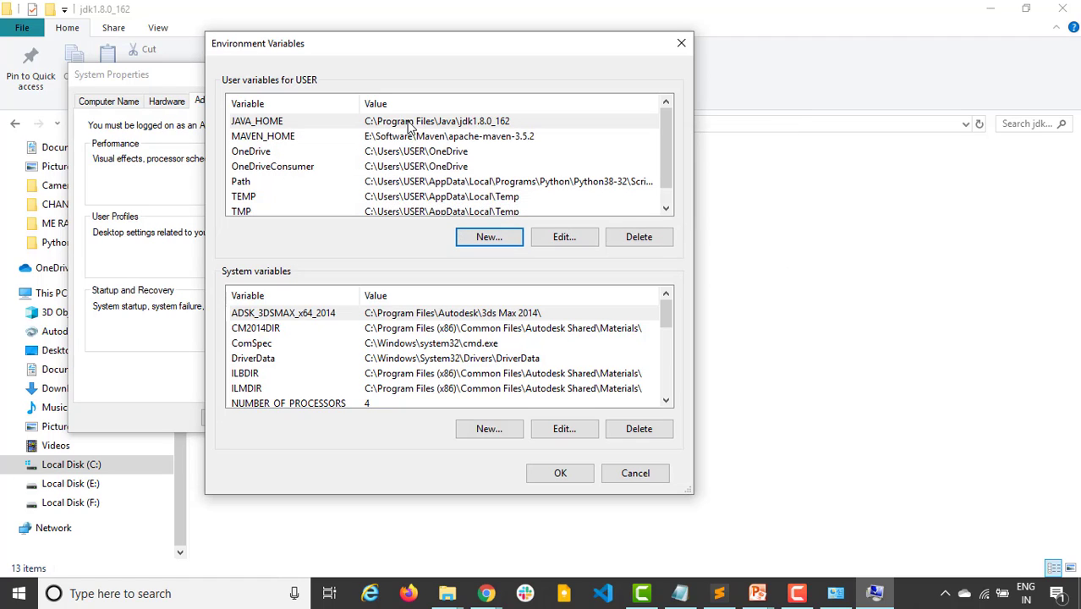
click(257, 120)
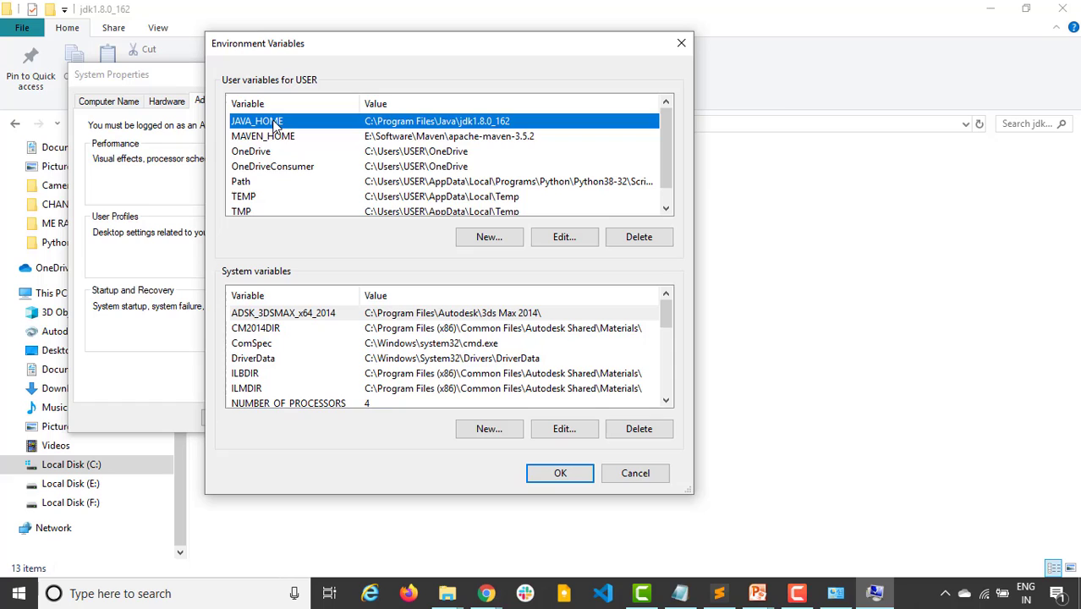
mouse_move(283, 136)
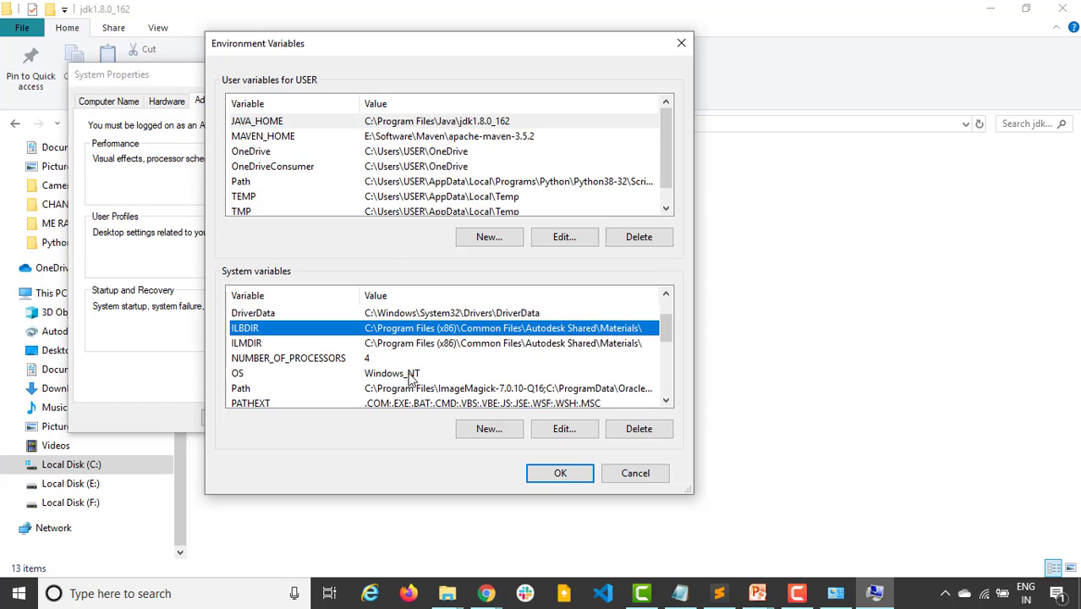
scroll(down, 3)
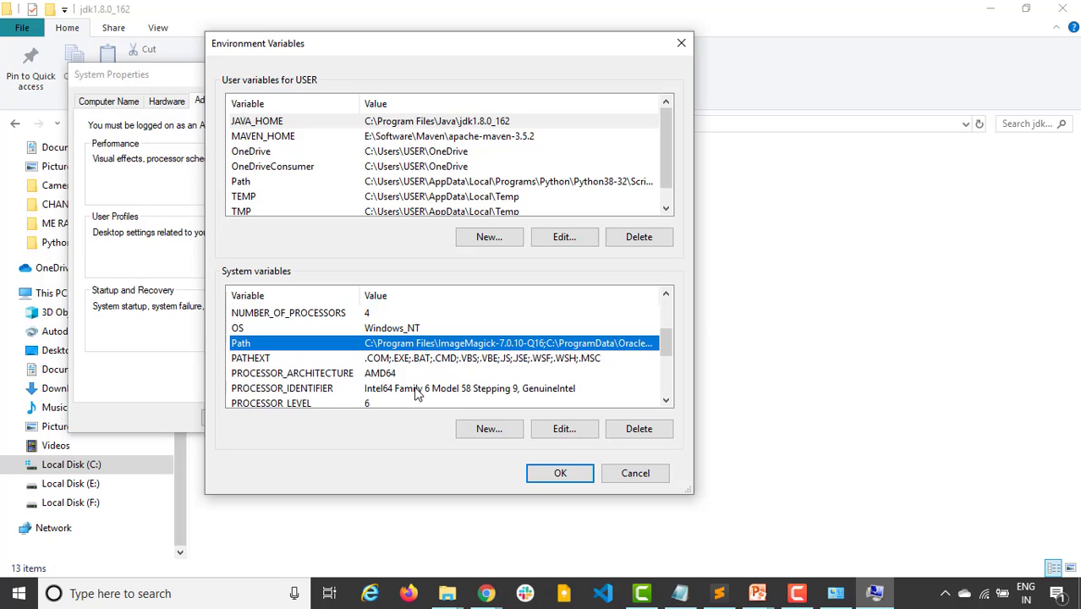
mouse_move(440, 362)
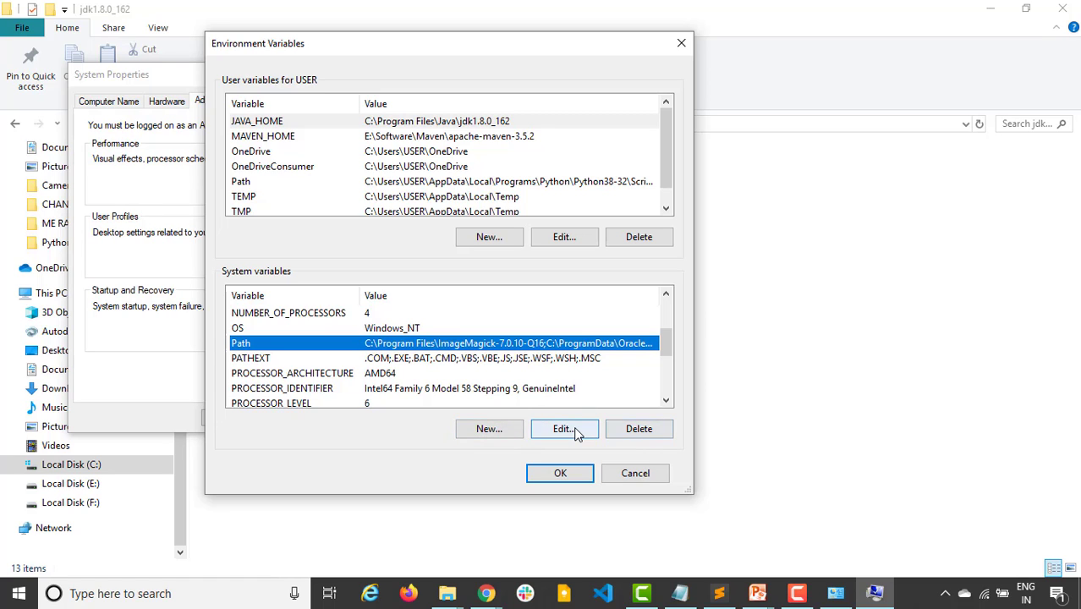
- Edit the system Path in an enlarged window and start a new entry
click(564, 429)
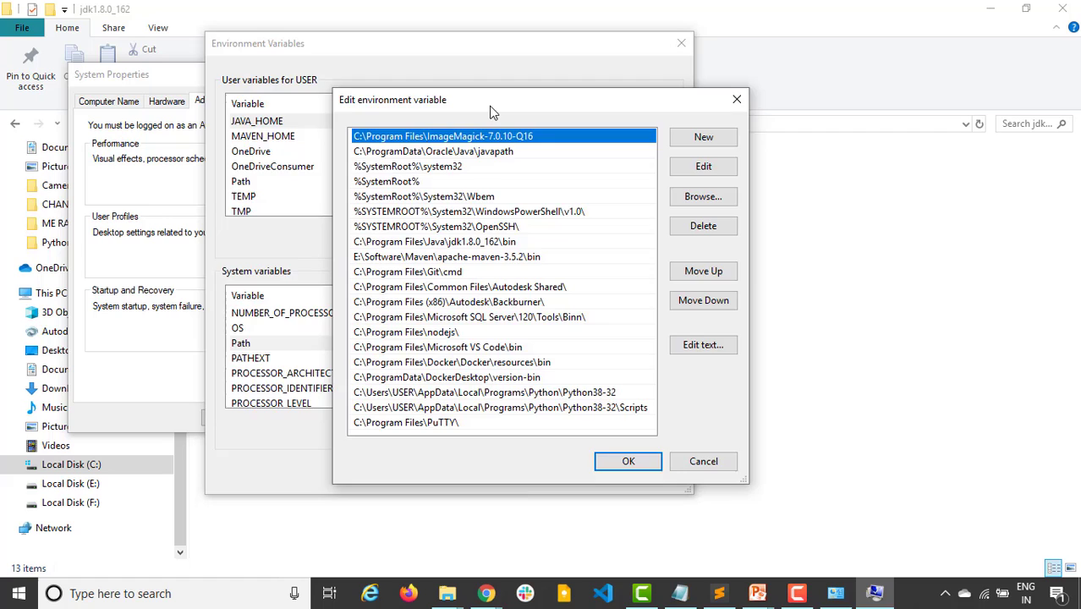
drag(494, 99, 237, 25)
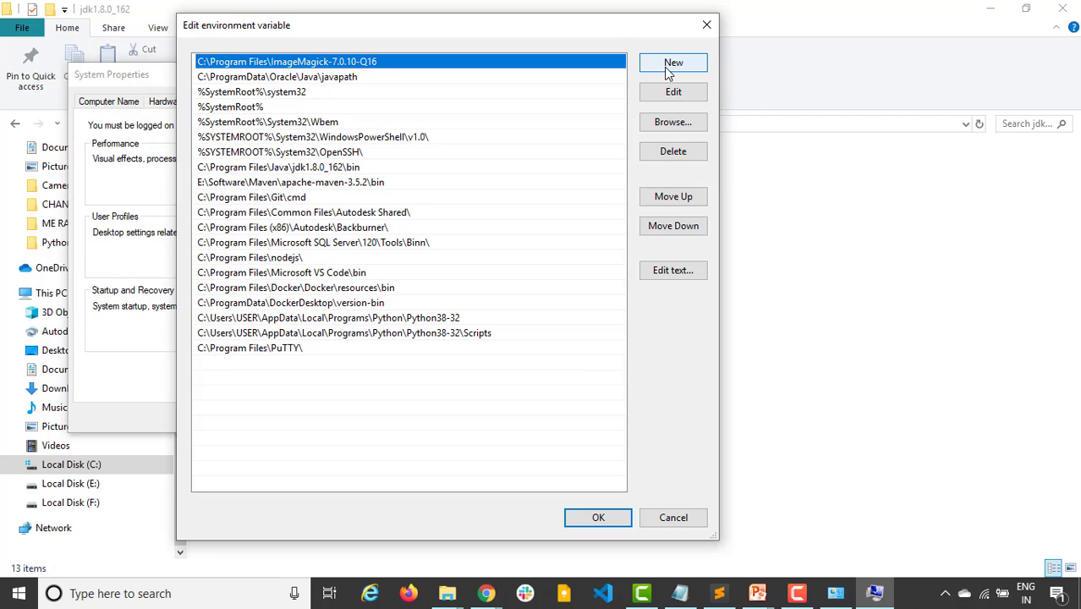
click(674, 61)
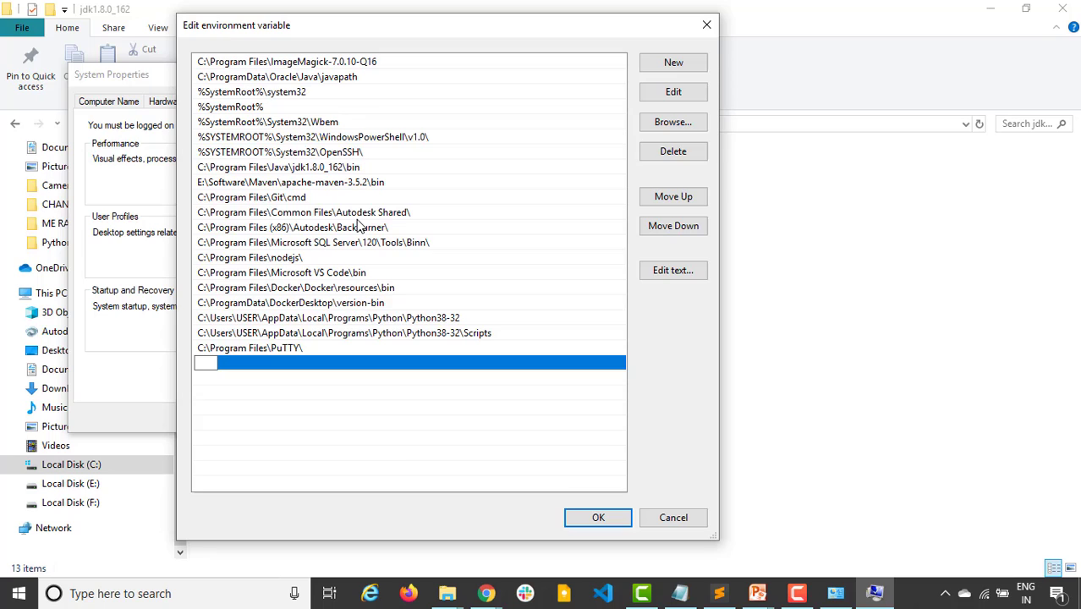
- Copy the jdk1.8.0_162\bin path, spot the existing Path entry, and cancel
key(alt+tab)
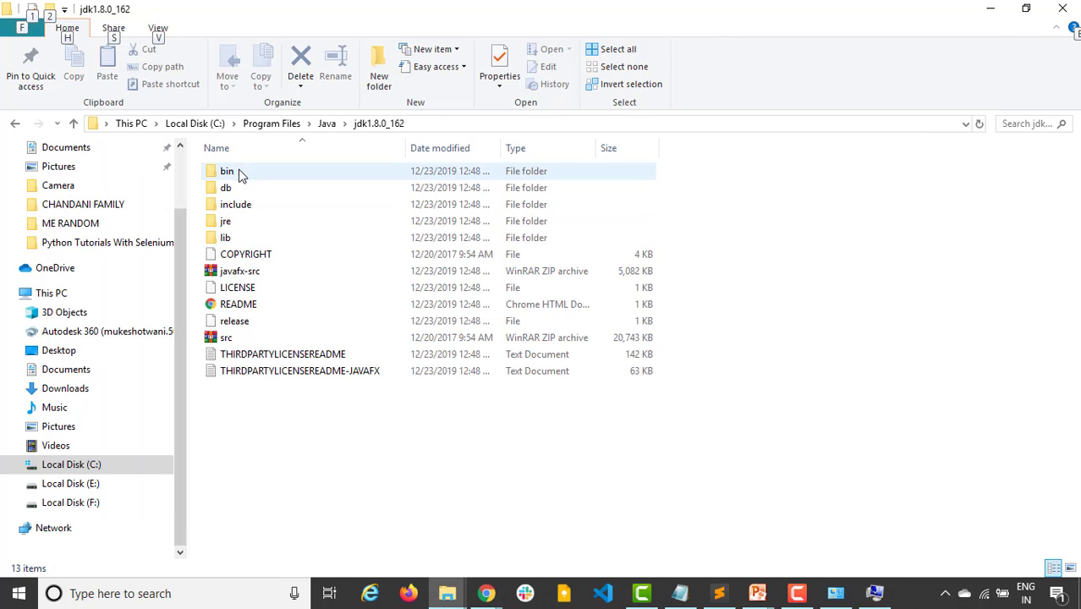
double_click(227, 171)
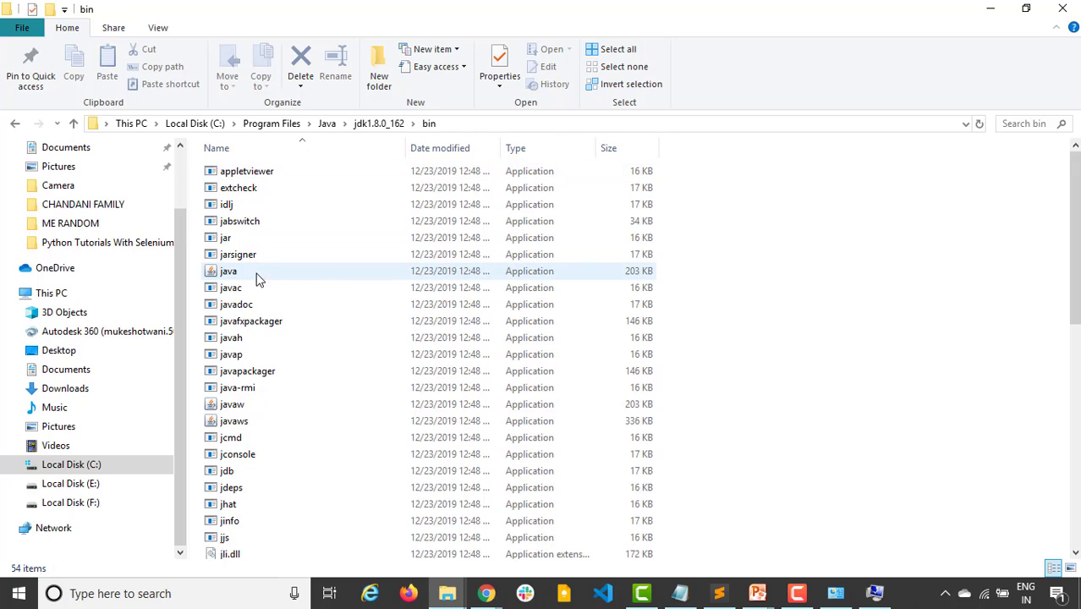
click(231, 288)
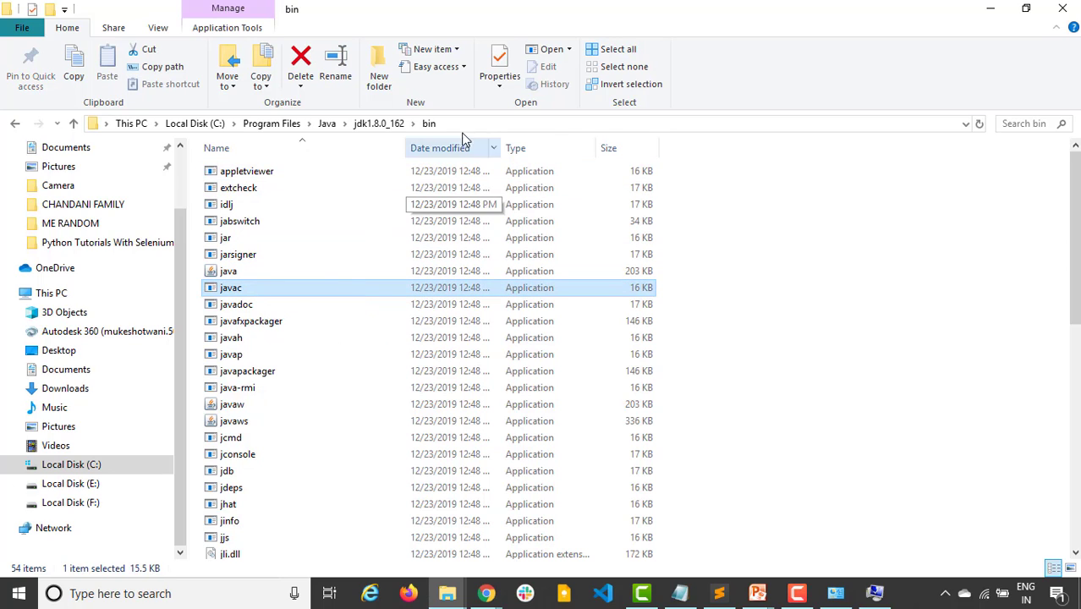
click(465, 123)
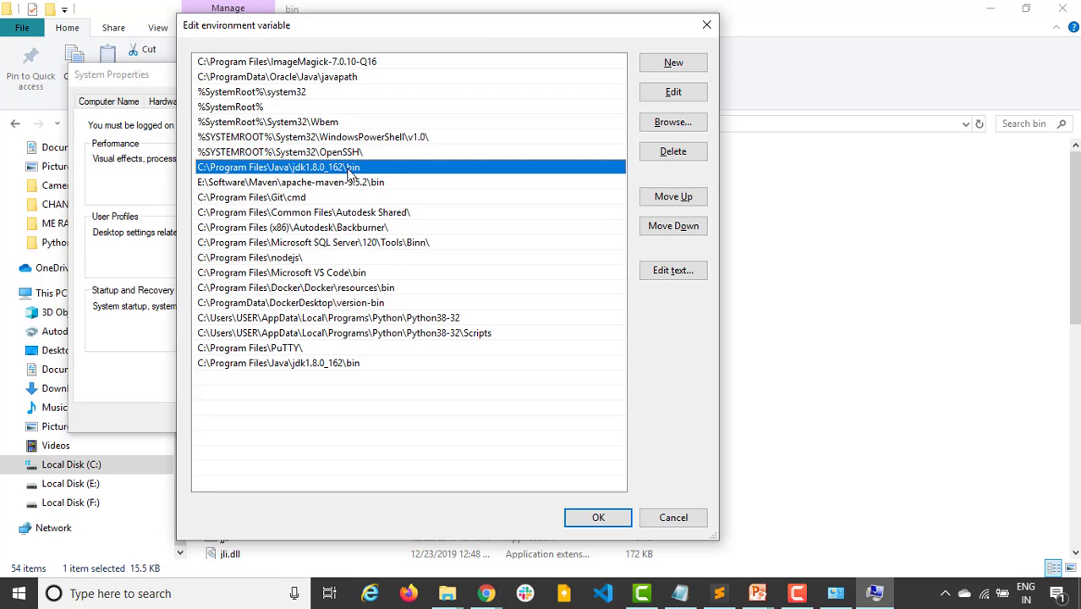
click(278, 363)
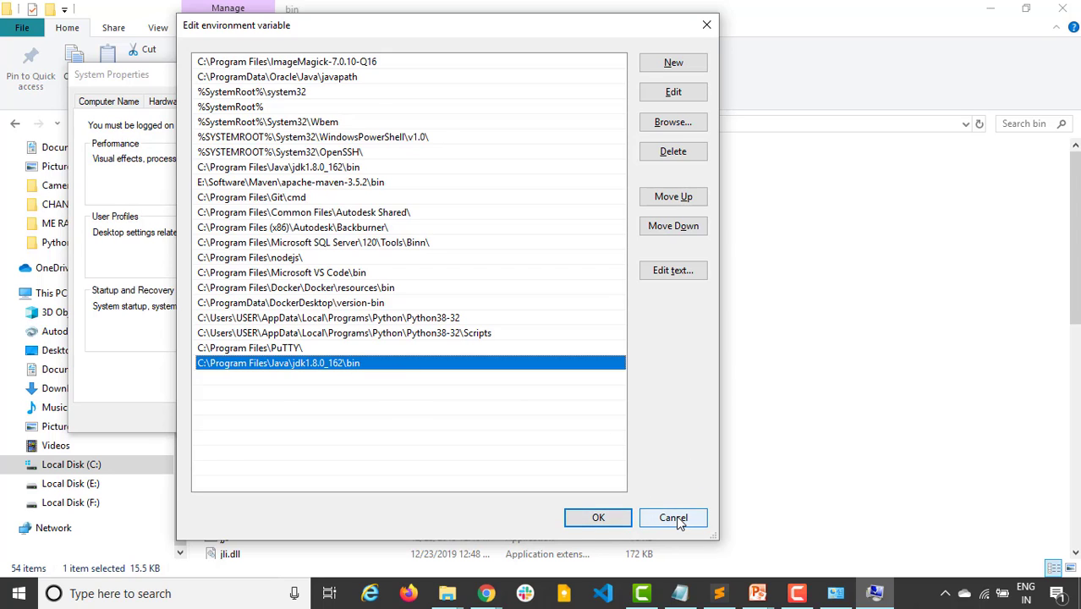
click(673, 517)
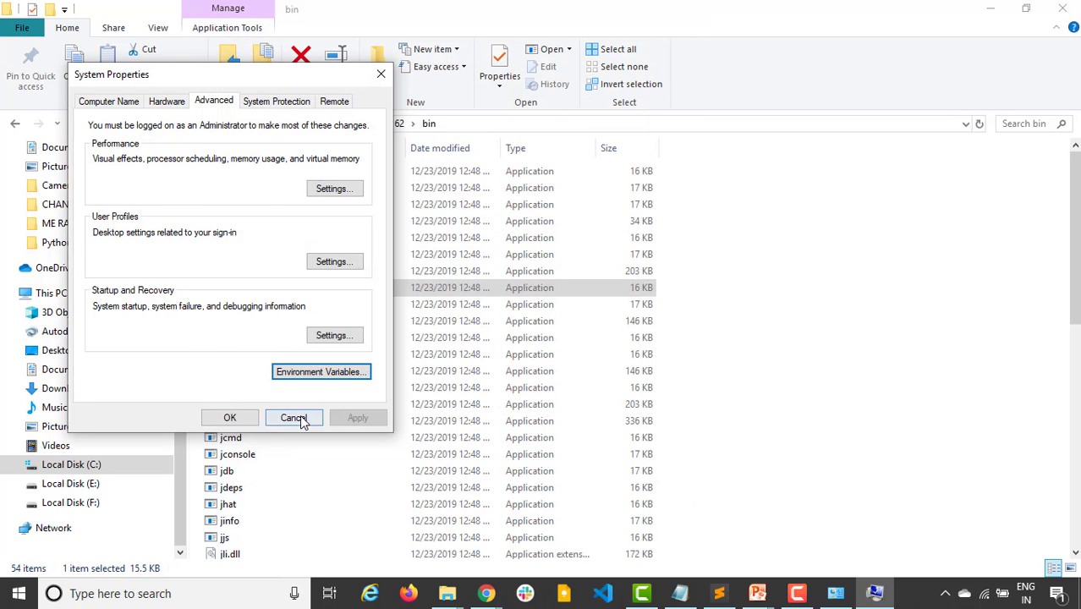
- Close System Properties and run java -version, which reports Java 1.8.0_162
click(293, 417)
text(java)
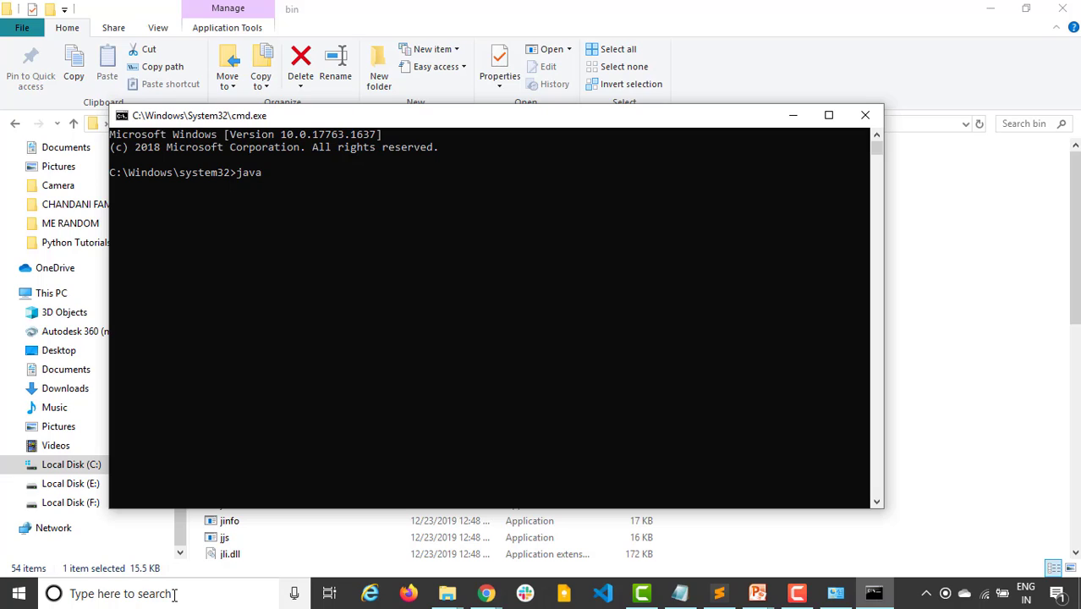
text(-version)
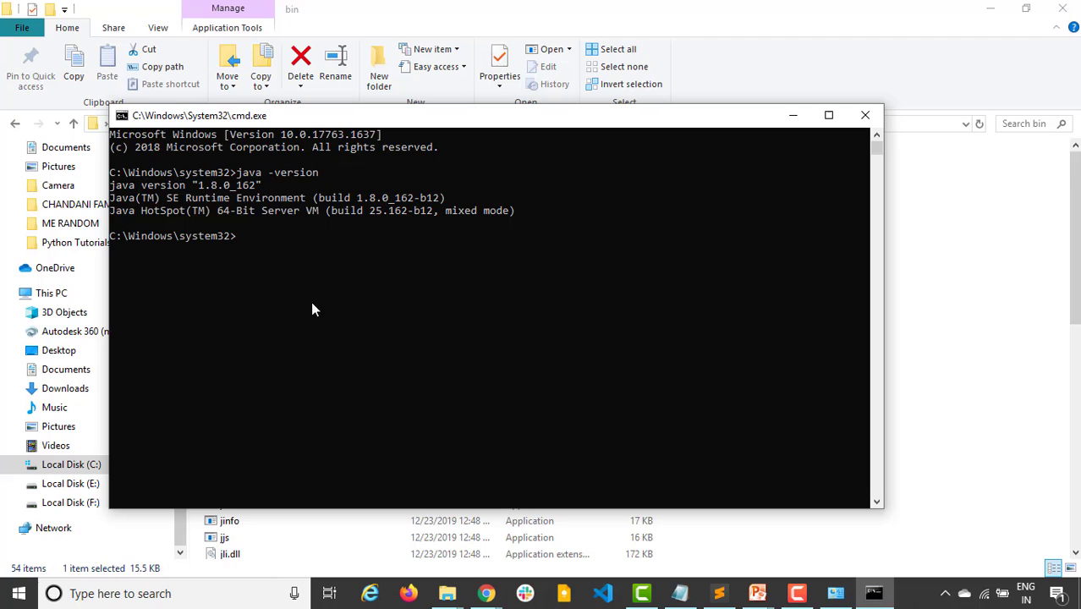
mouse_move(209, 195)
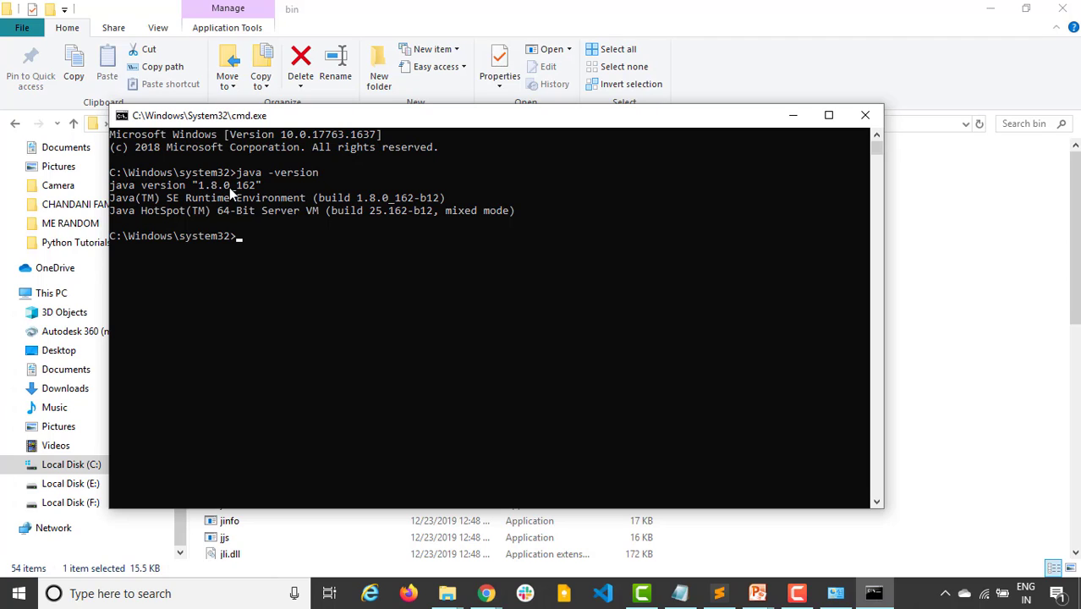
mouse_move(202, 218)
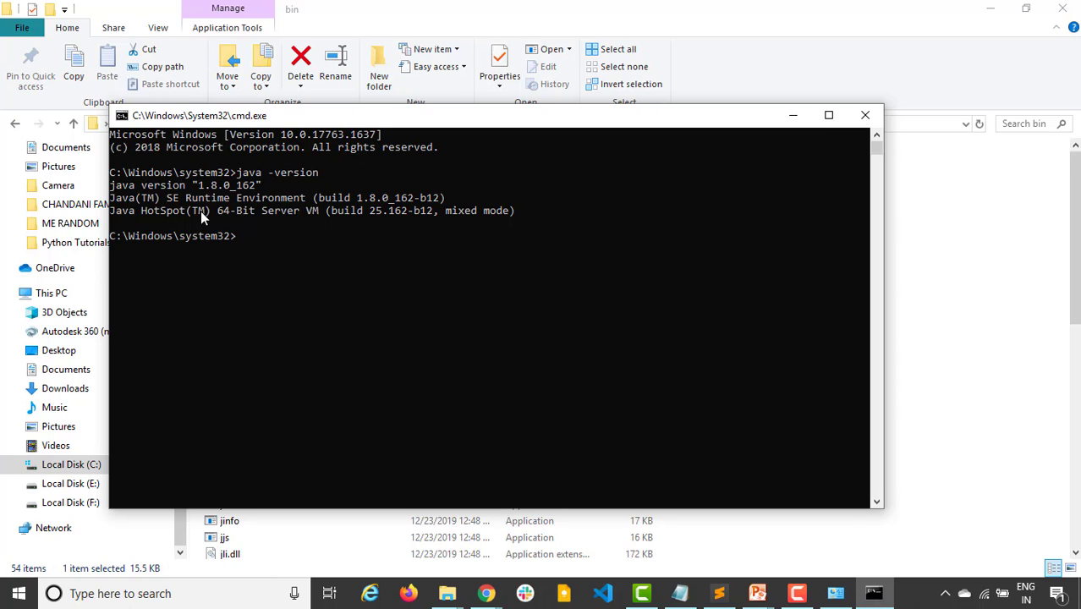
mouse_move(296, 193)
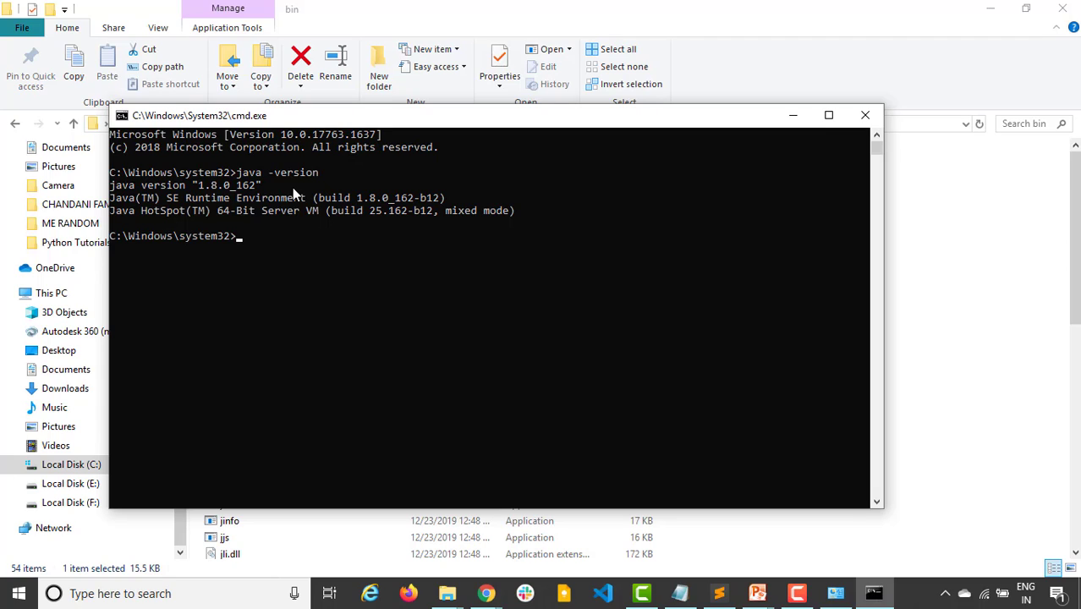
mouse_move(264, 189)
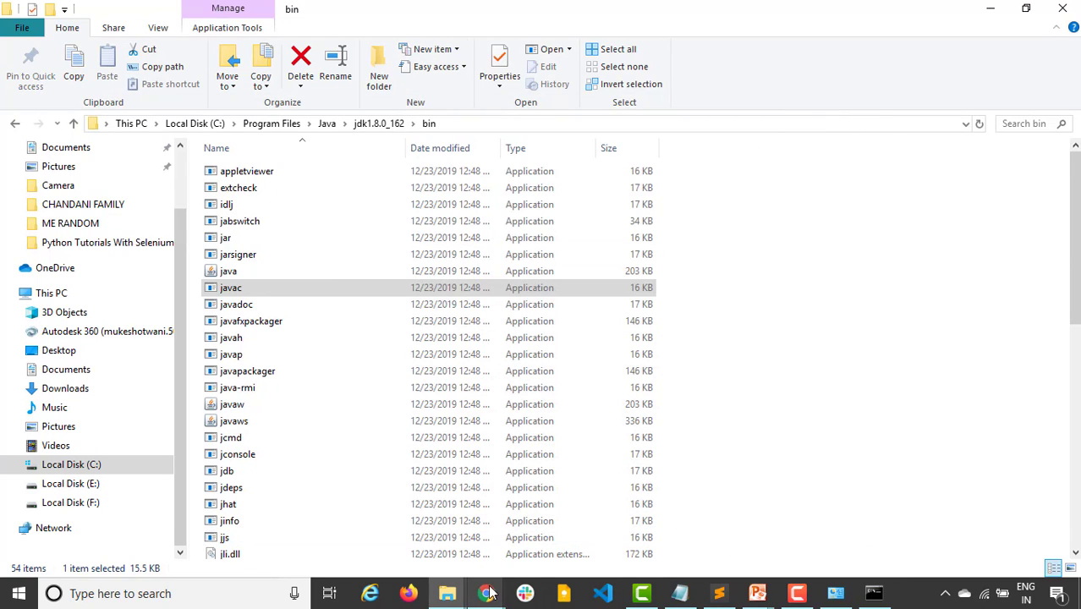
- Download apache-jmeter-5.4.zip from the JMeter 5.4 Binaries section
click(487, 593)
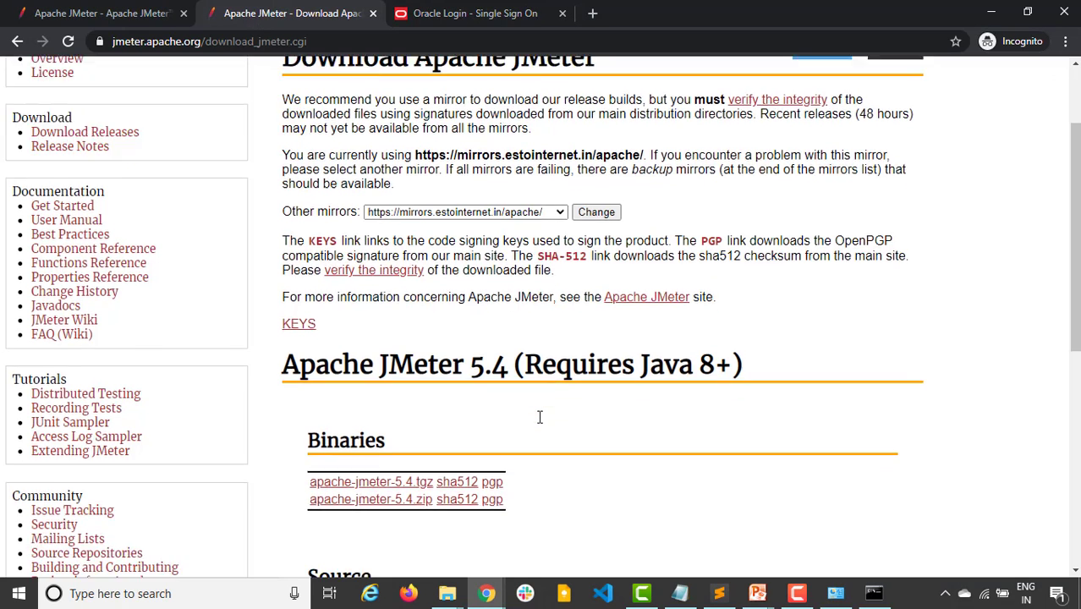
scroll(down, 3)
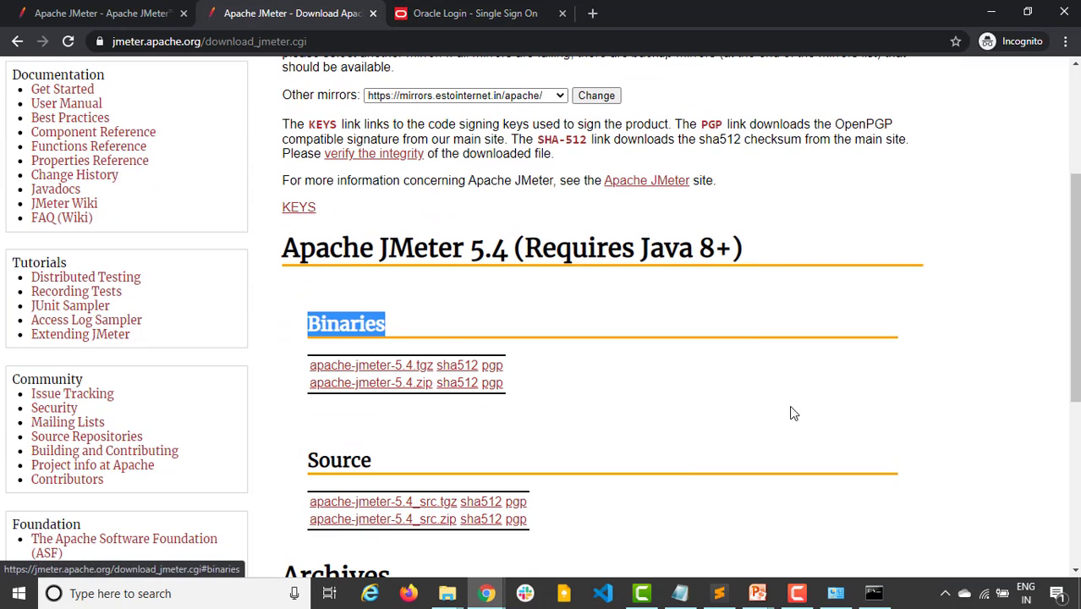
scroll(down, 3)
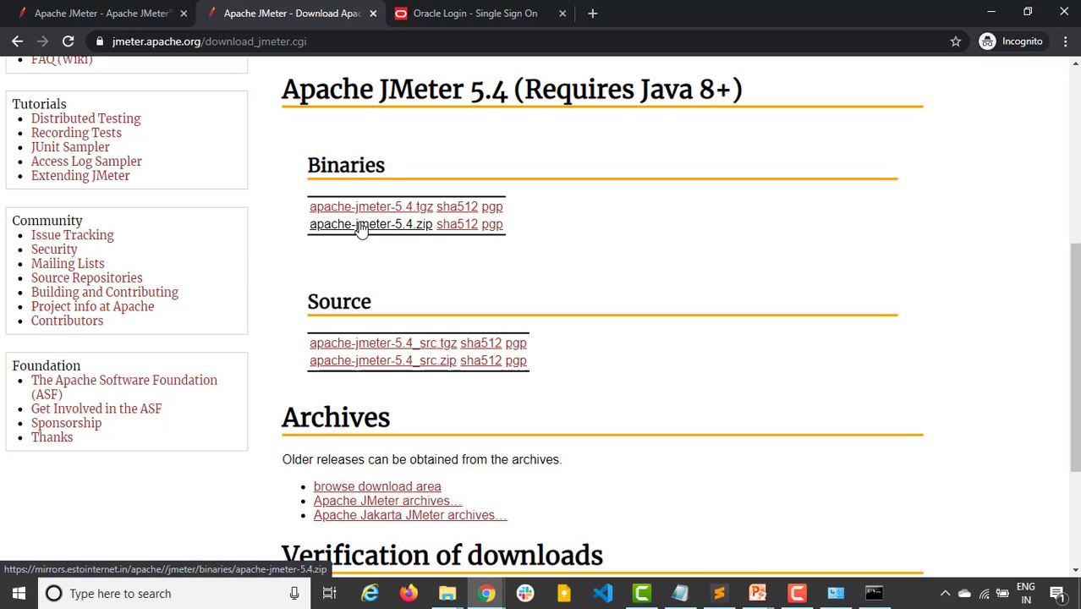
click(371, 224)
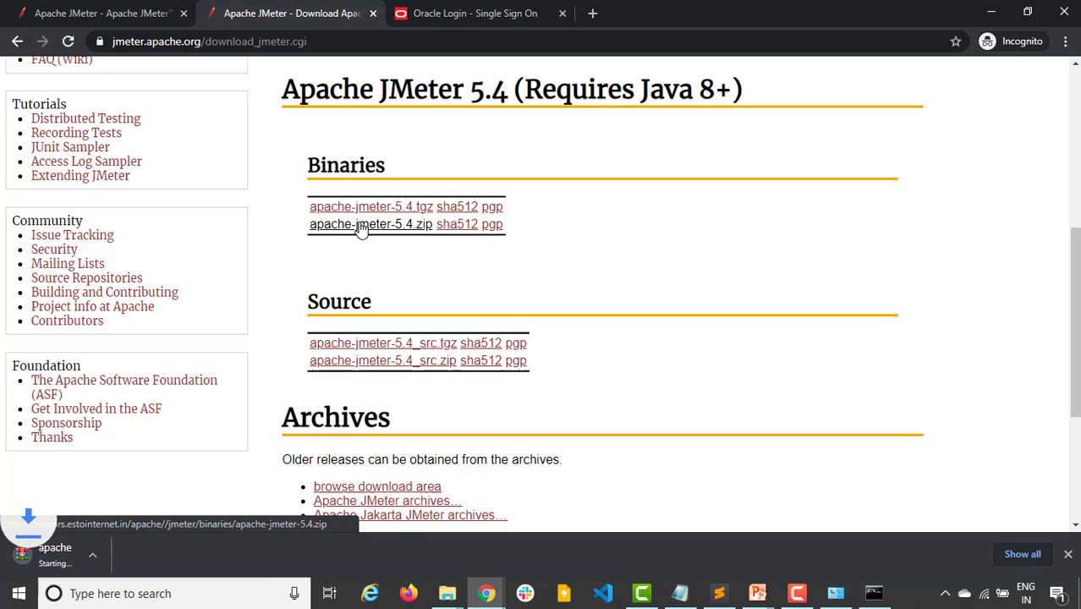
click(370, 223)
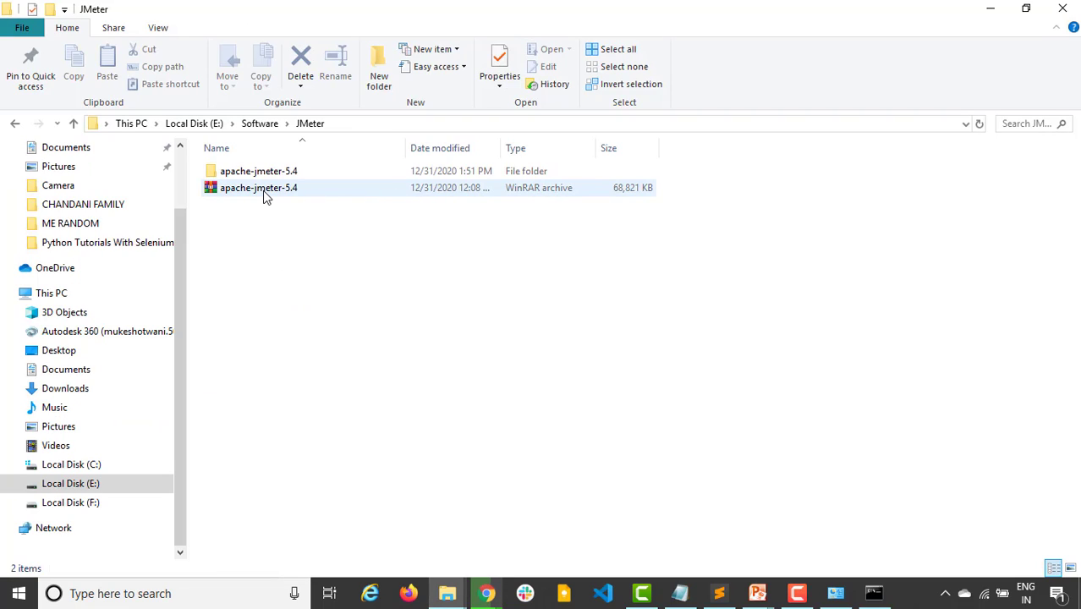
mouse_move(301, 187)
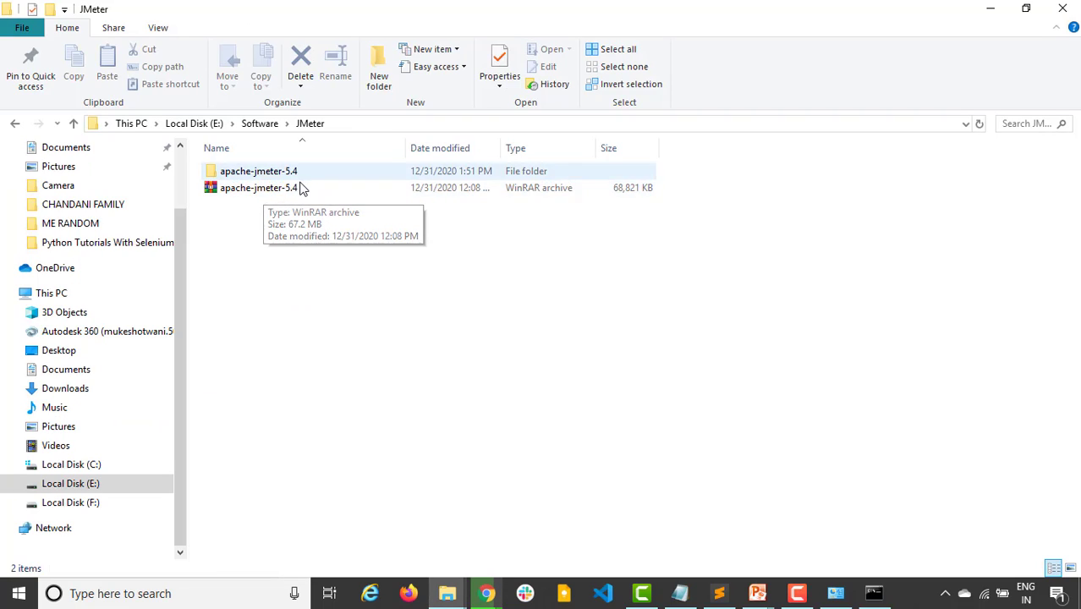
- Open the extracted apache-jmeter-5.4 bin folder and select the jmeter Windows Batch File
click(258, 187)
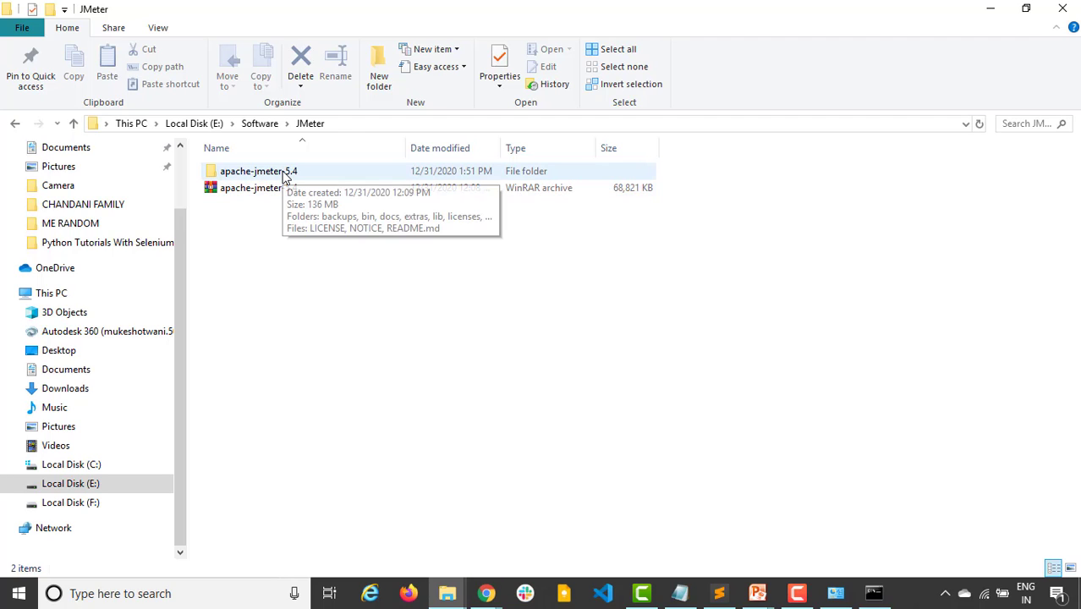
double_click(258, 171)
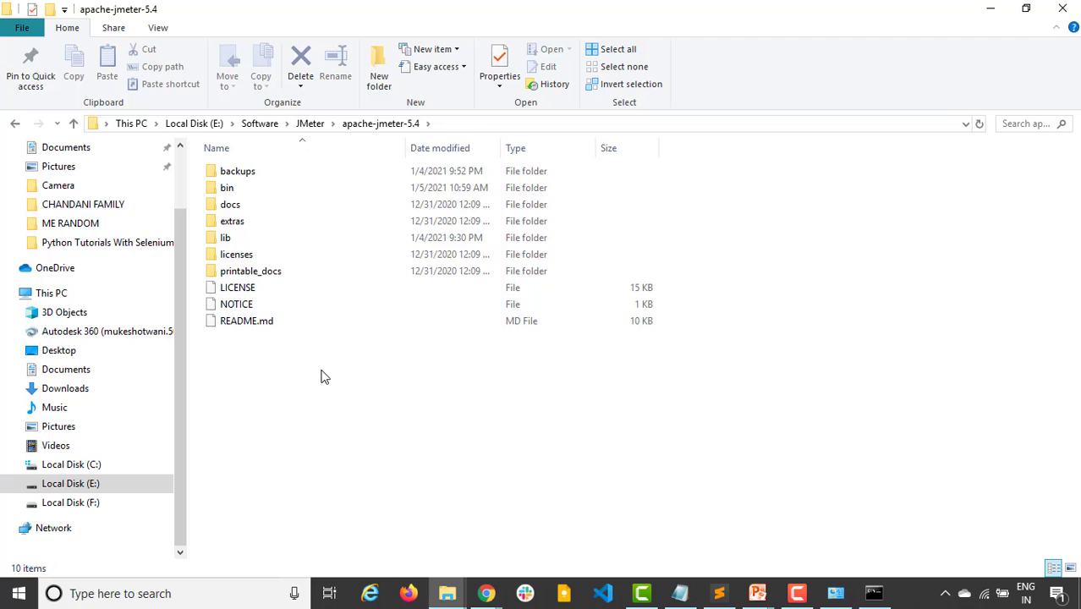
mouse_move(294, 237)
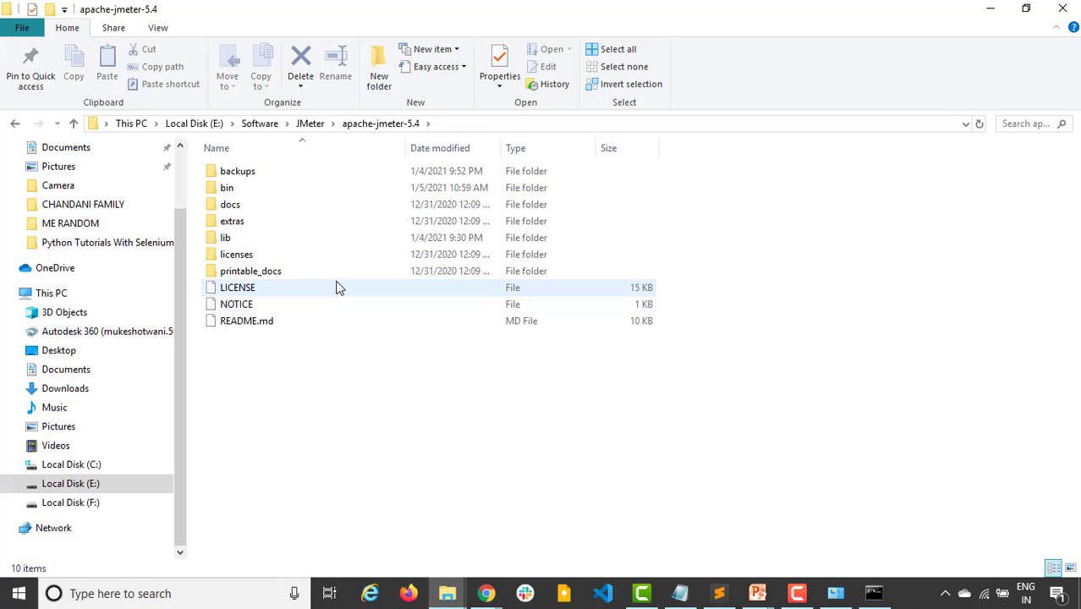
click(226, 187)
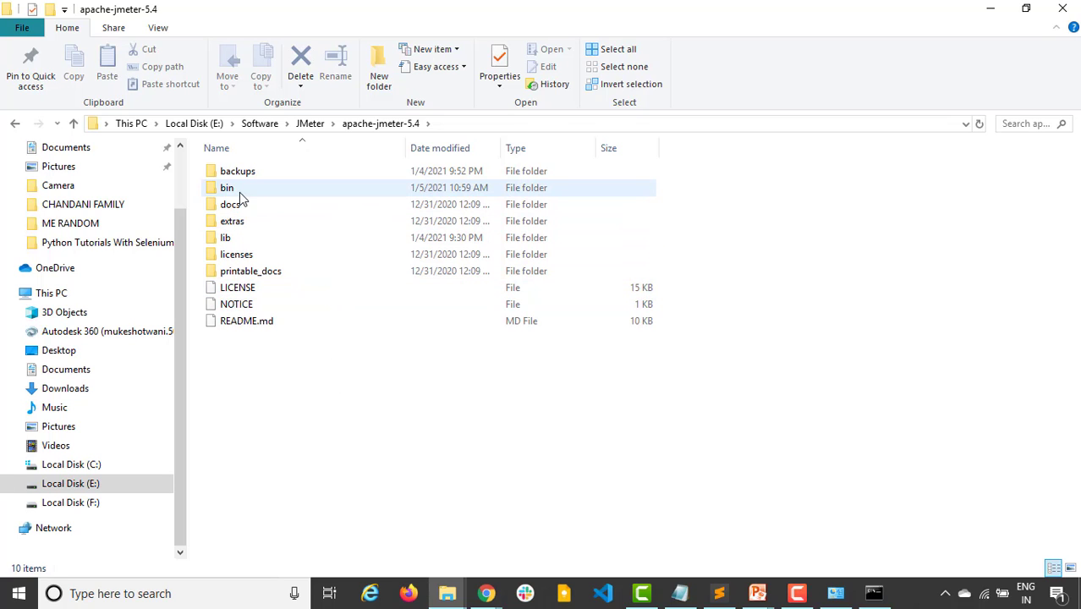
click(227, 187)
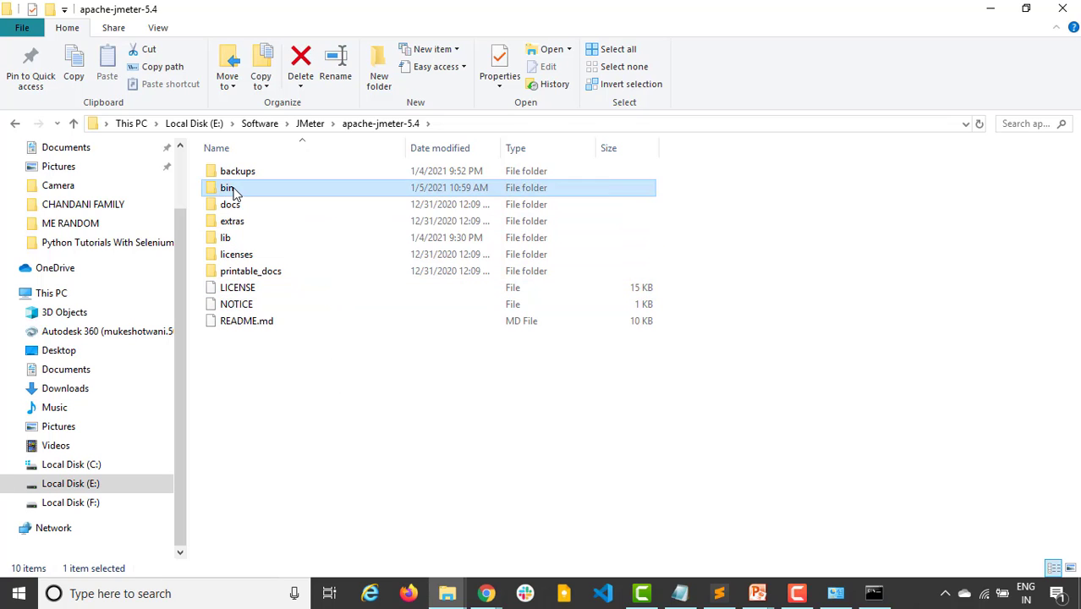
double_click(227, 187)
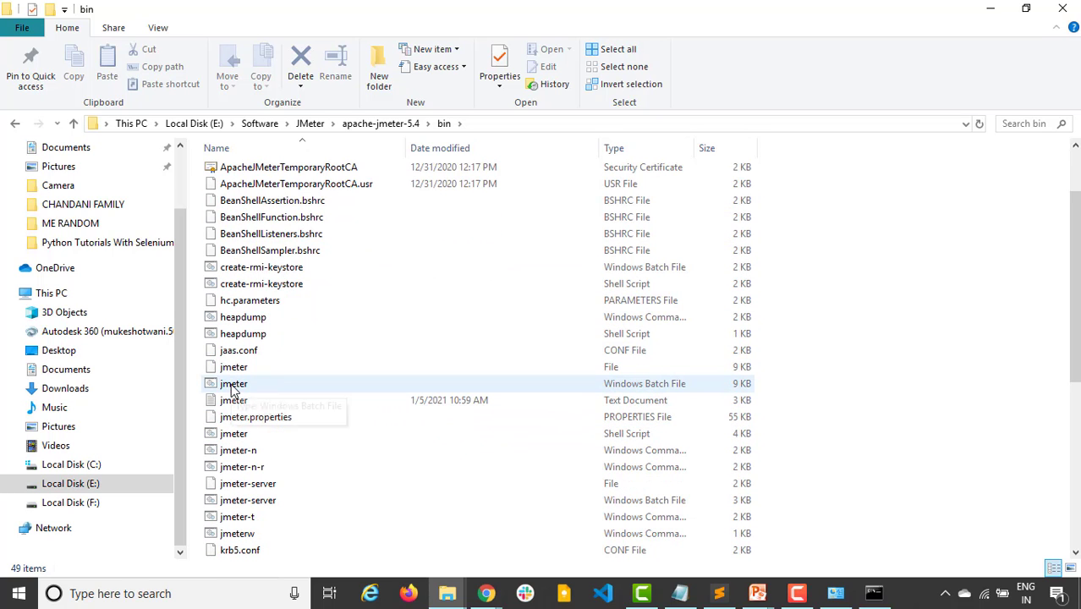
click(234, 383)
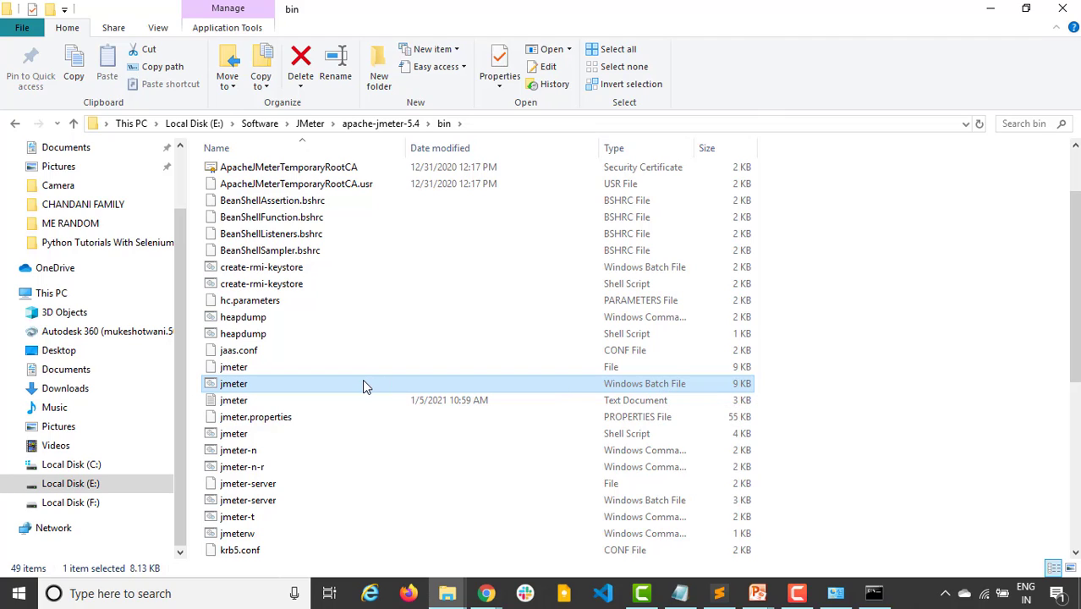
mouse_move(364, 387)
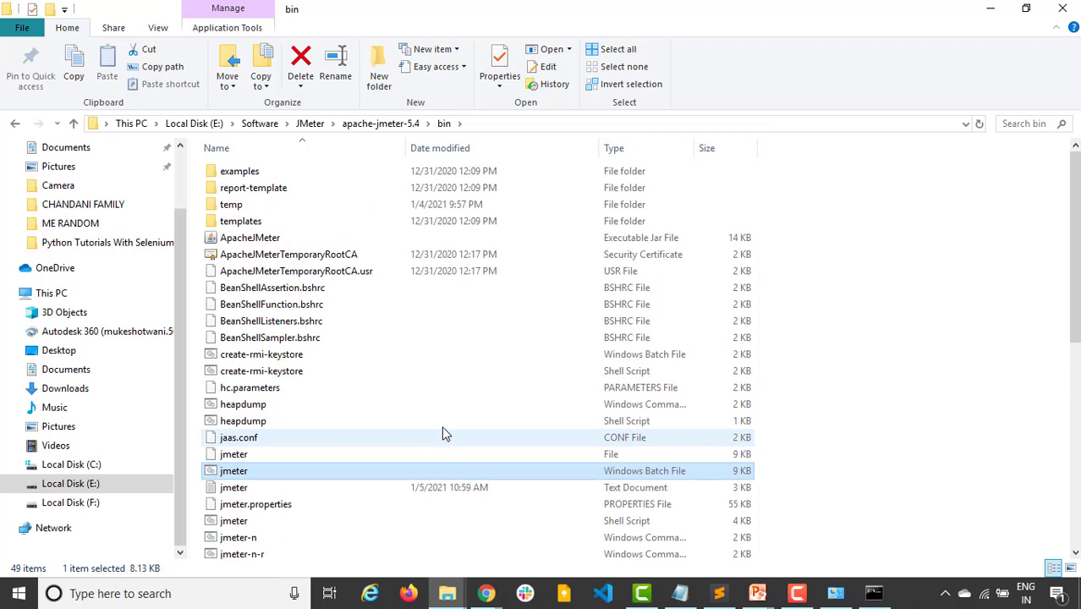
- Reopen bin, compare the jmeter shell script, jmeter.bat and root CA certificate, then return up
click(380, 123)
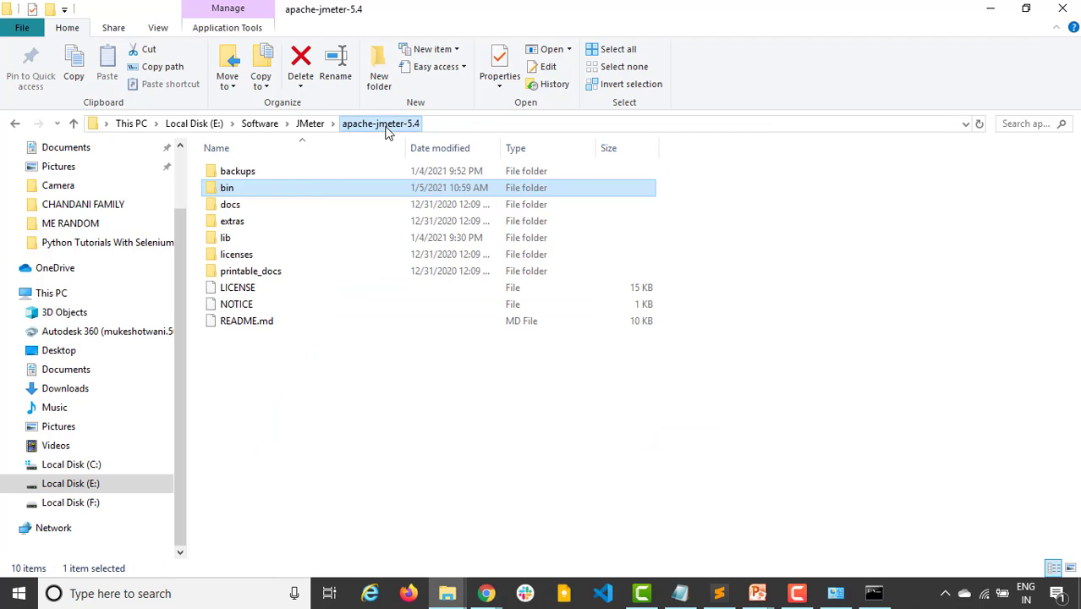
click(238, 171)
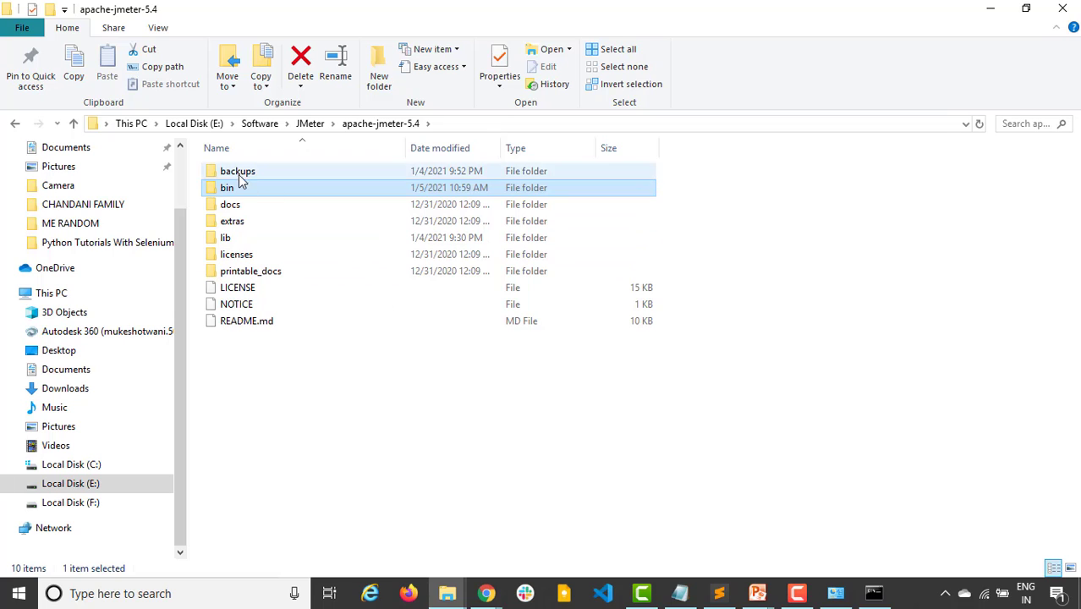
double_click(238, 171)
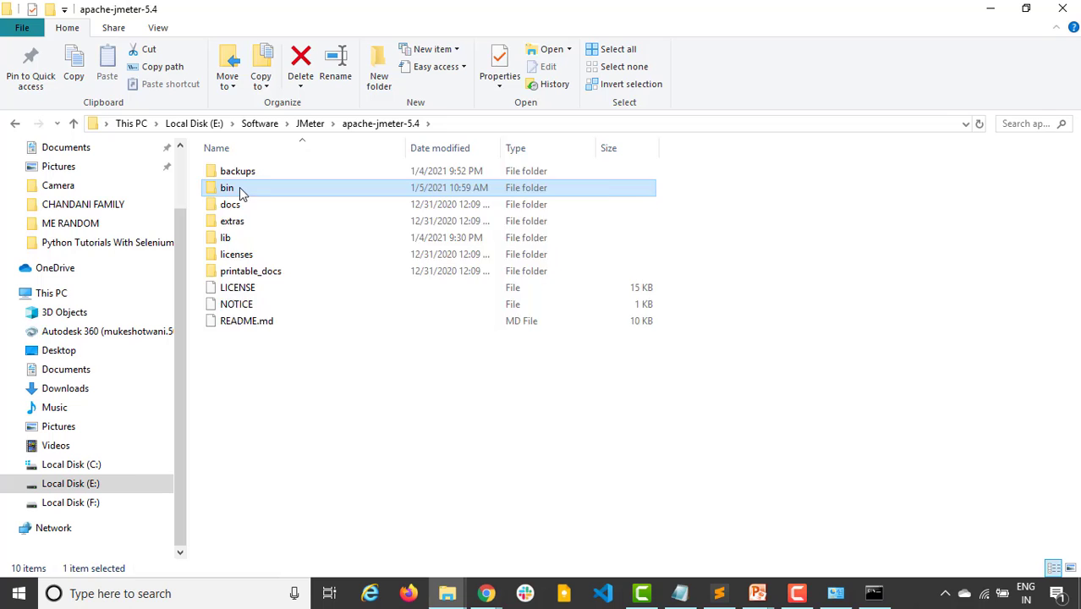
double_click(226, 187)
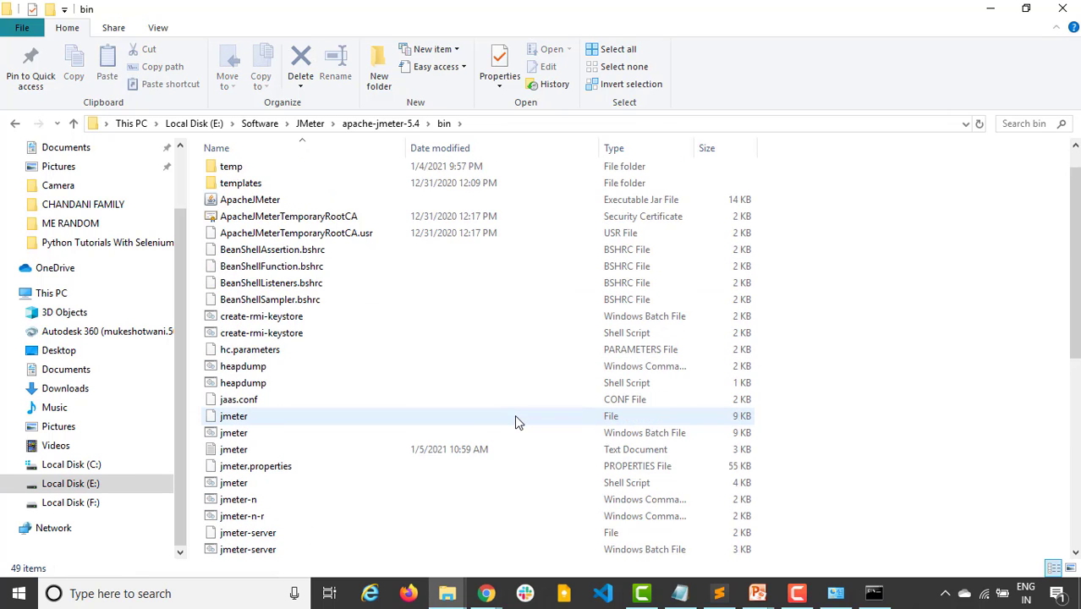
scroll(down, 3)
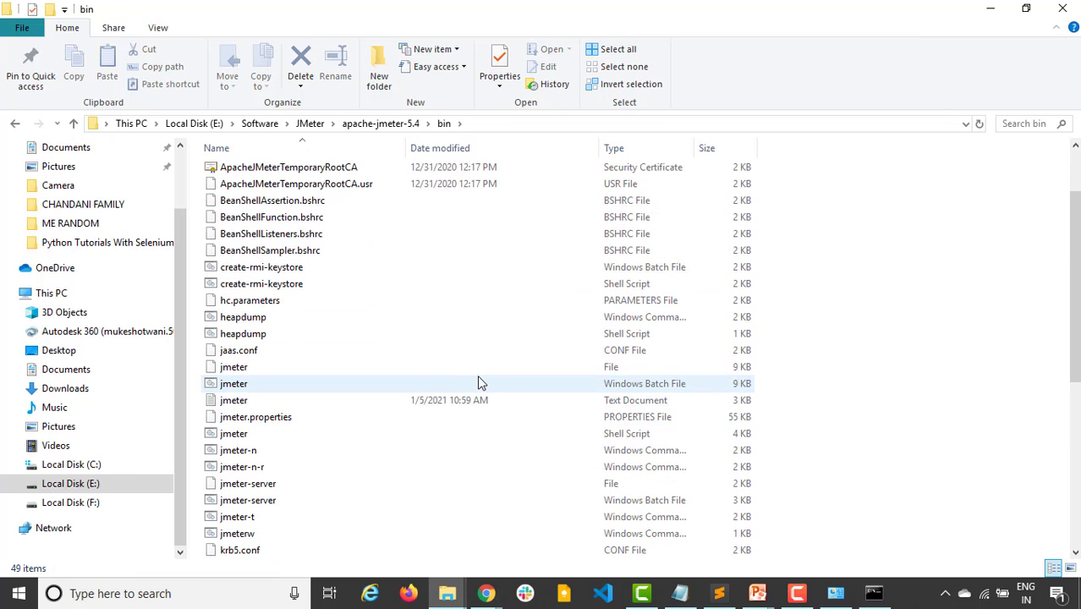
mouse_move(237, 438)
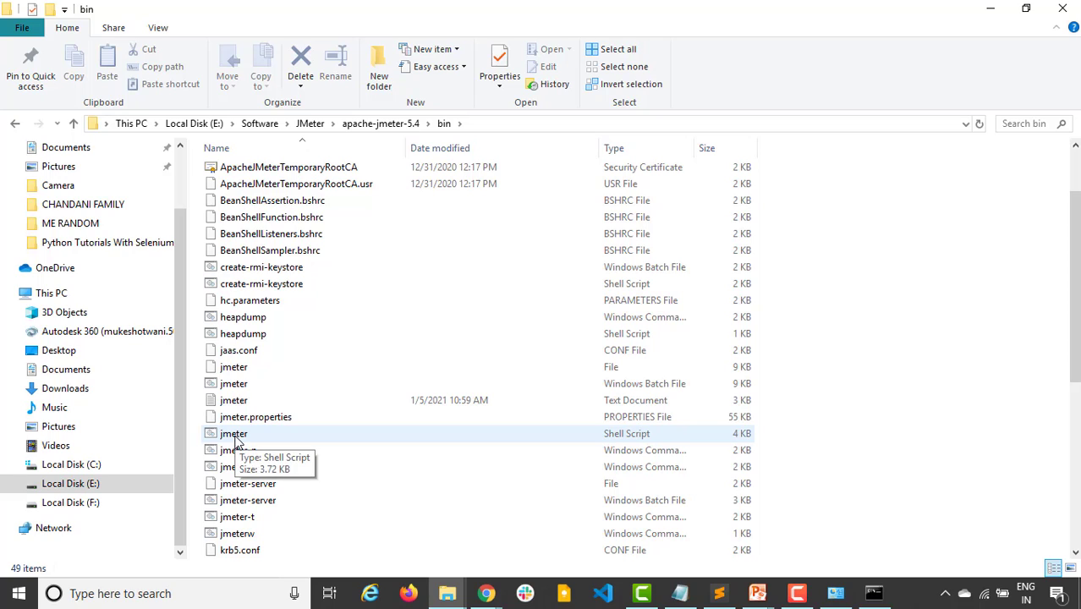
click(233, 433)
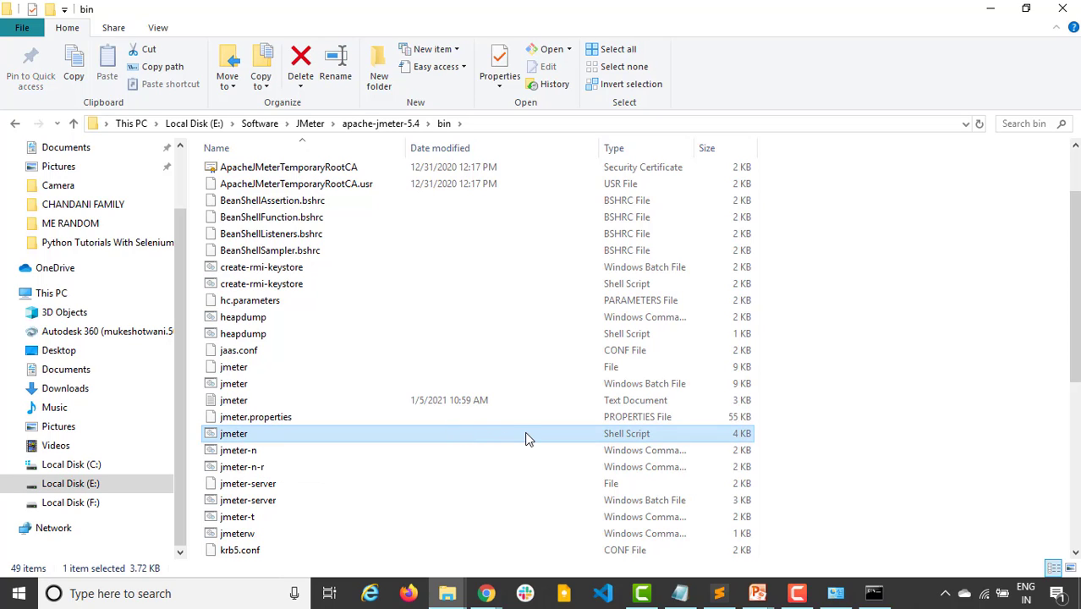
mouse_move(440, 443)
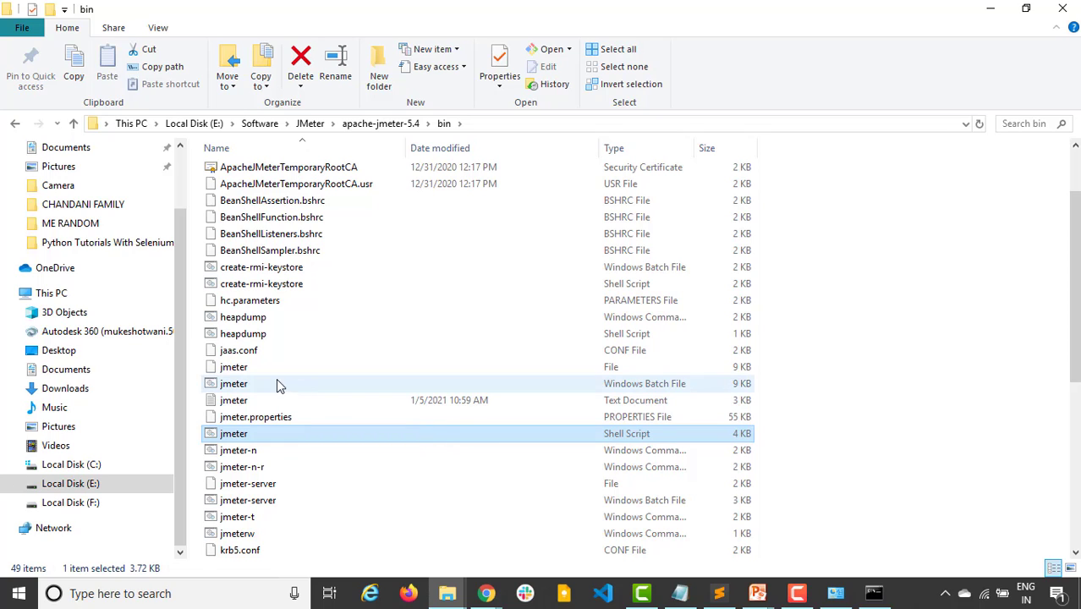
click(233, 383)
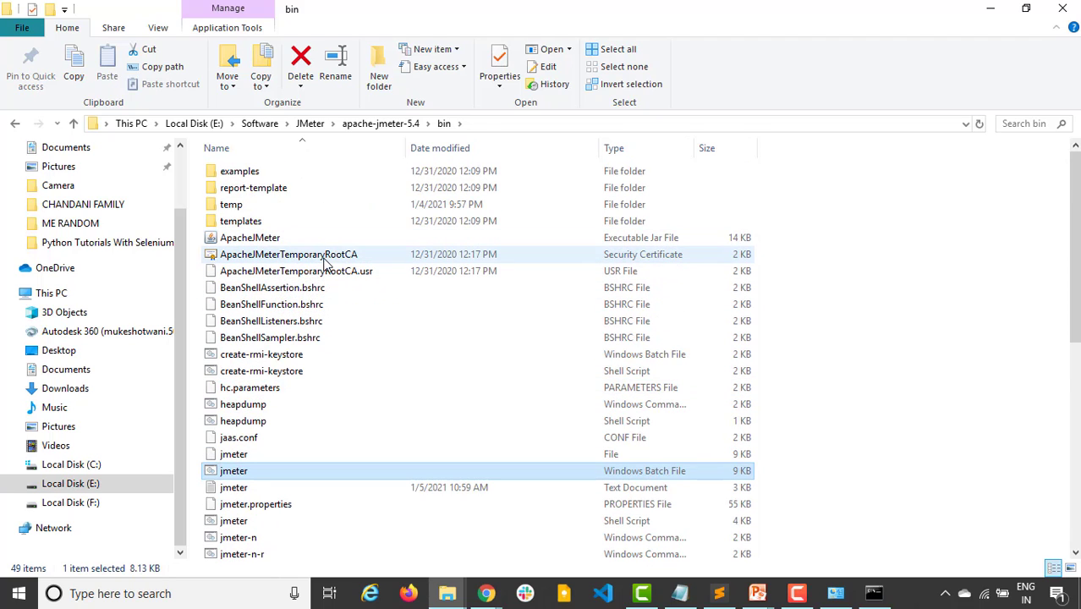
click(287, 254)
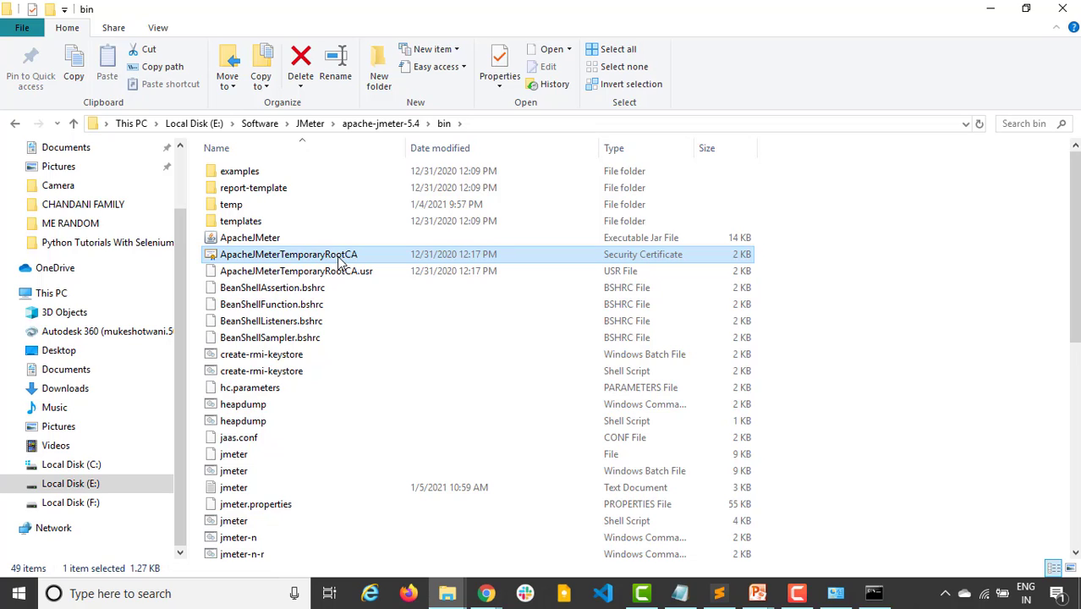
mouse_move(330, 260)
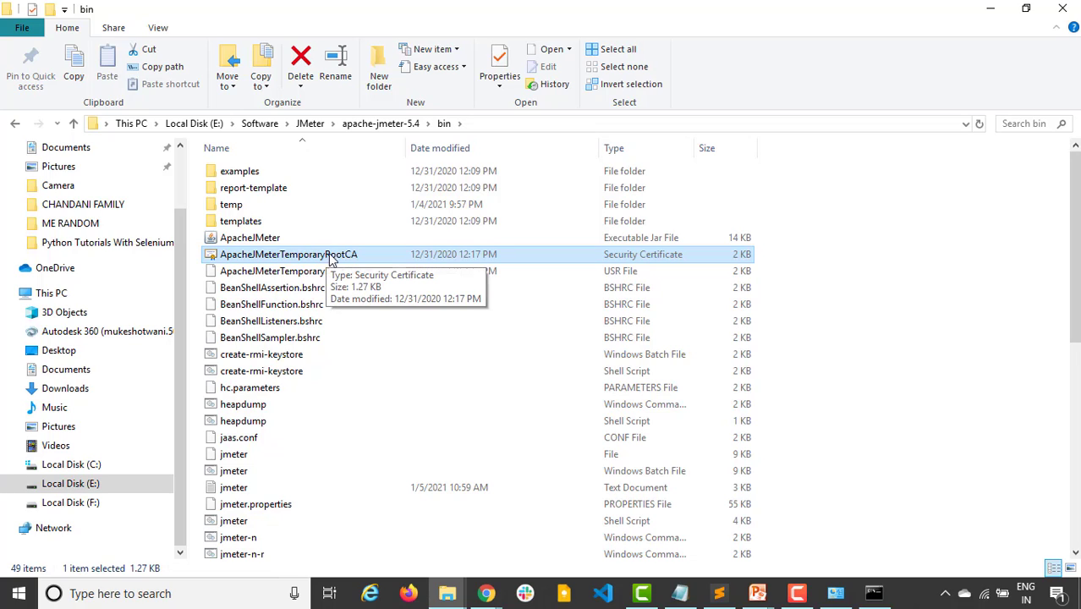
click(381, 123)
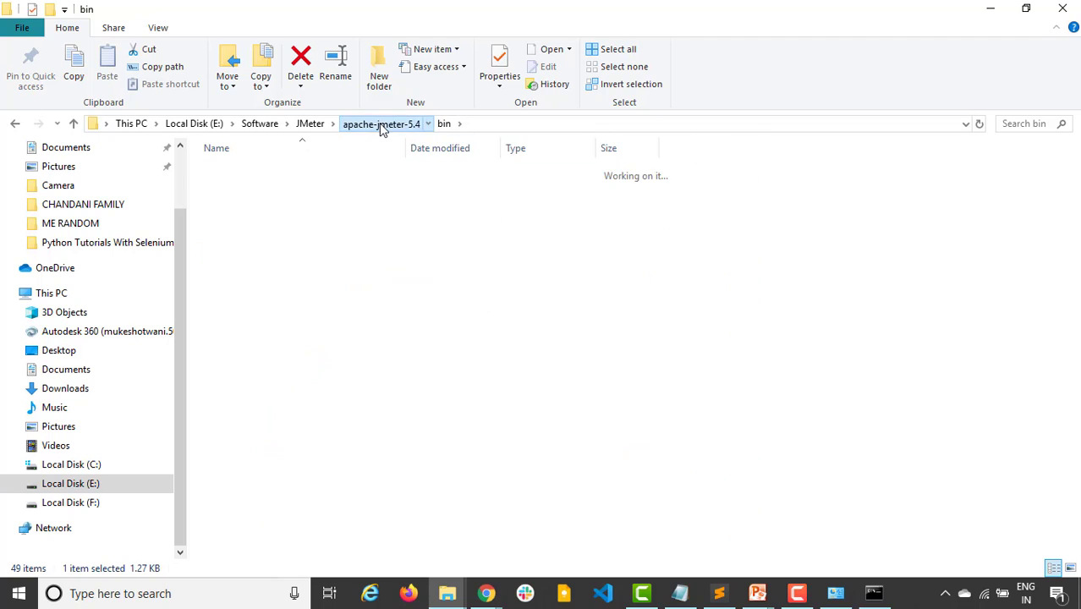
- Look through the extras folder and the lib folder's Selenium jars
click(460, 124)
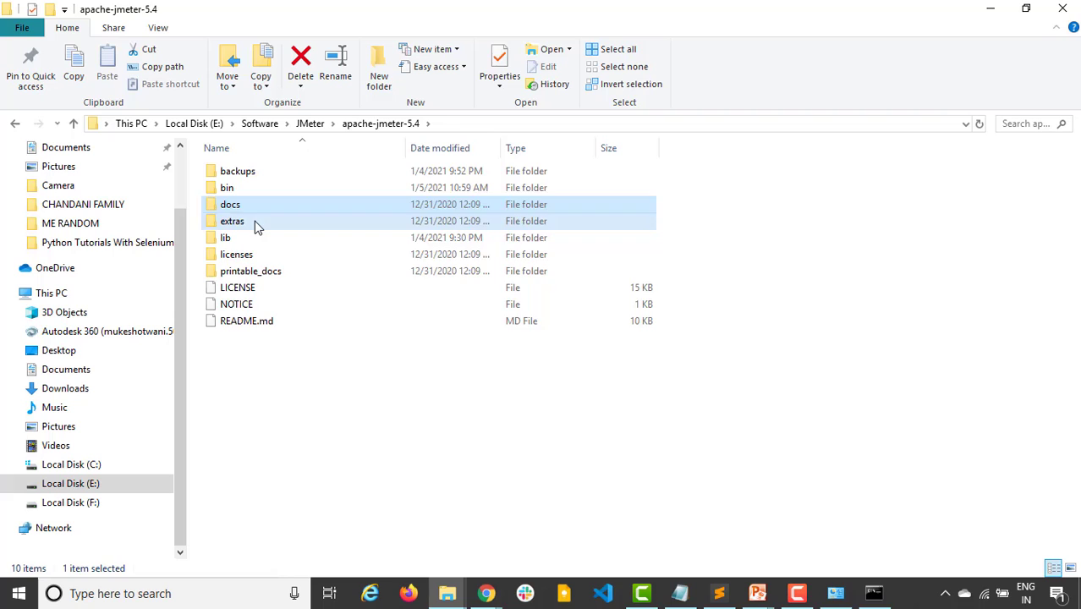
double_click(232, 221)
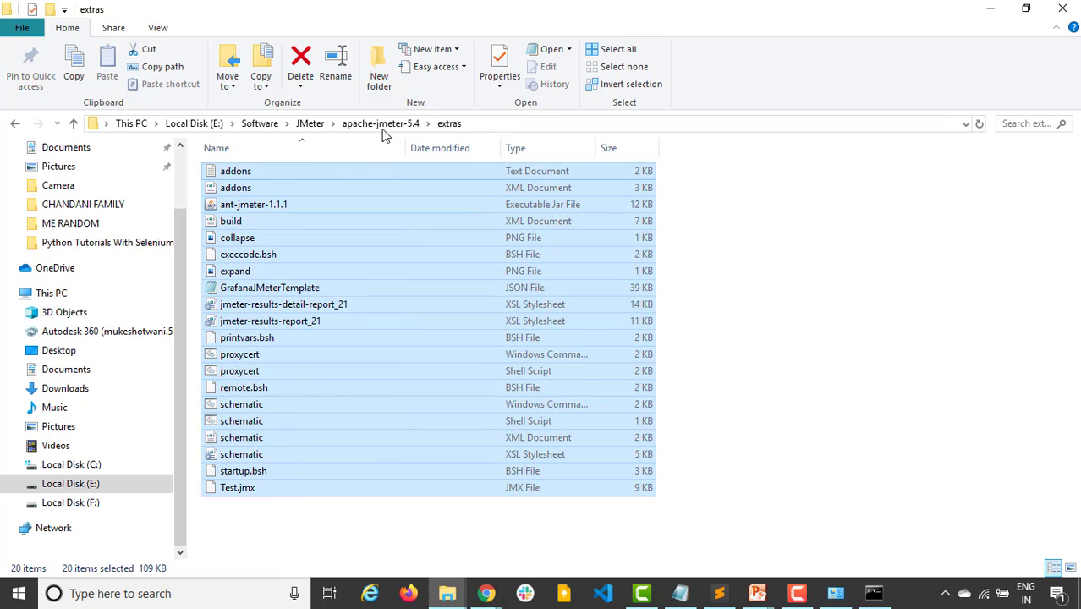
click(380, 124)
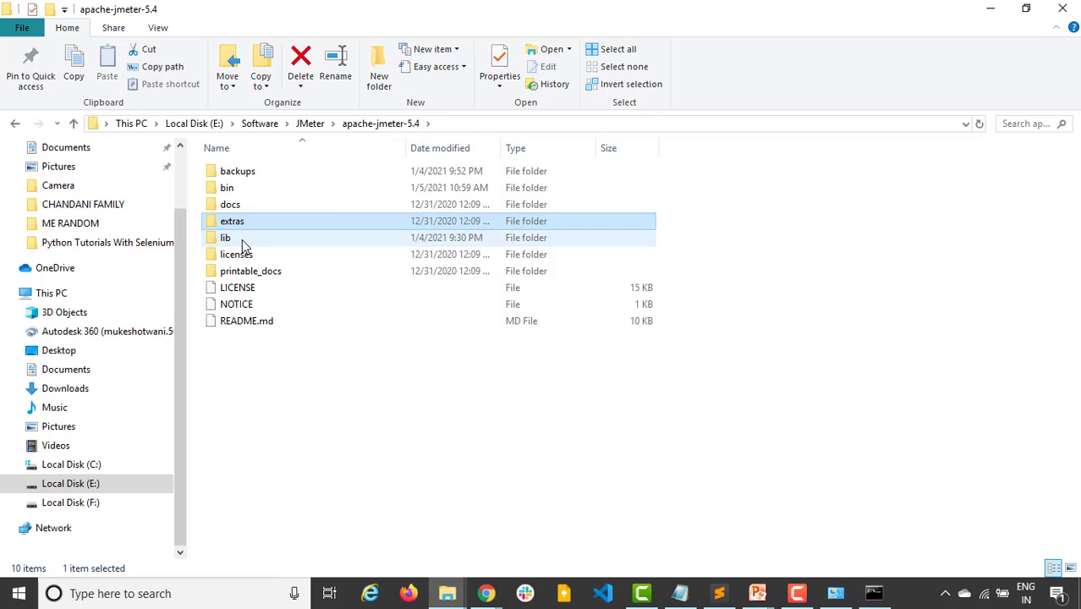
double_click(225, 237)
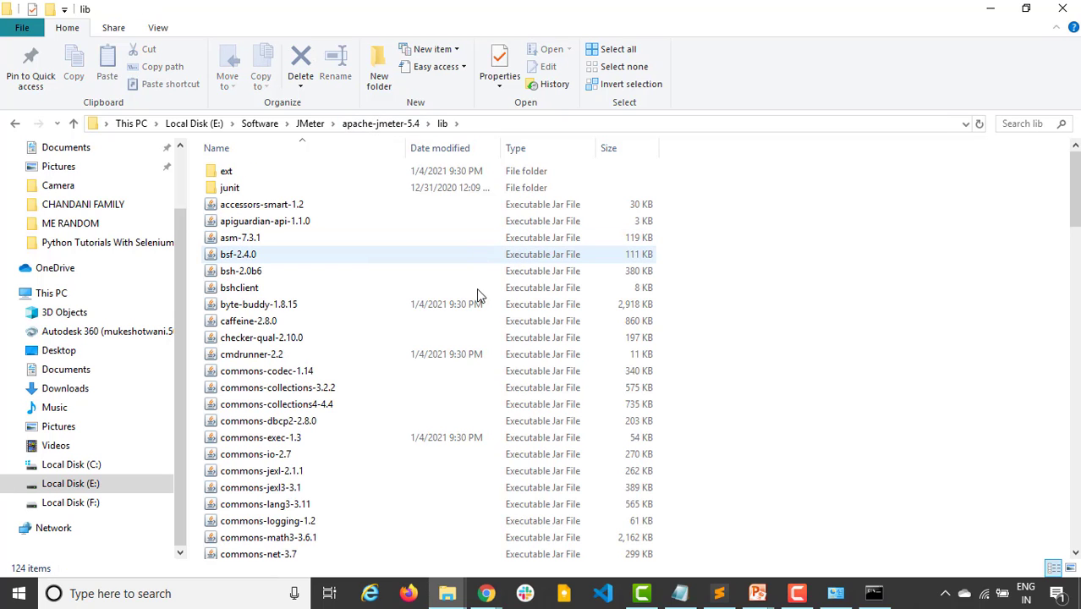
scroll(down, 3)
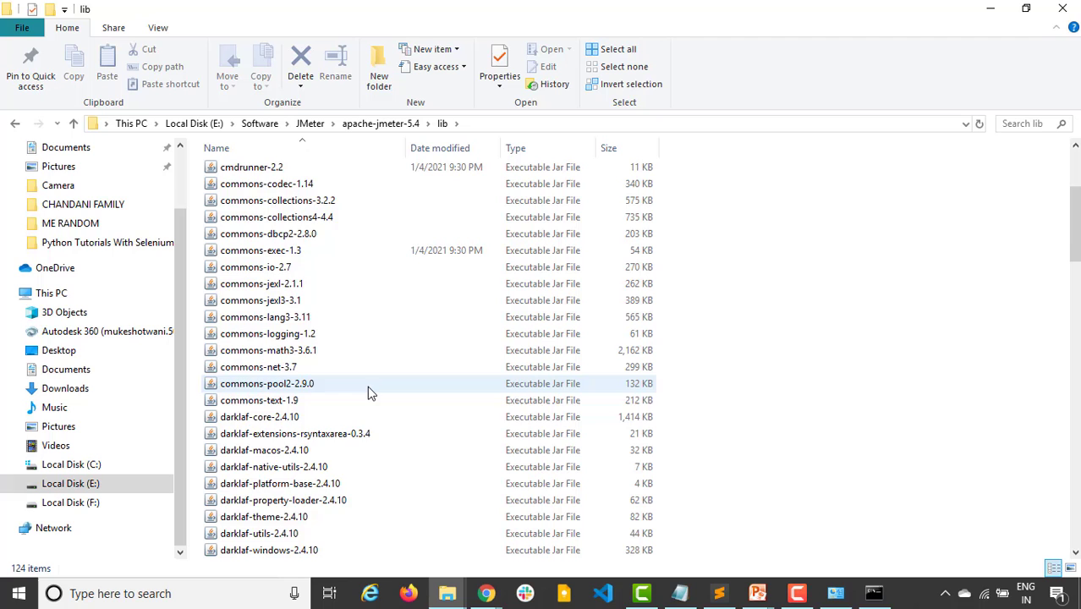
scroll(down, 3)
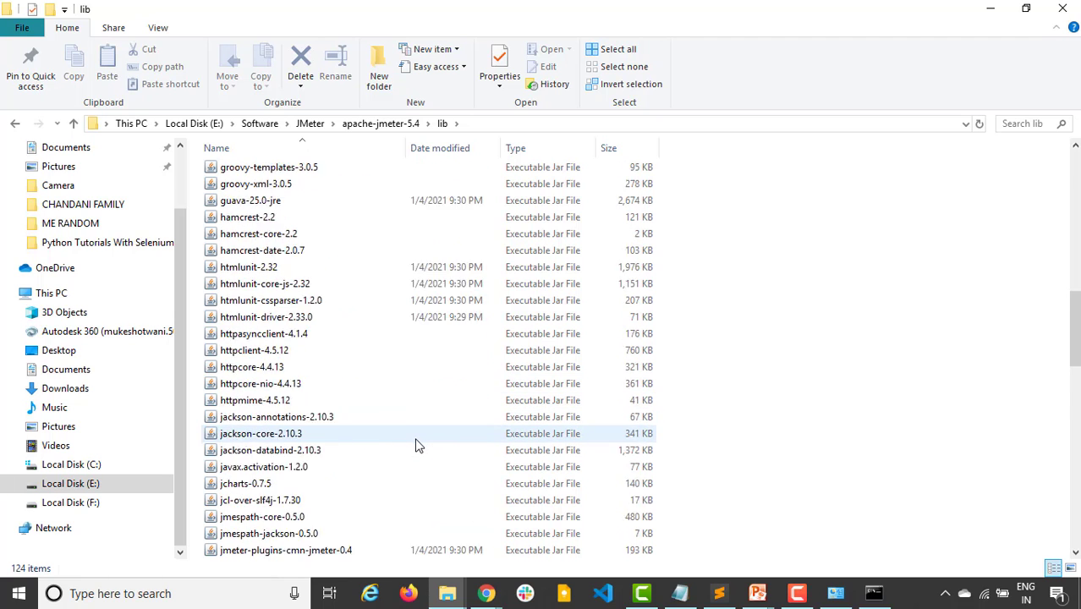
scroll(down, 3)
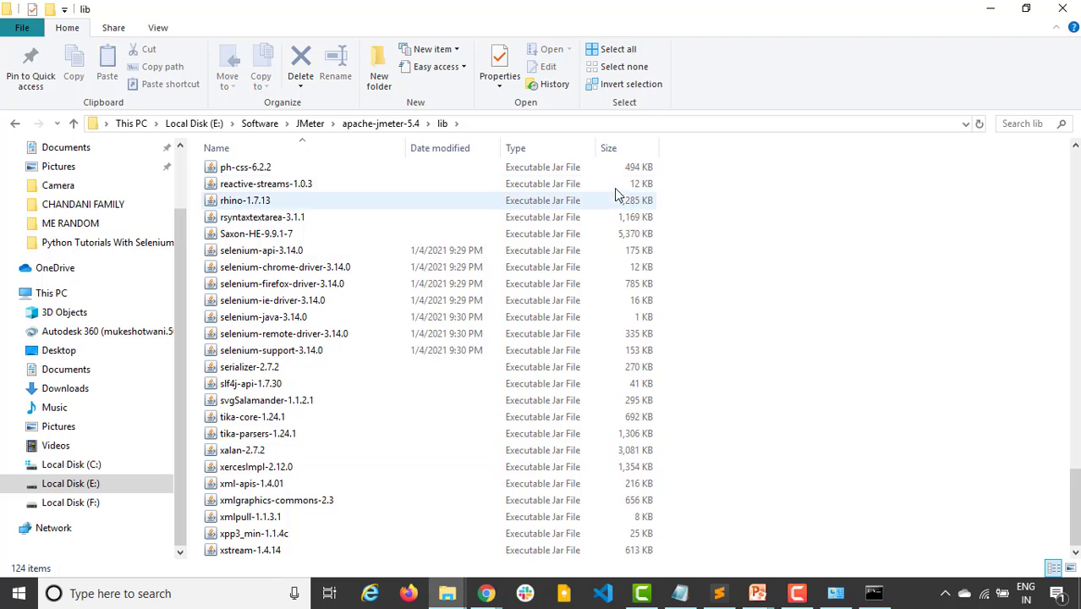
click(260, 250)
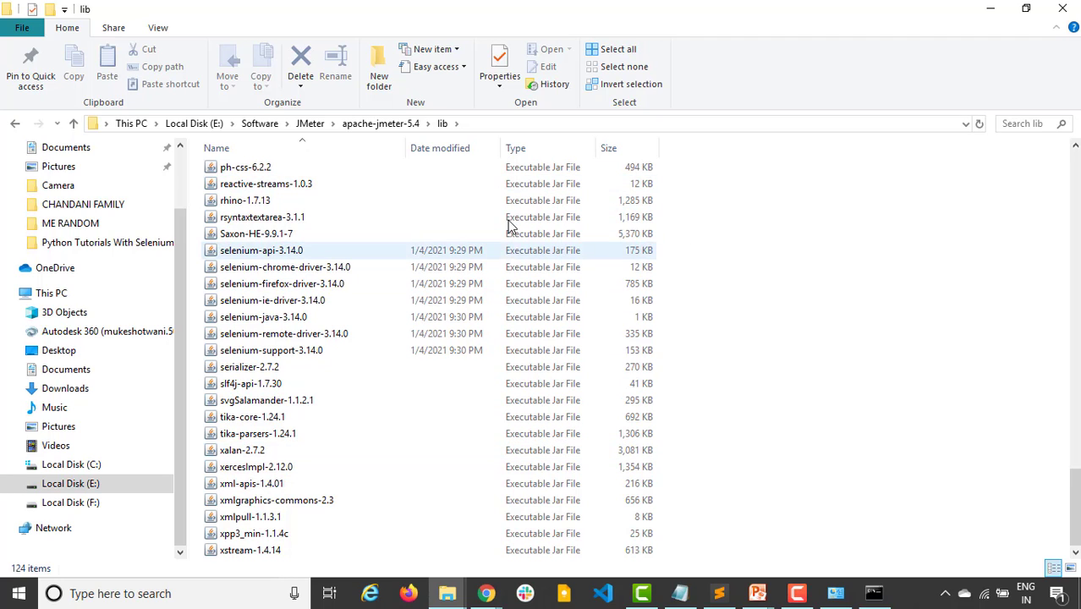
mouse_move(239, 272)
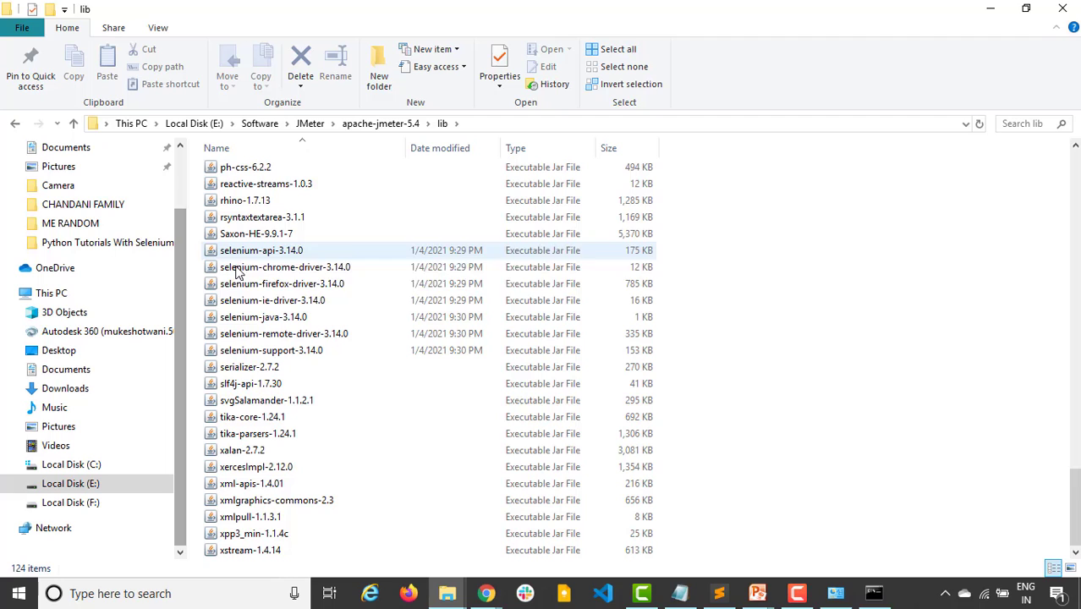
click(282, 284)
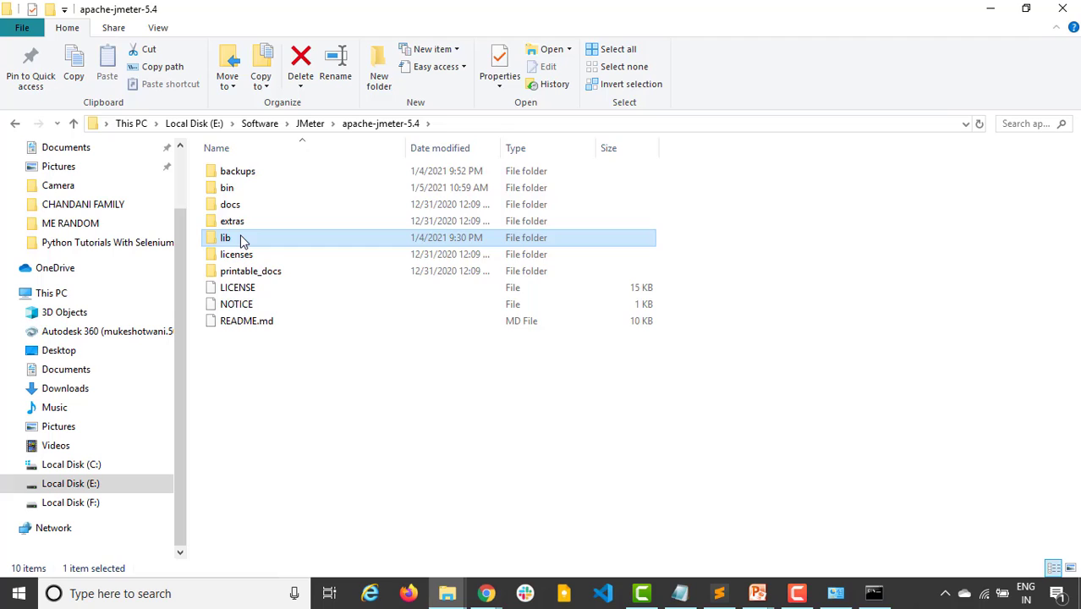
- Check the plugins-manager and webdriver jars in lib\ext, then return to apache-jmeter-5.4
double_click(226, 238)
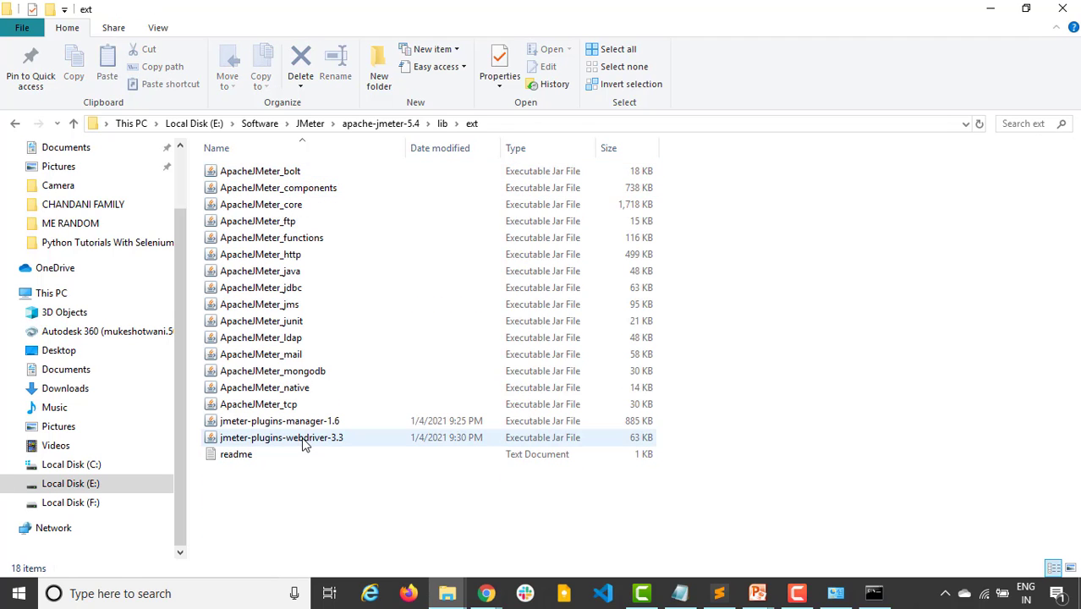
click(281, 437)
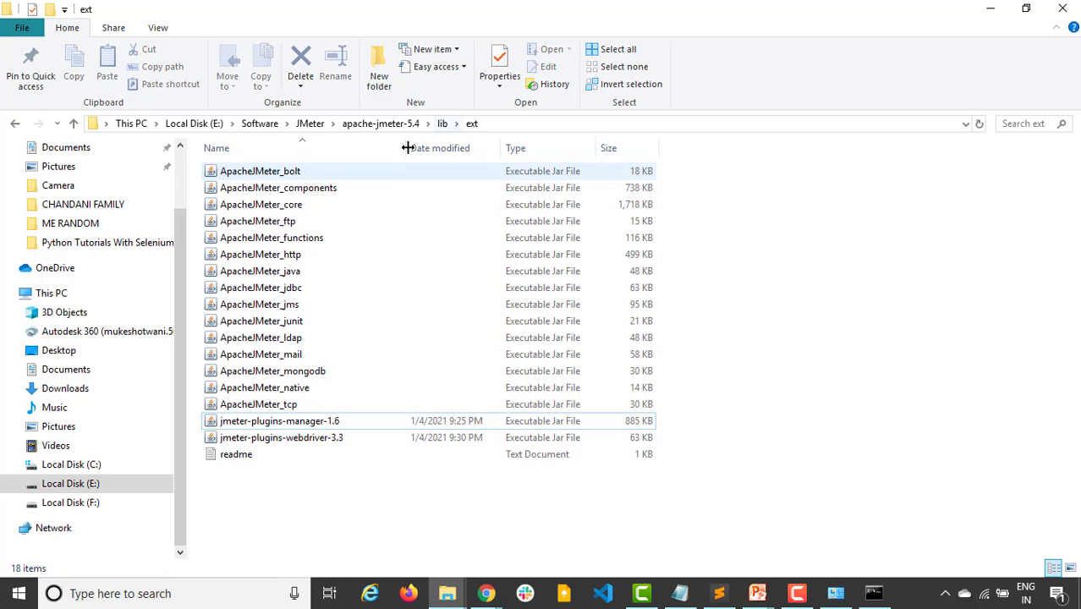
mouse_move(368, 506)
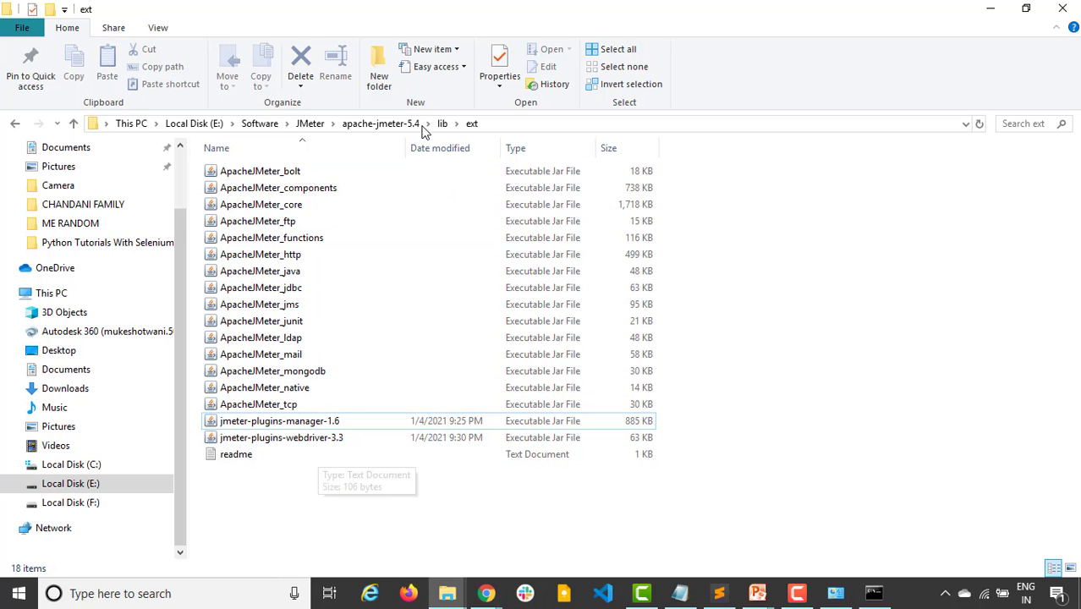
click(380, 124)
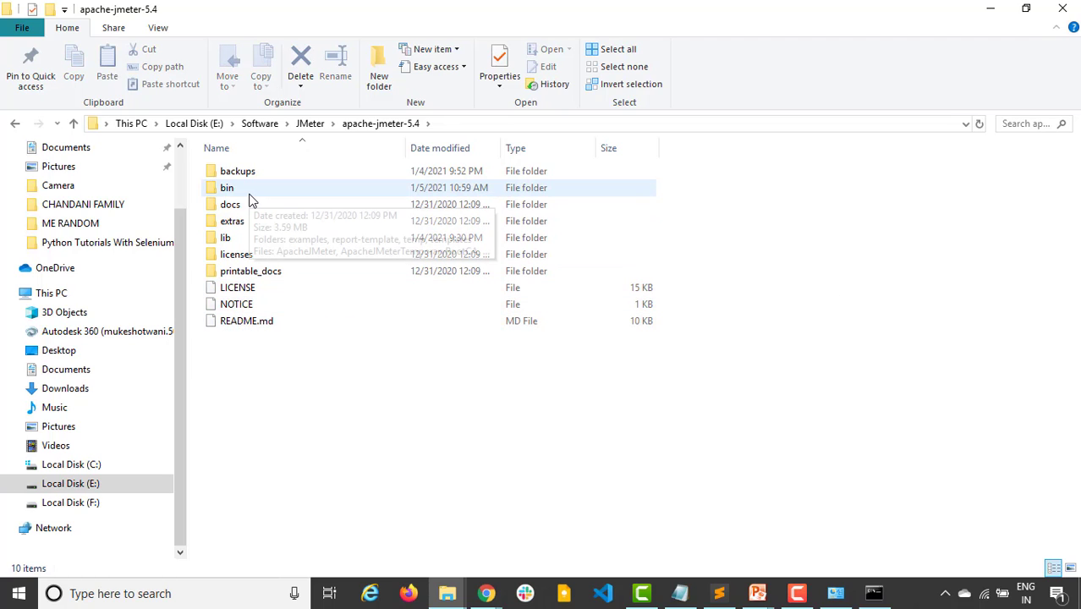
- In bin, choose the jmeter Windows Batch File over the shell script and launch it
double_click(227, 187)
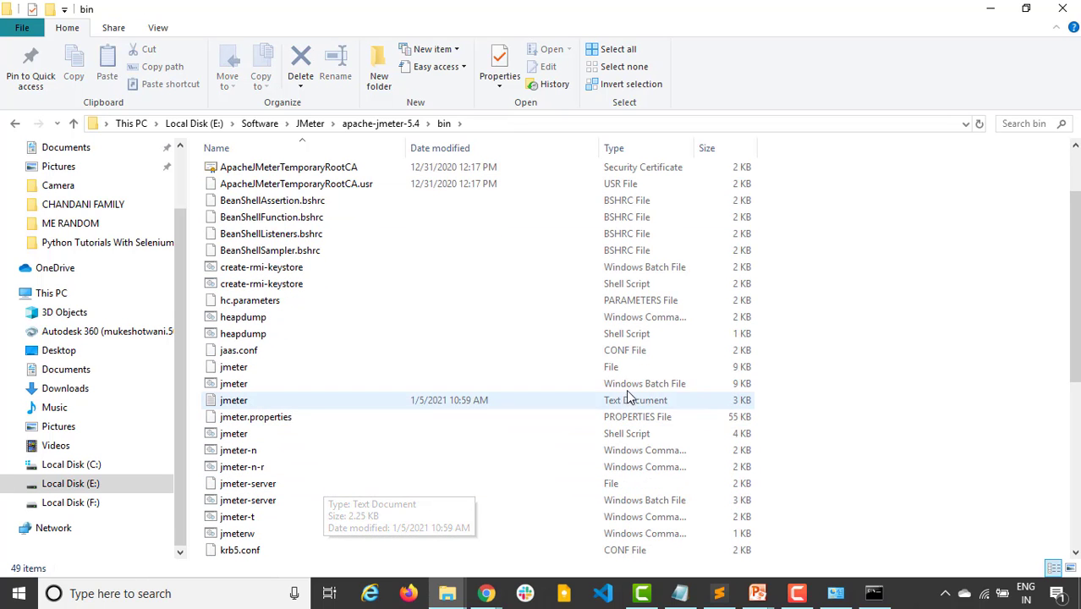
click(233, 383)
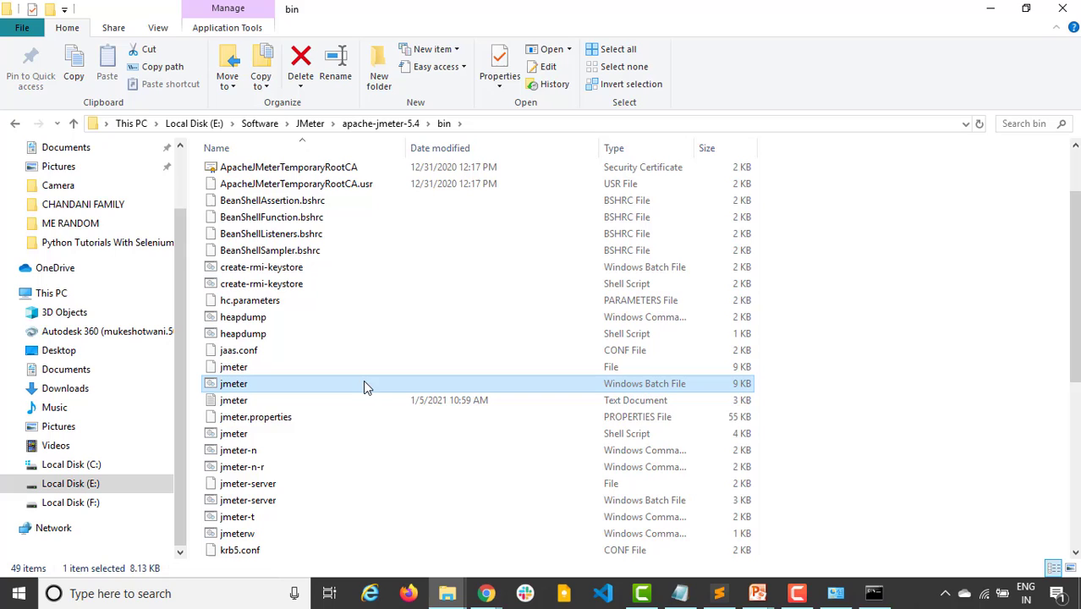
click(234, 433)
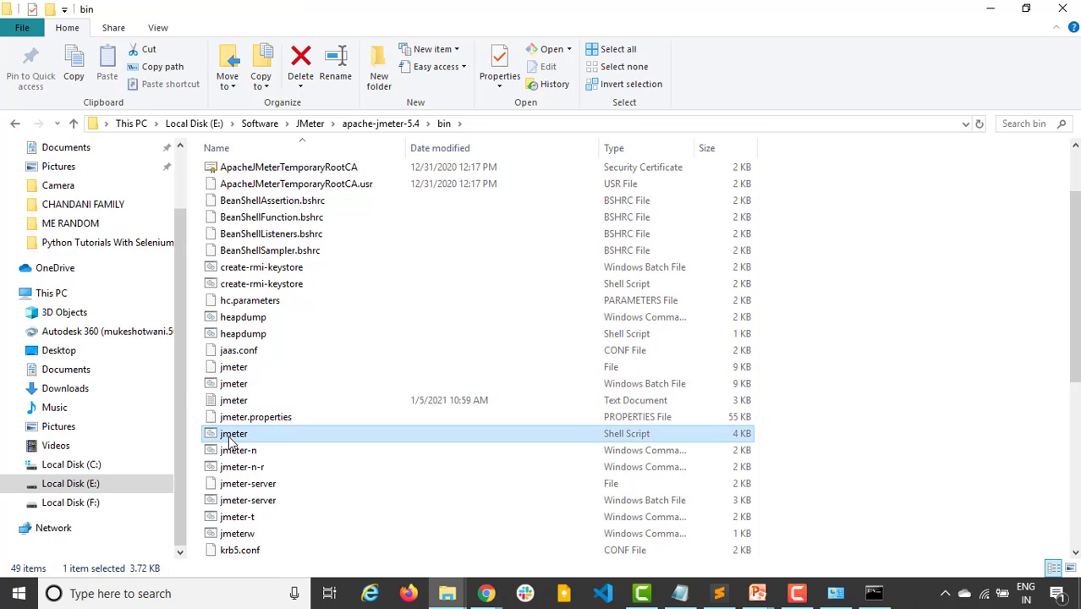
click(233, 383)
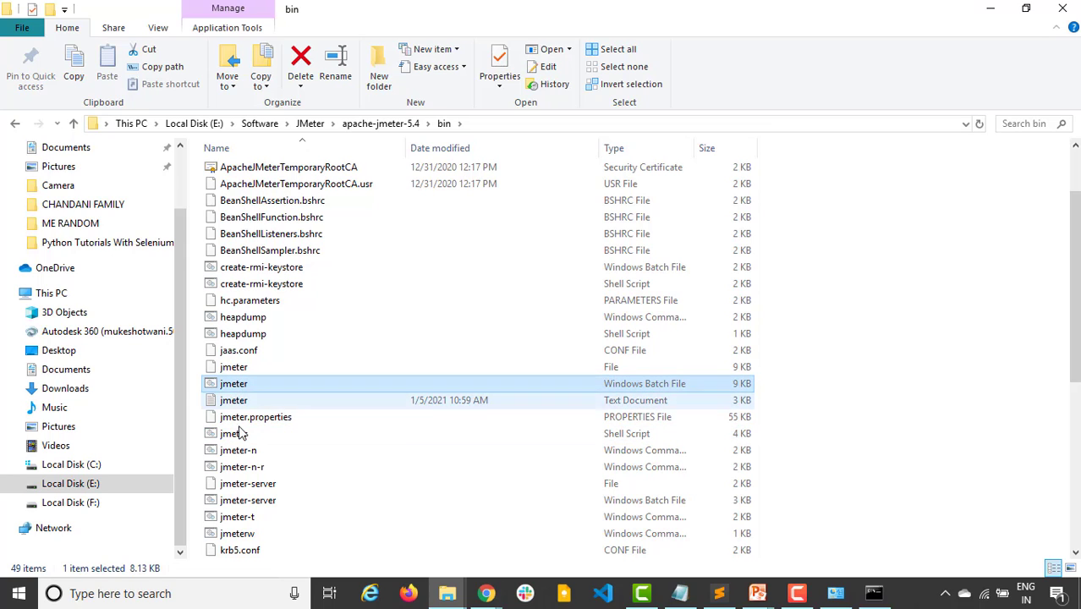
click(234, 433)
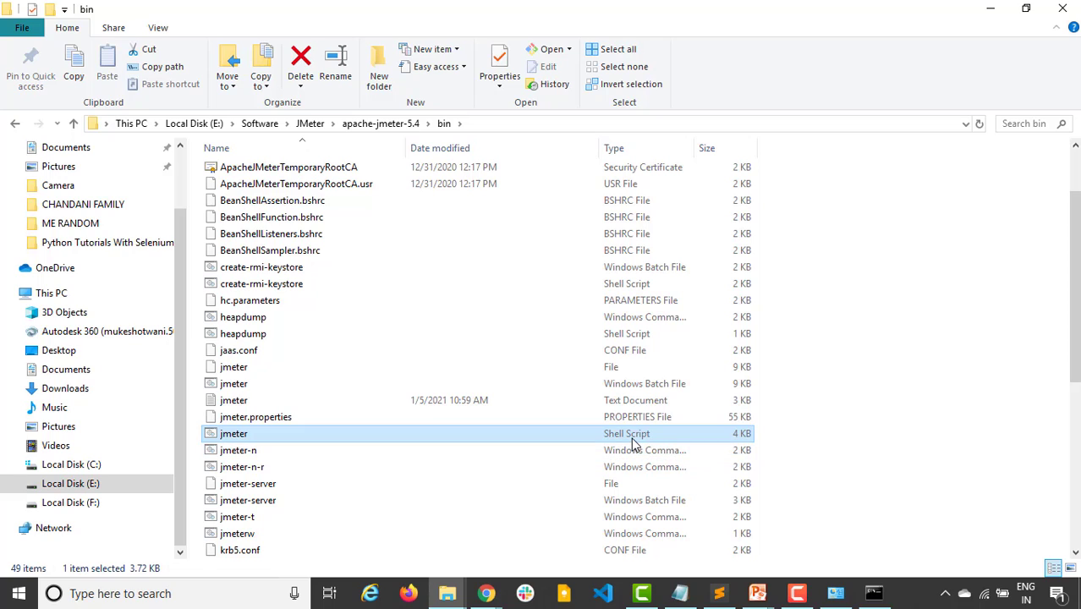
mouse_move(637, 440)
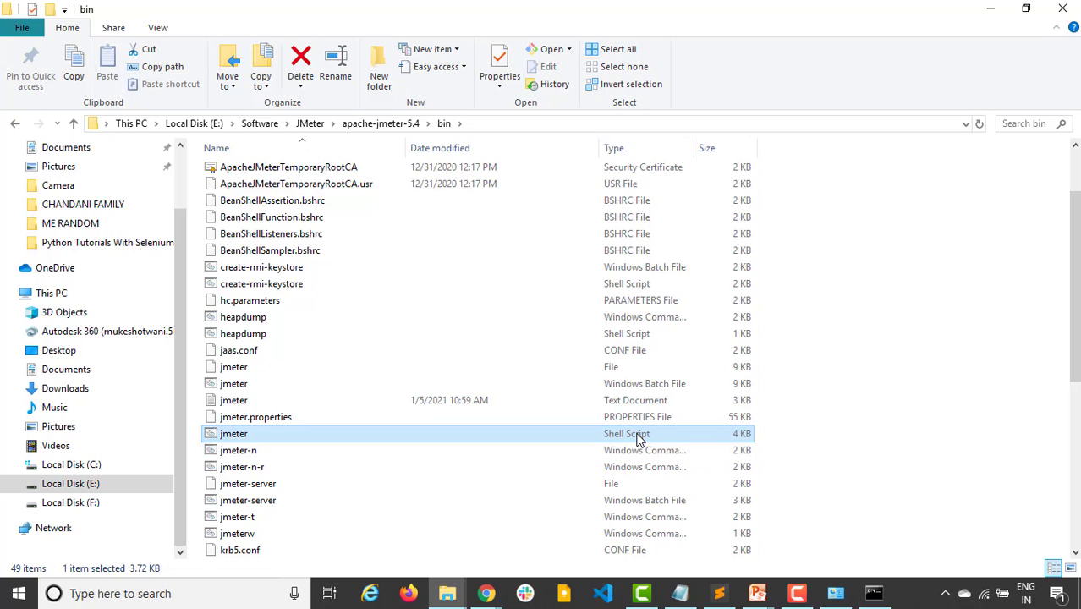
click(234, 383)
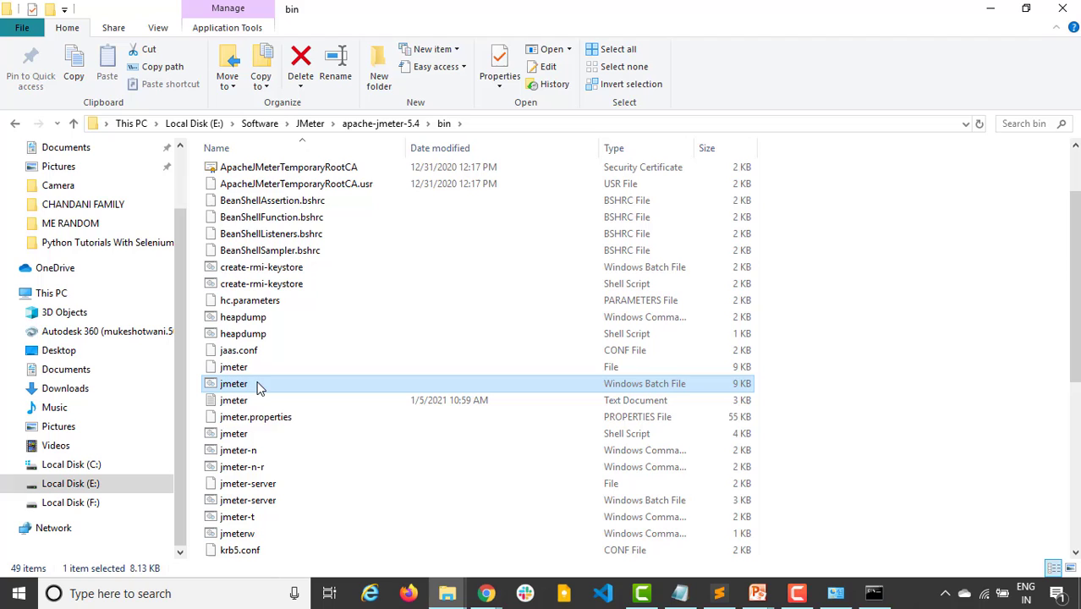
double_click(233, 384)
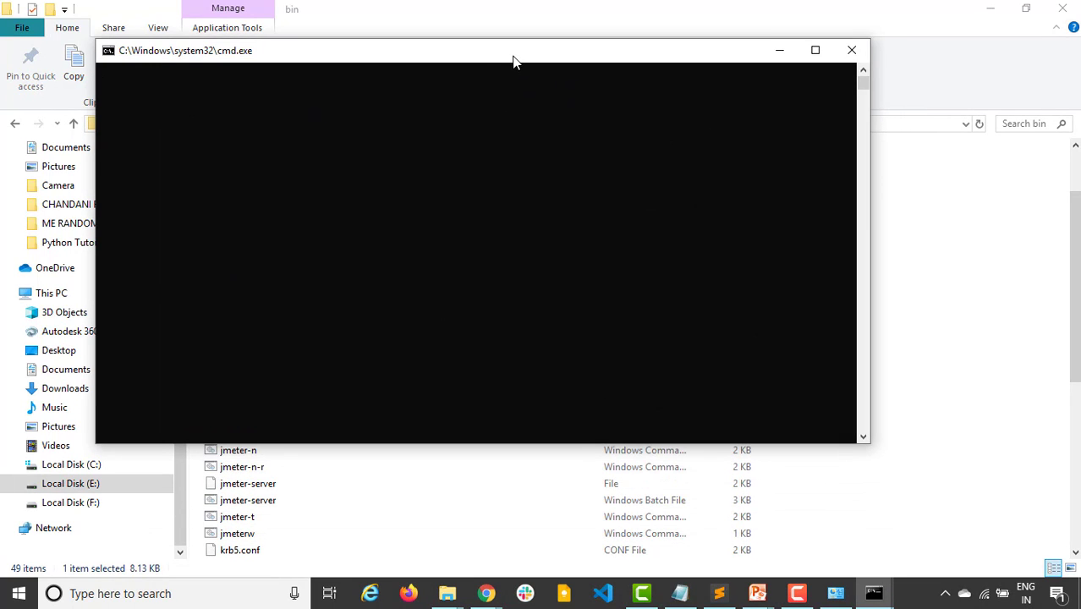
- Maximize the cmd.exe console and read JMeter's warning against GUI mode for load testing
click(814, 50)
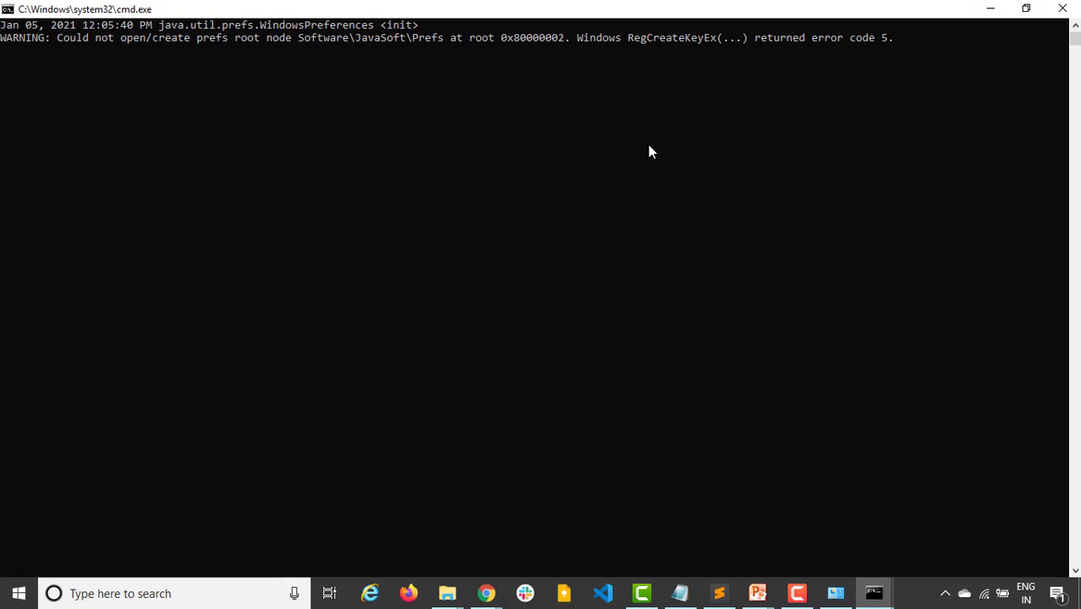
mouse_move(910, 47)
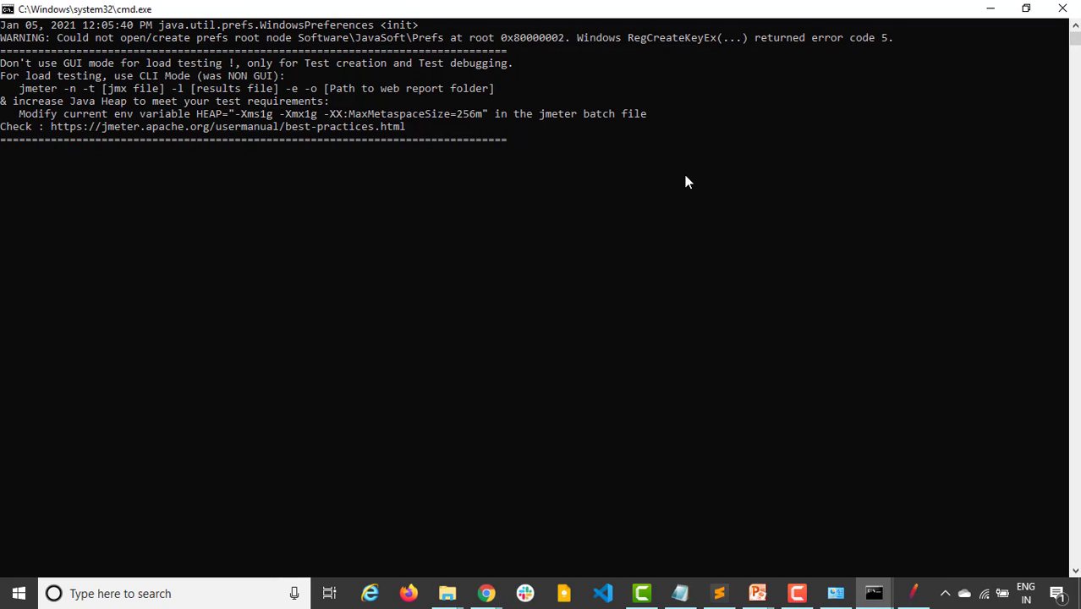
click(913, 593)
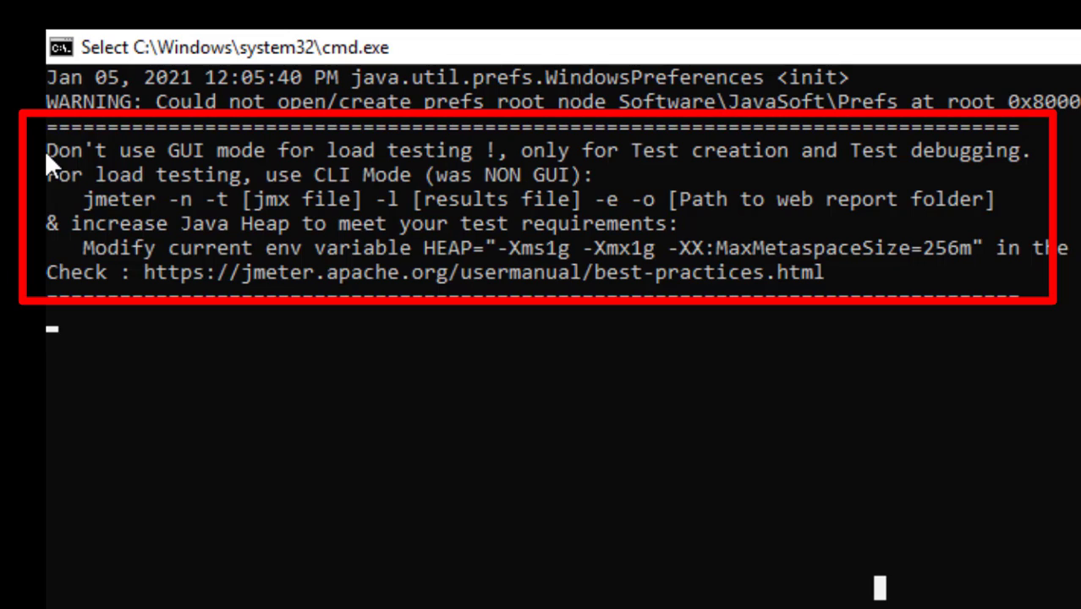
mouse_move(296, 173)
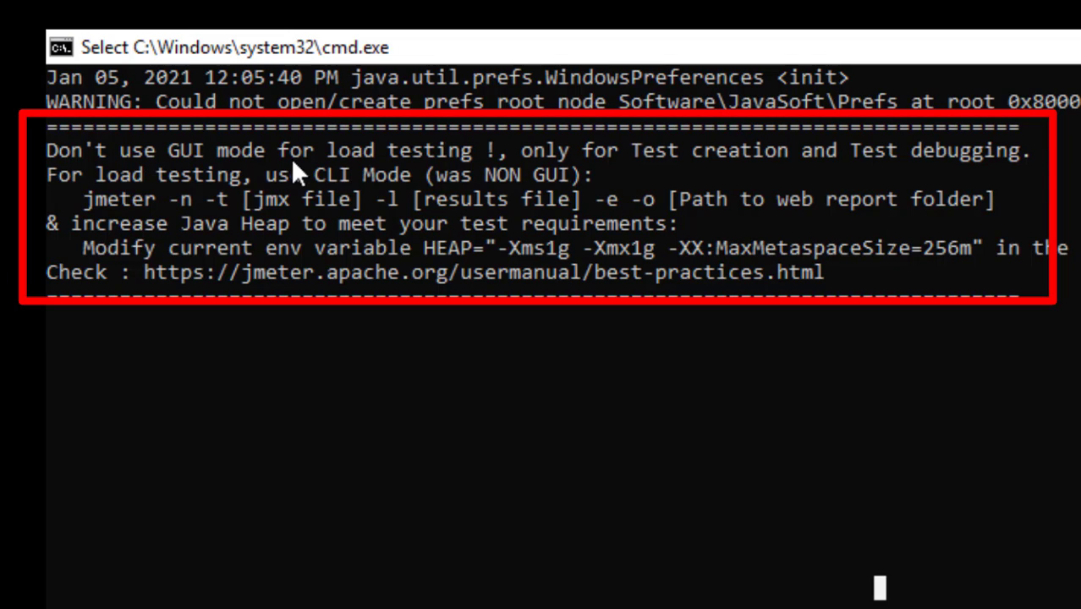
mouse_move(618, 161)
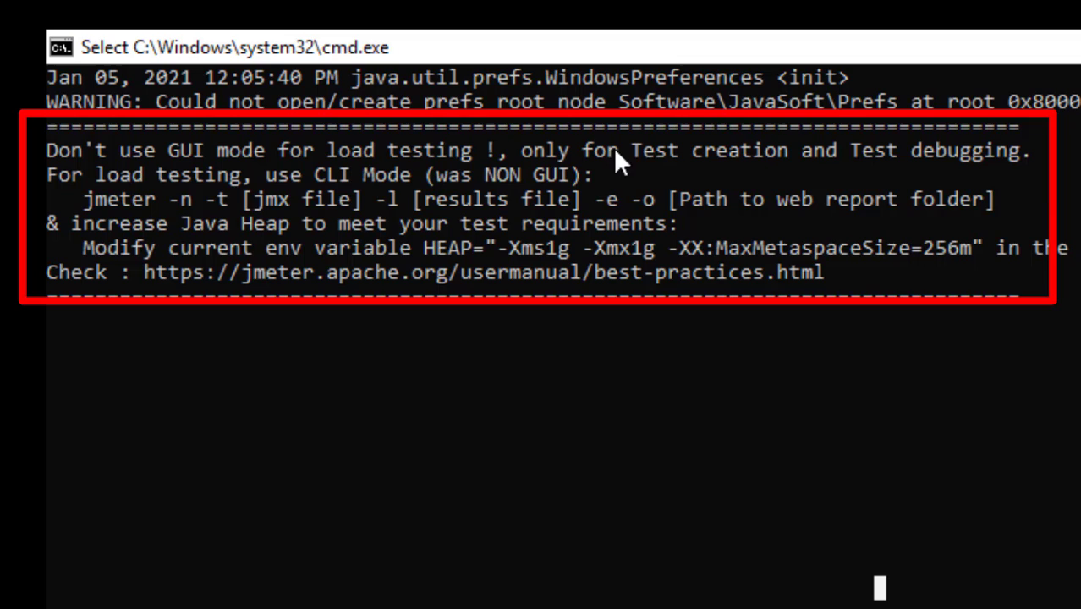
mouse_move(1075, 165)
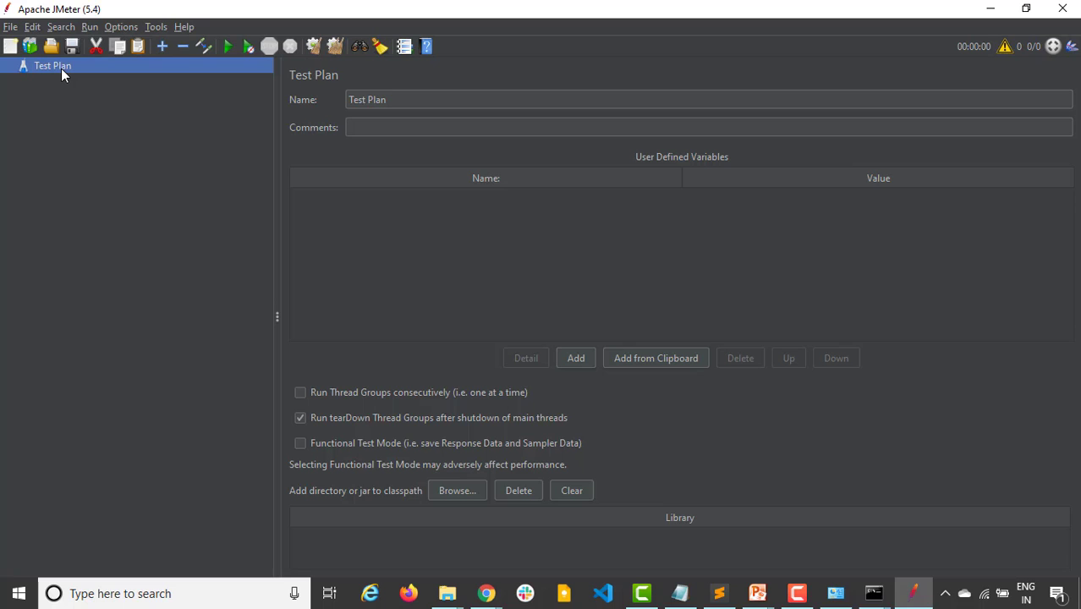
mouse_move(943, 15)
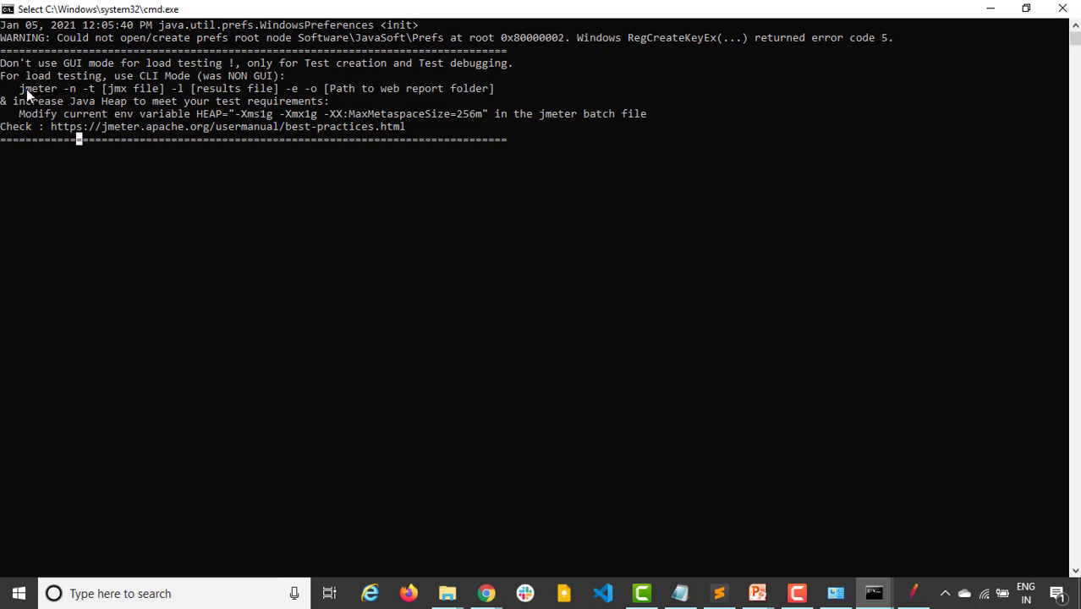
- Highlight the recommended 'jmeter -n -t' CLI-mode command line in the console
drag(19, 88, 355, 88)
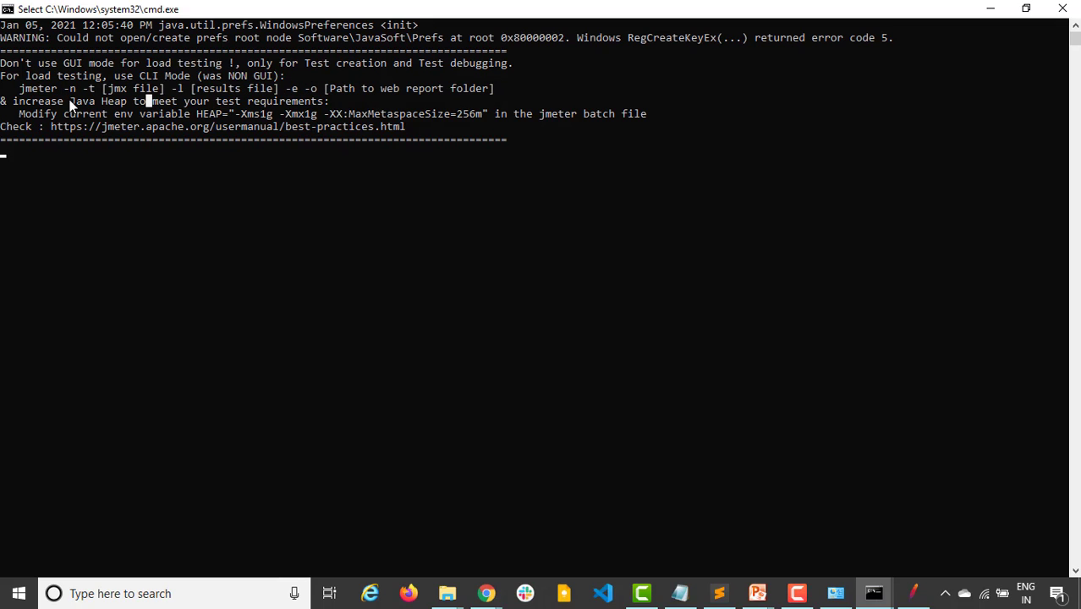
drag(21, 88, 495, 88)
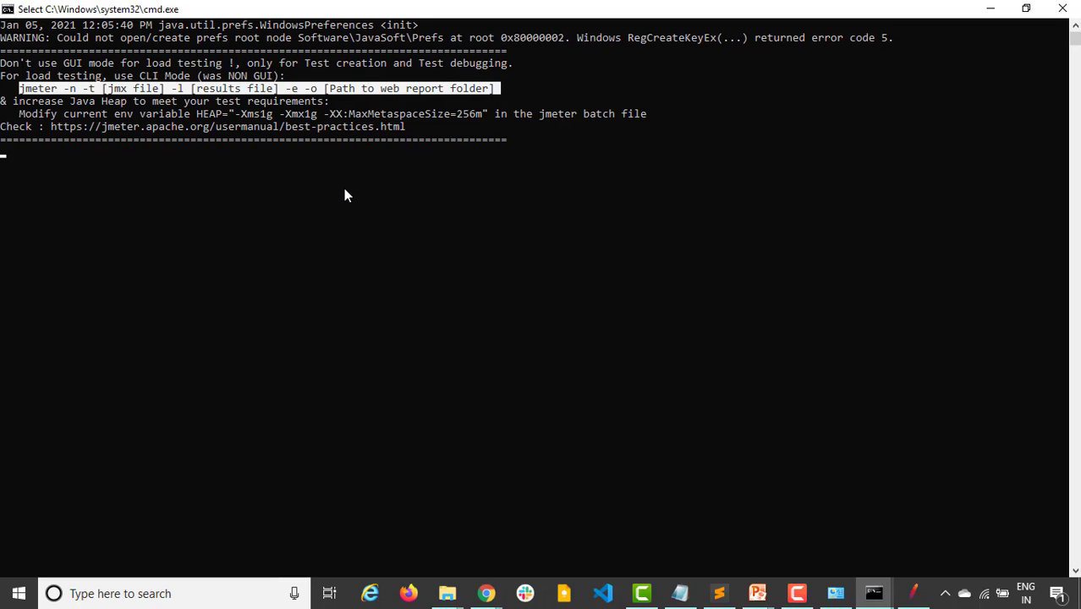
mouse_move(144, 198)
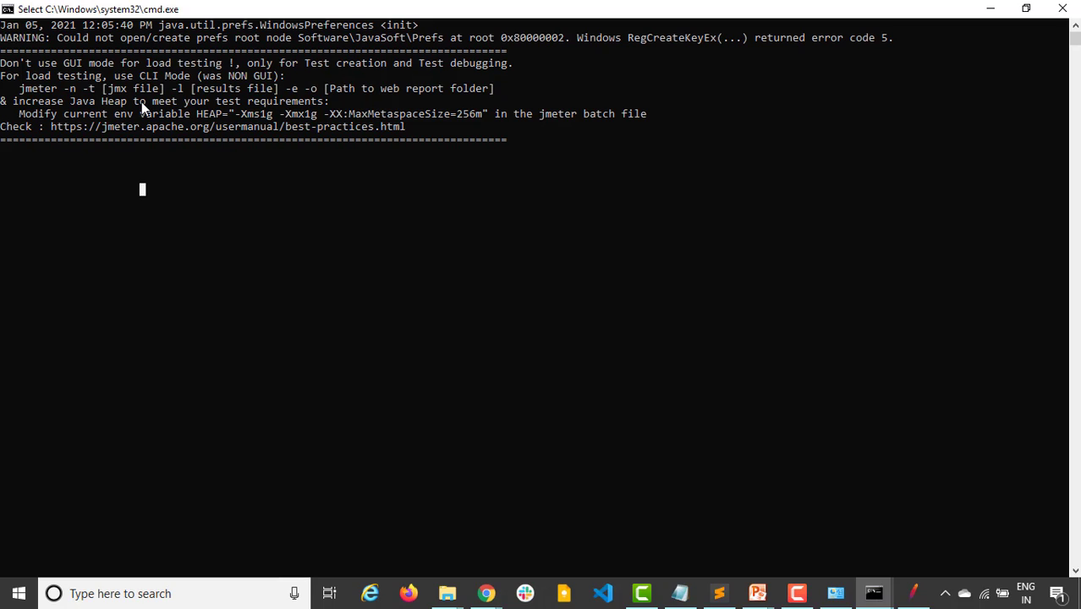
mouse_move(85, 108)
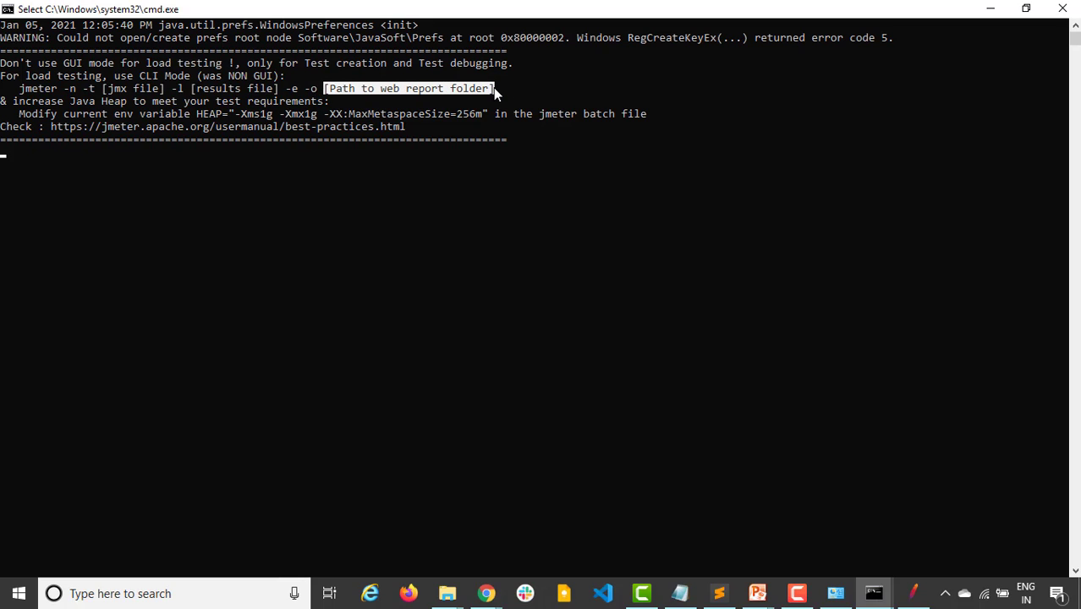
mouse_move(495, 102)
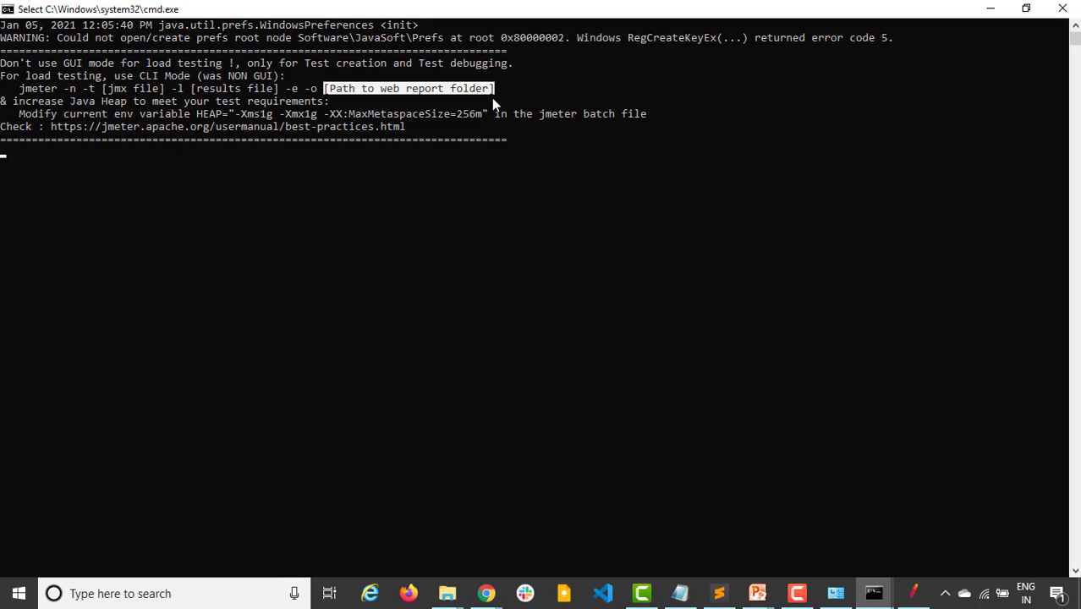
mouse_move(486, 152)
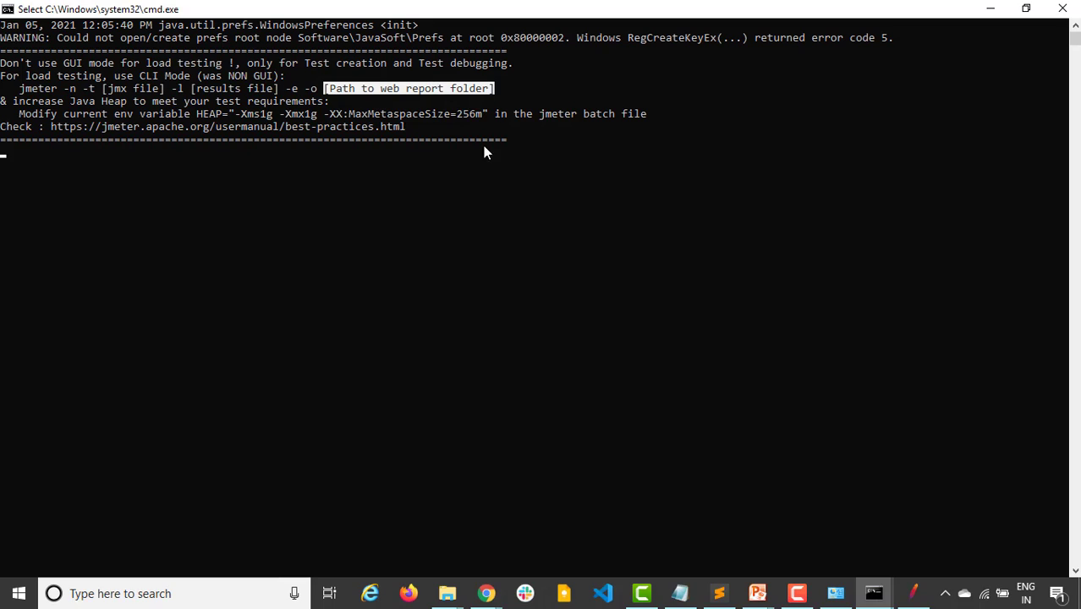
mouse_move(92, 124)
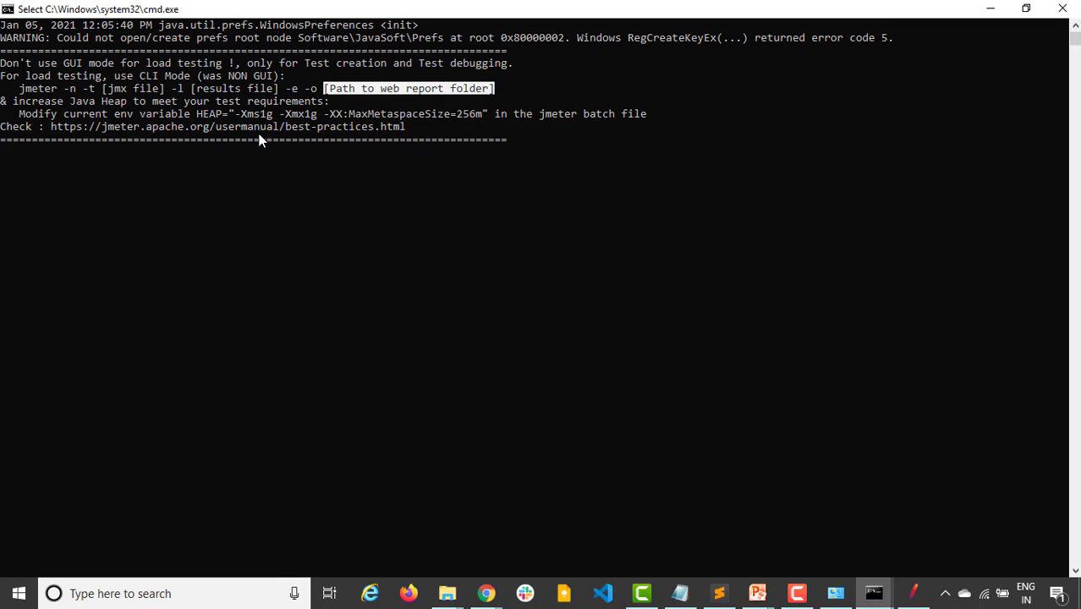
mouse_move(177, 150)
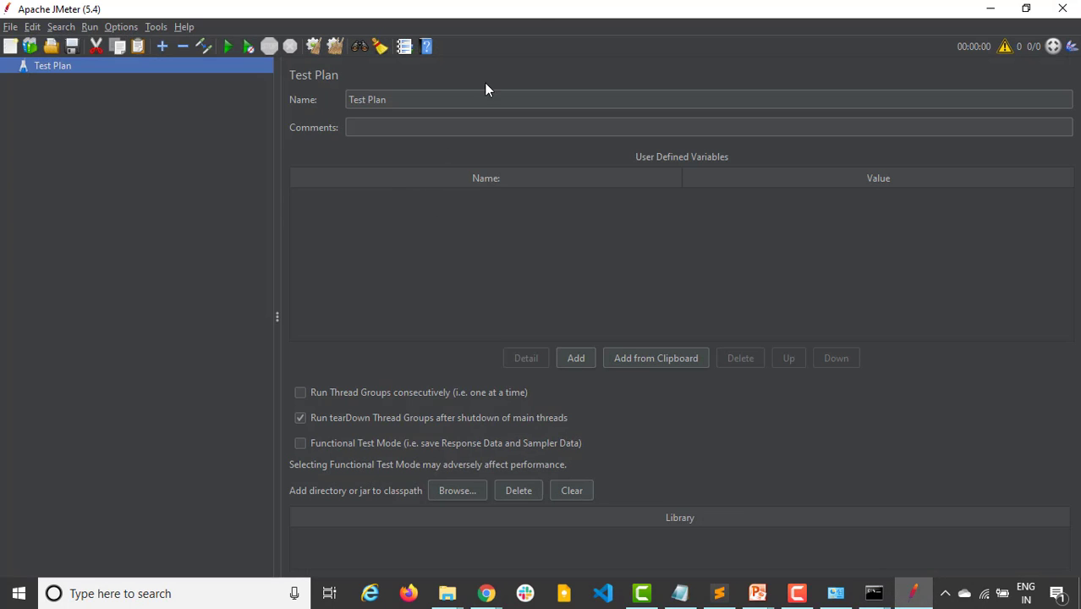
mouse_move(284, 253)
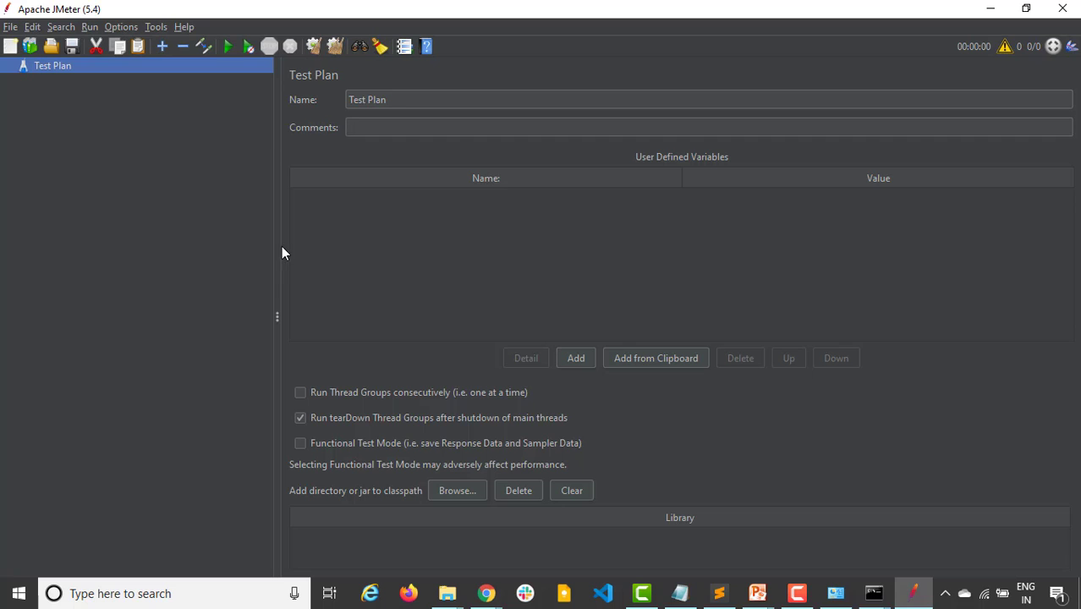